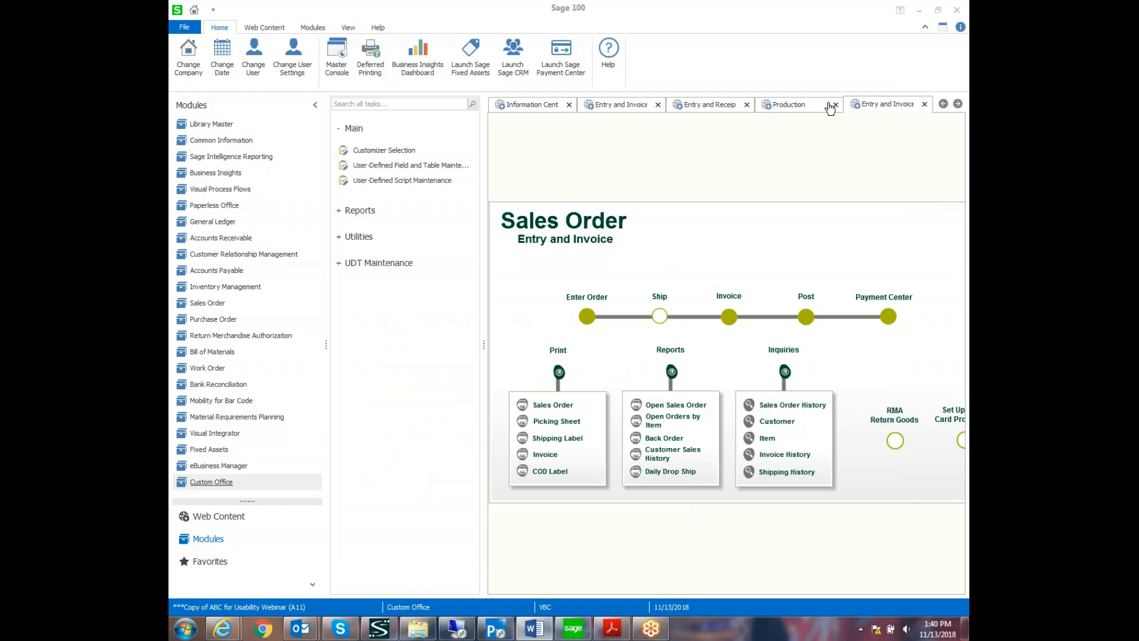
mouse_move(224, 492)
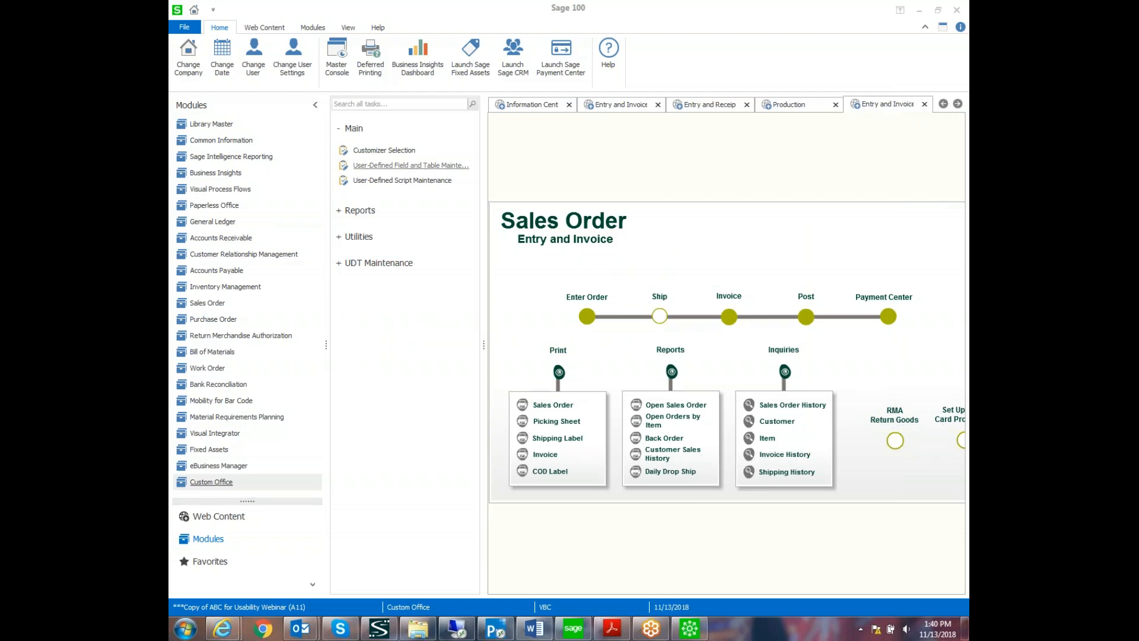
- Enter User-Defined Field and Table Maintenance and choose the Sales Order module
left_click(411, 165)
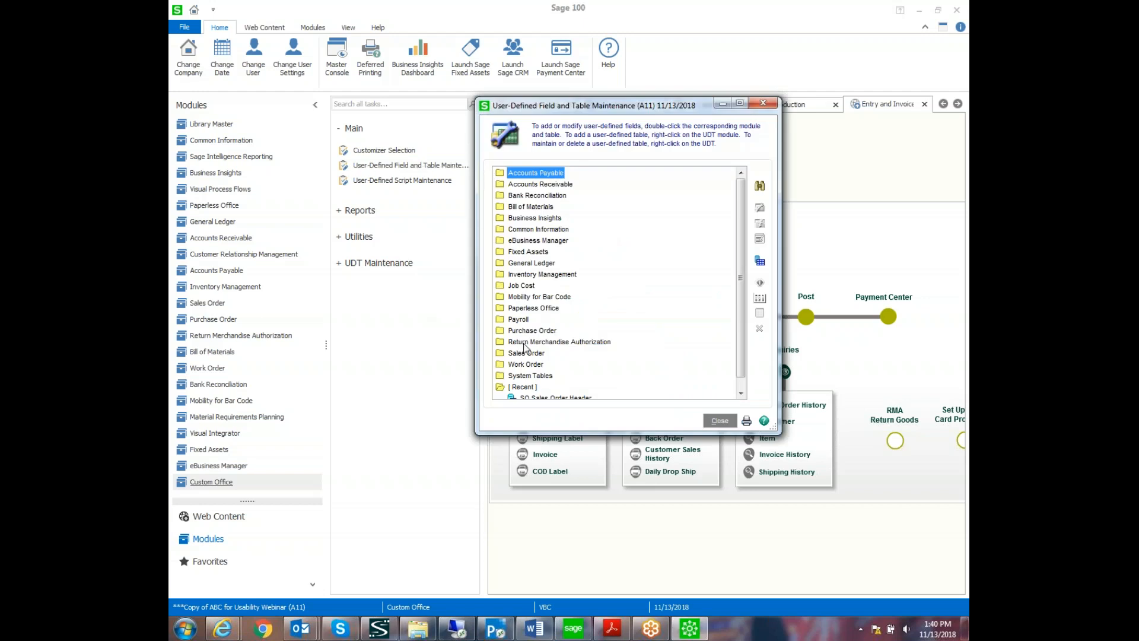
left_click(526, 352)
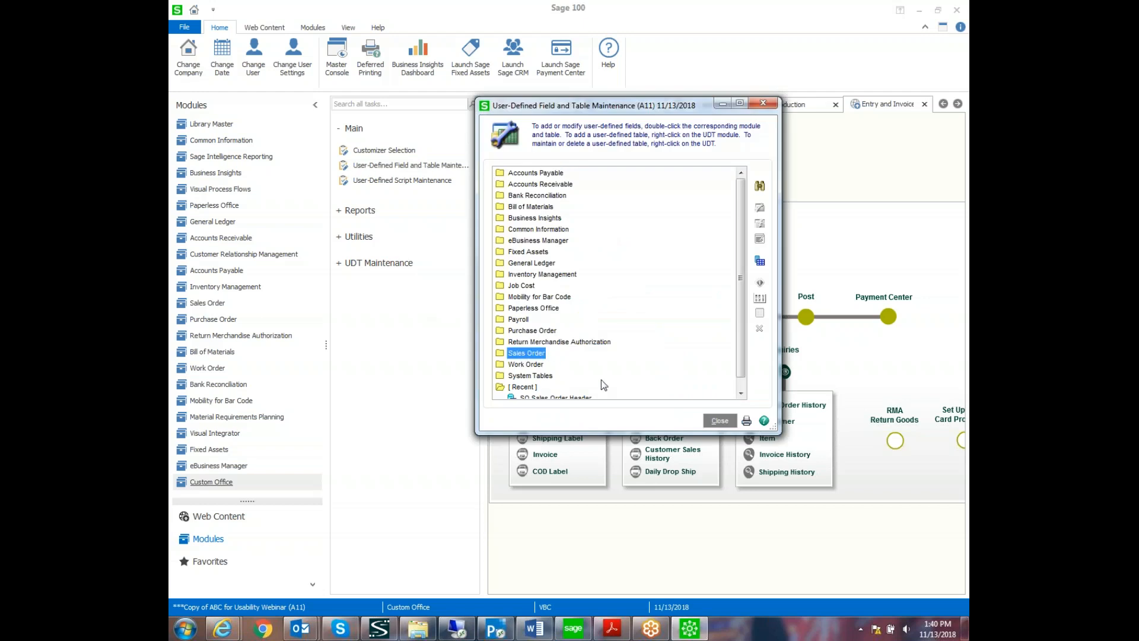
mouse_move(760, 263)
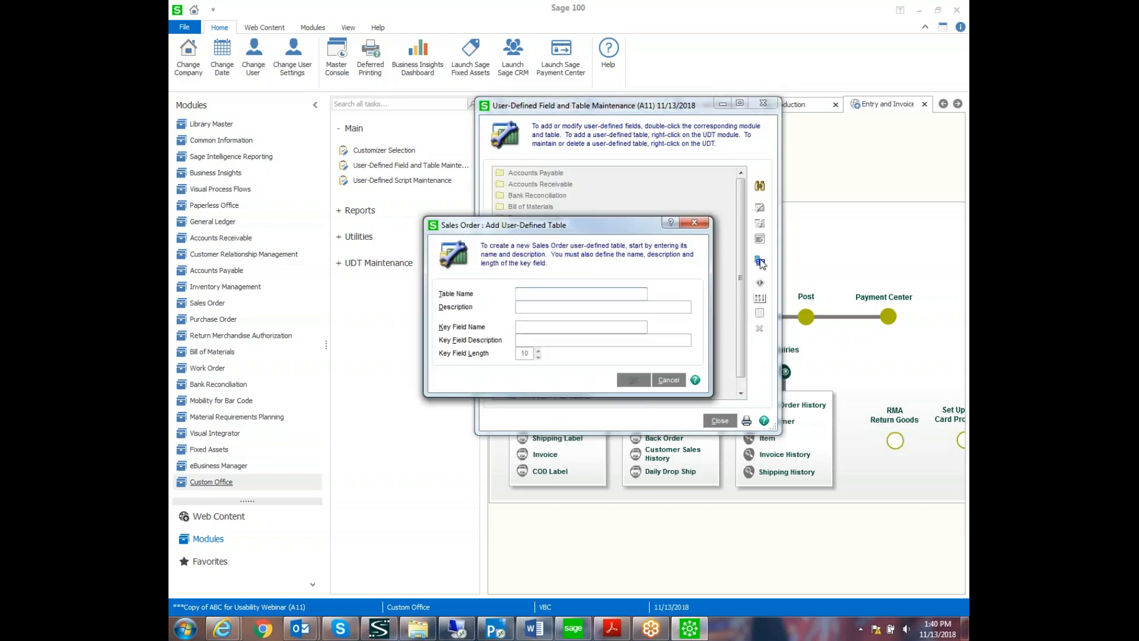
- Create table SO_UDT_CAMPAIGN with key field UDF_CAMPAIGN_CODE, Campaign Code, length 6
type("CAMP")
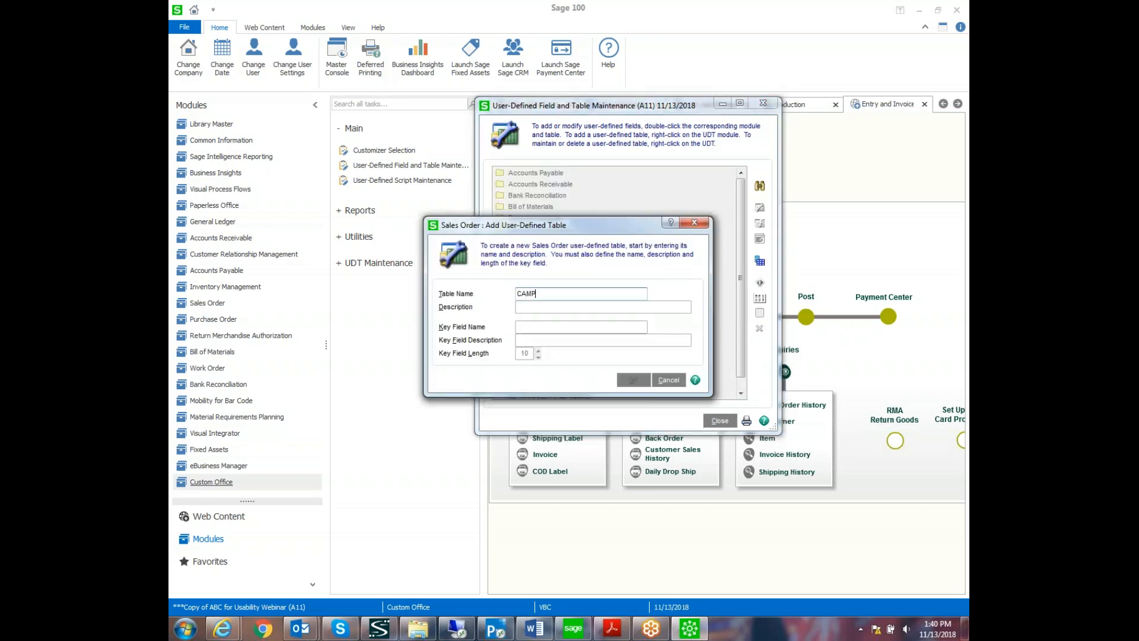
type("AIGN")
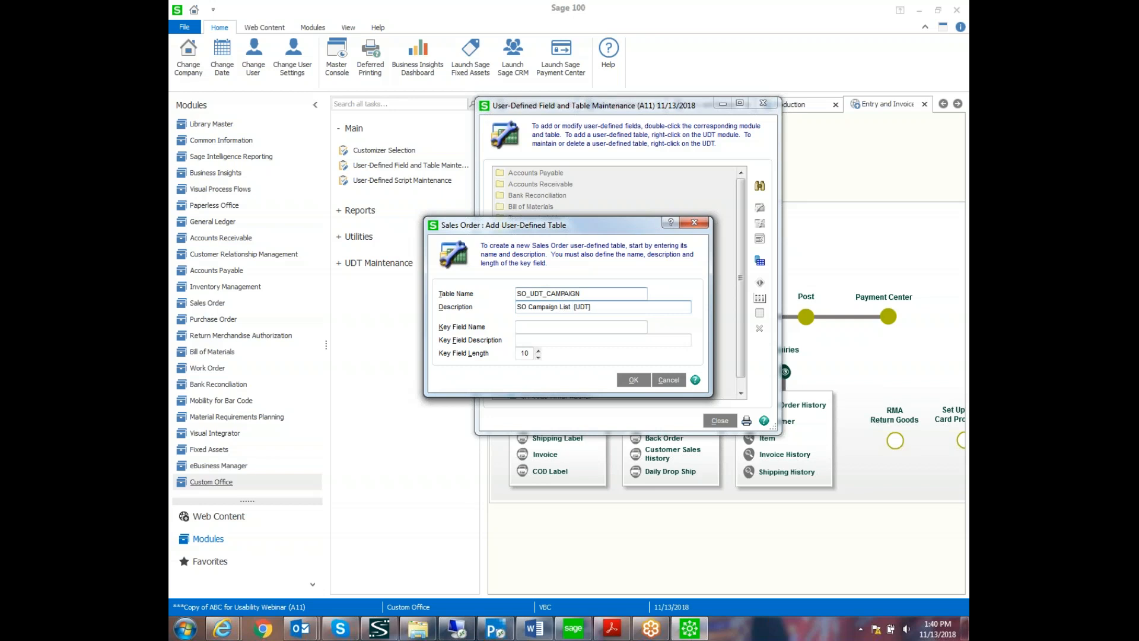
type("CAMPAIGN CODE")
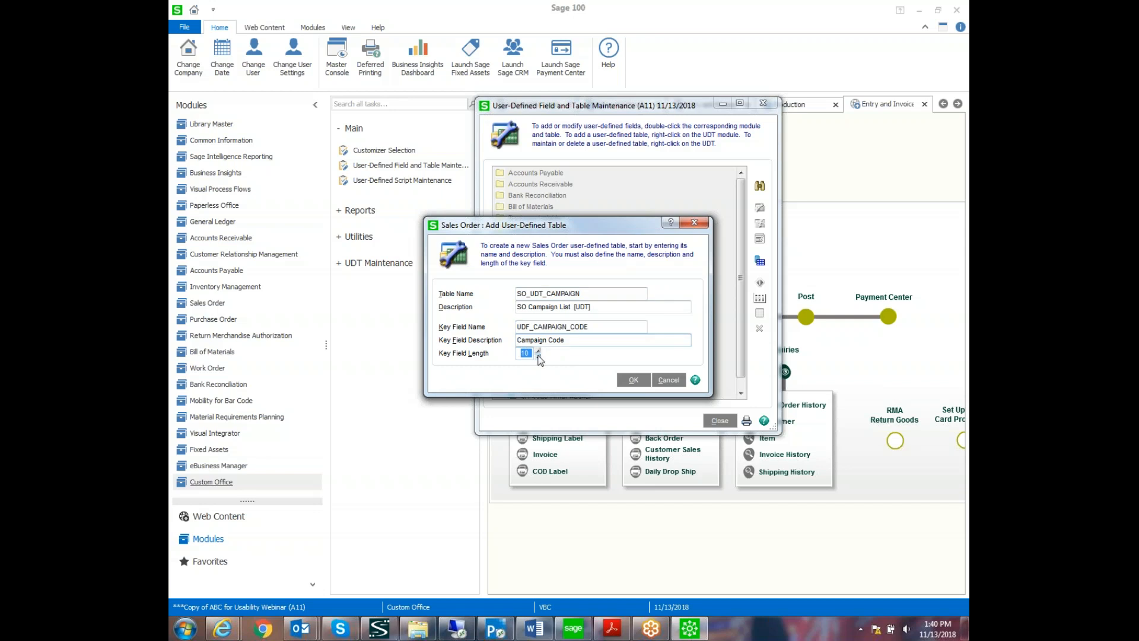
type("6")
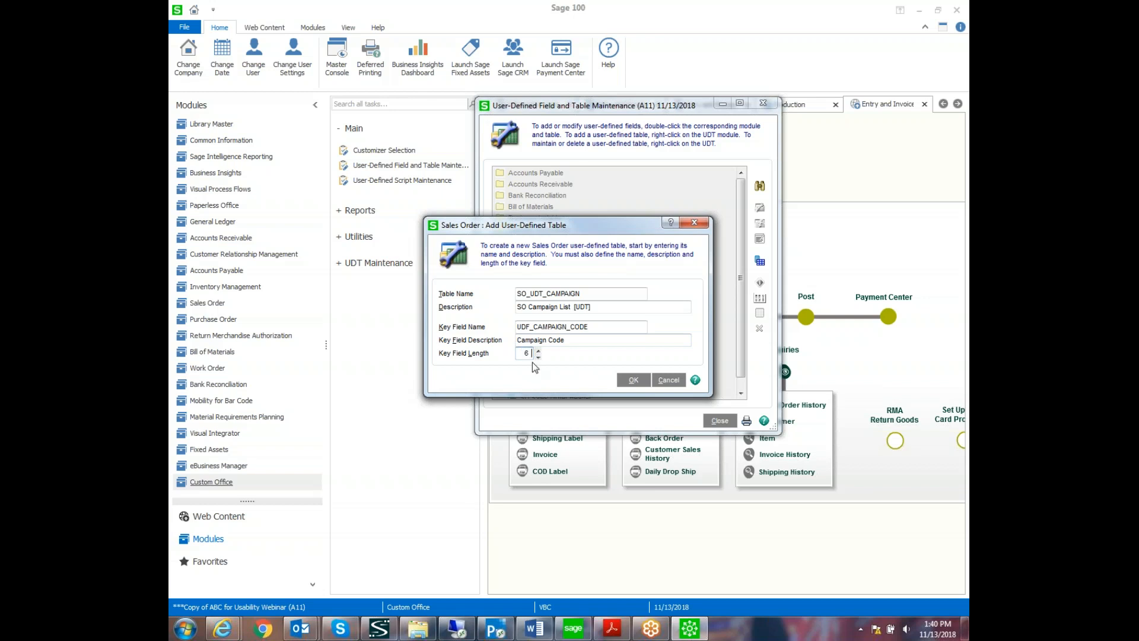
left_click(633, 380)
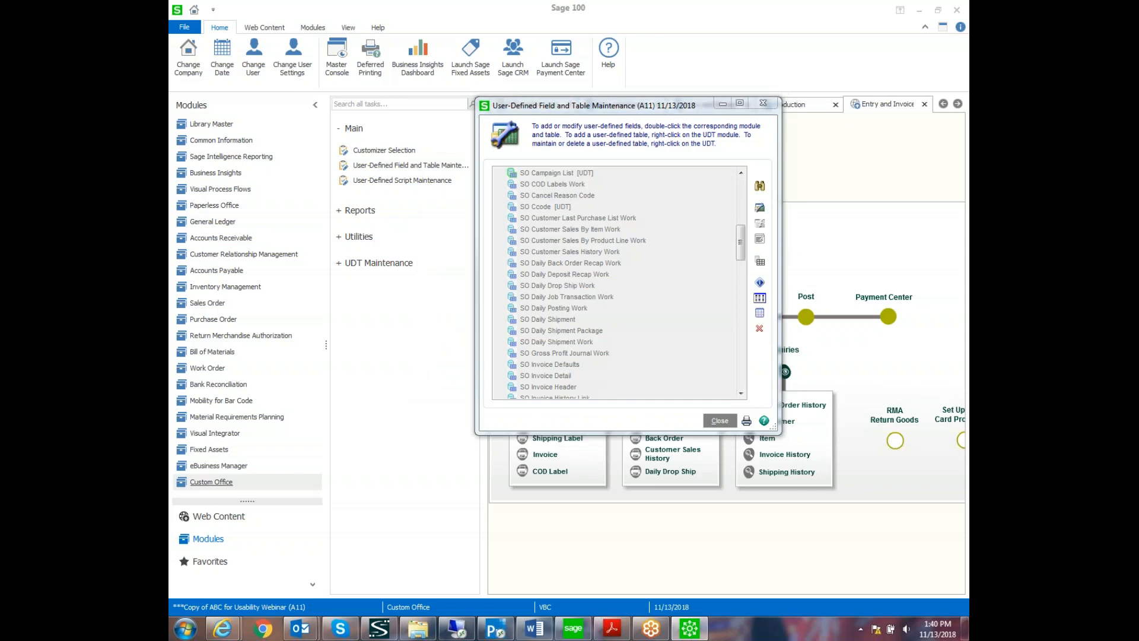
- Start a new UDF_DESCRIPTION field, Description, in the SO Campaign List table
double_click(555, 172)
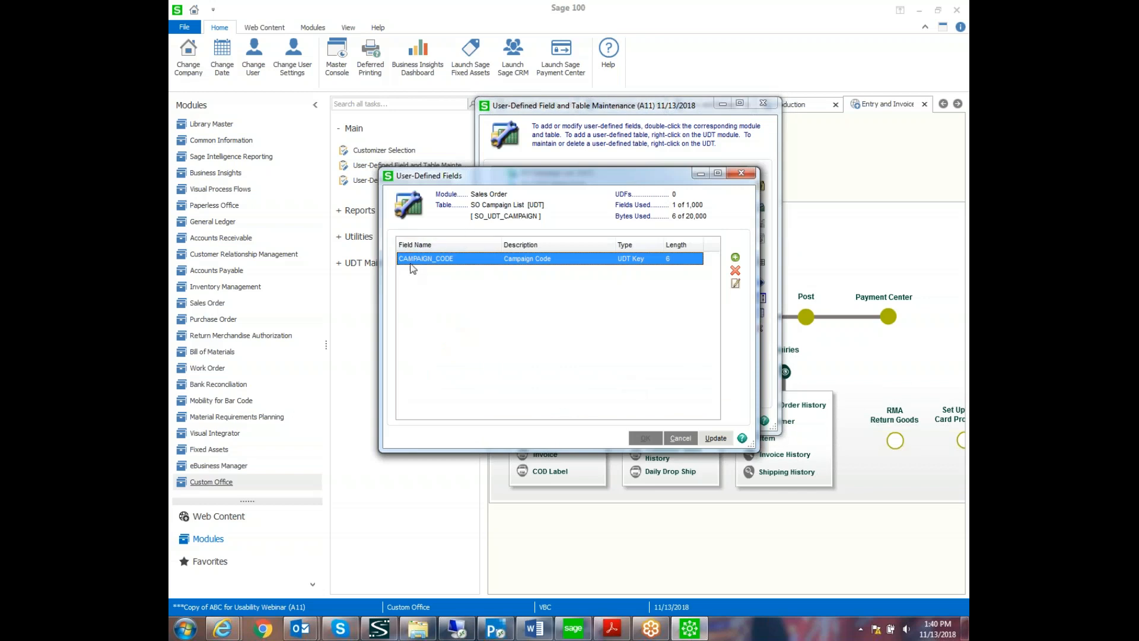
mouse_move(656, 269)
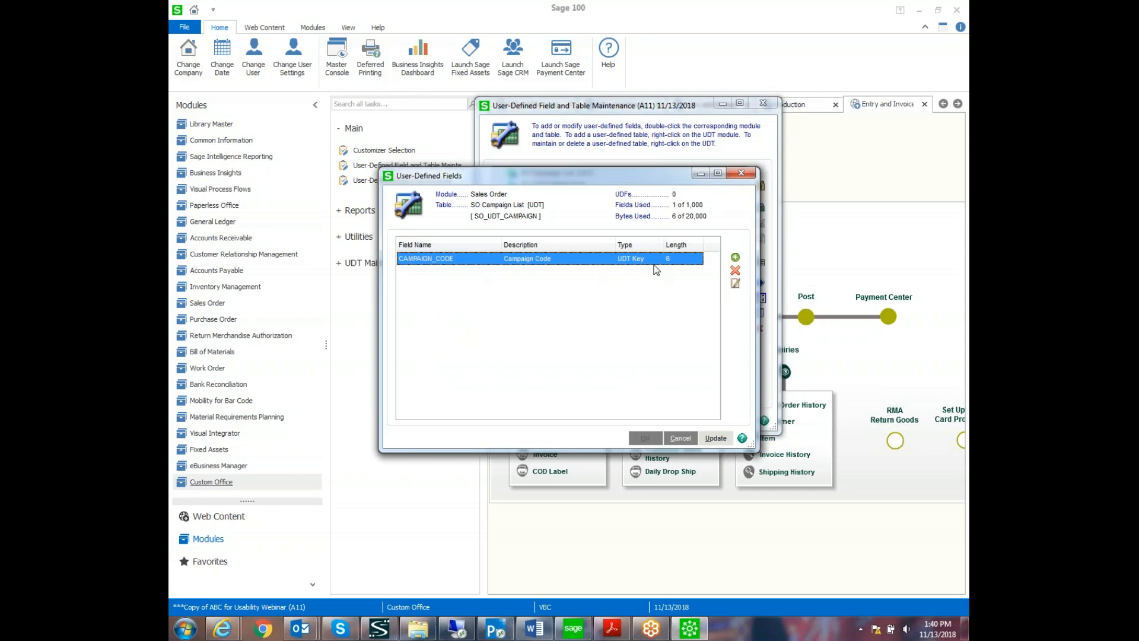
left_click(735, 258)
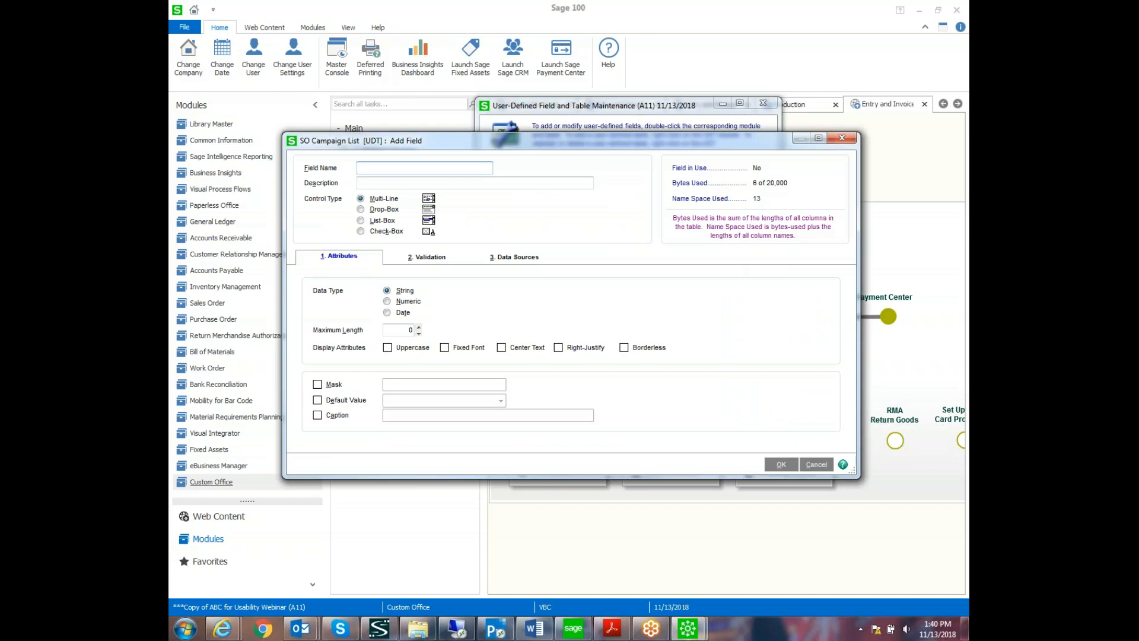
type("C")
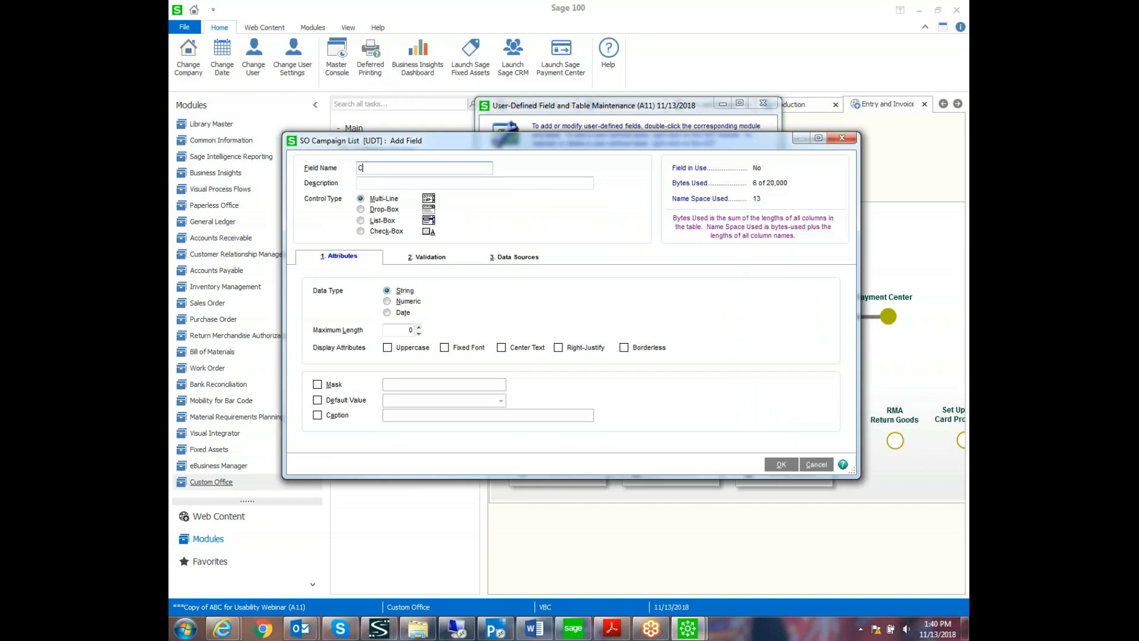
type("SCR")
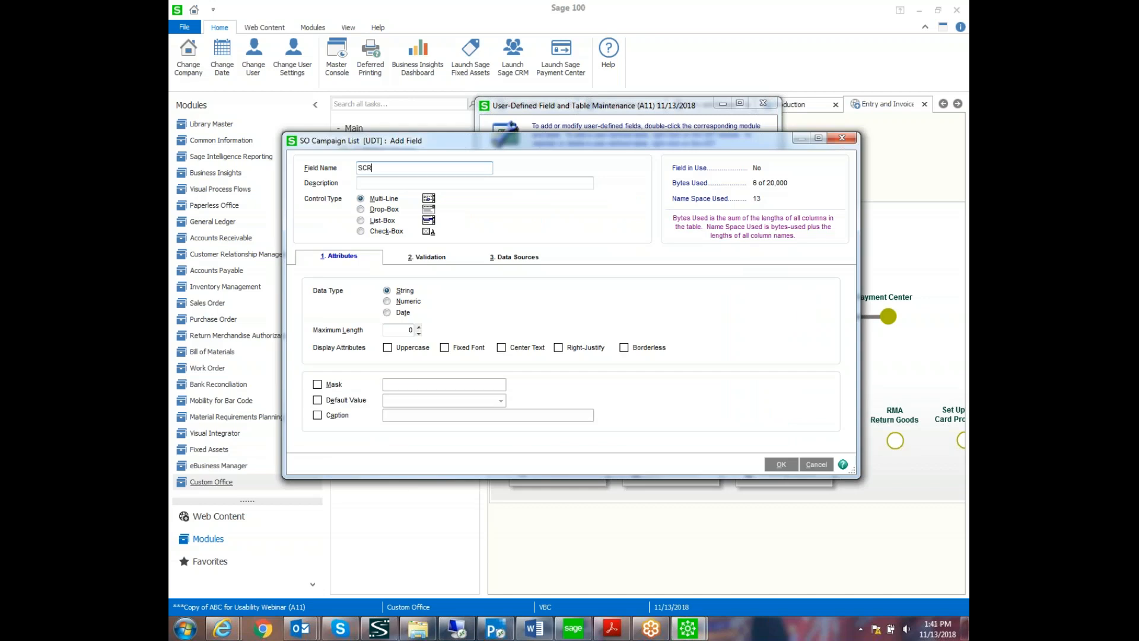
type("IPT")
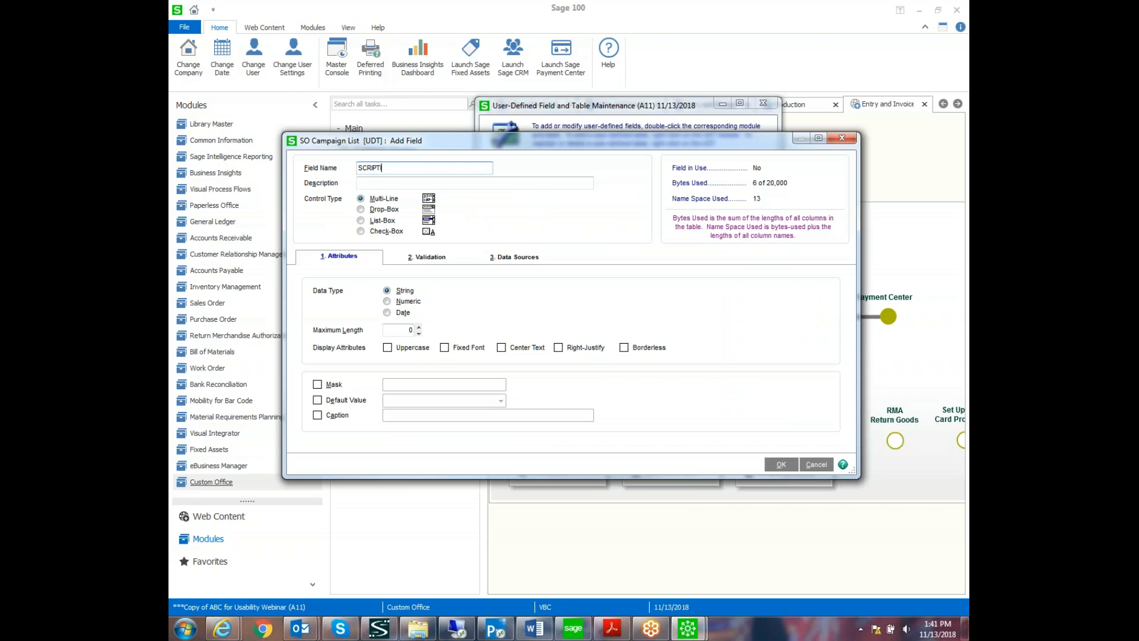
type("DESCRIP")
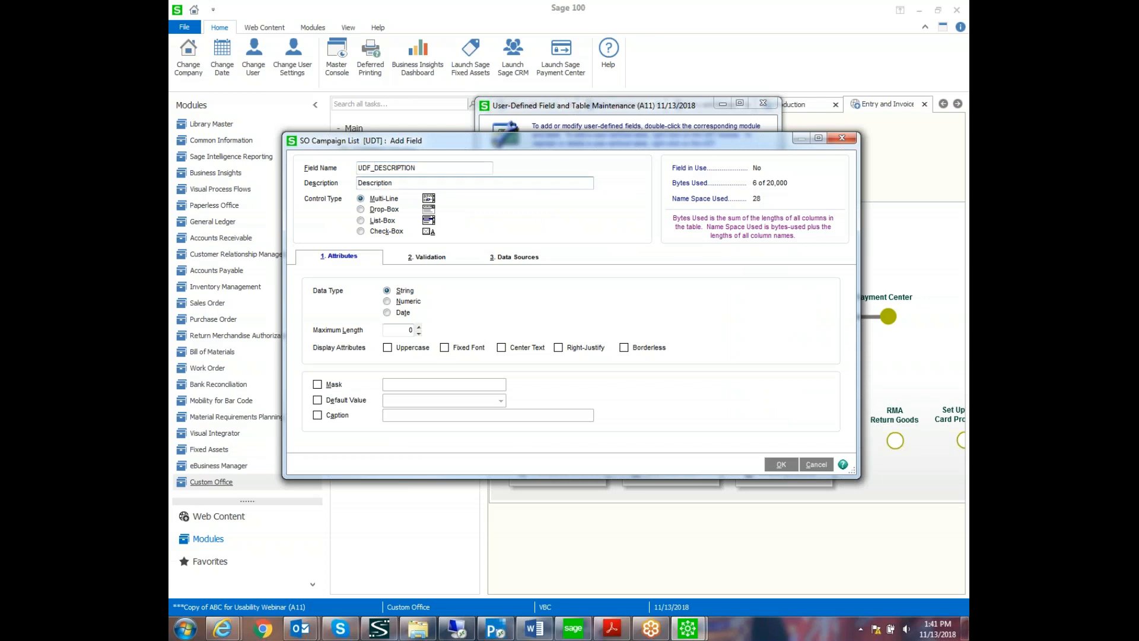
- Set the Description field to maximum length 20 with a caption and save it
left_click(402, 329)
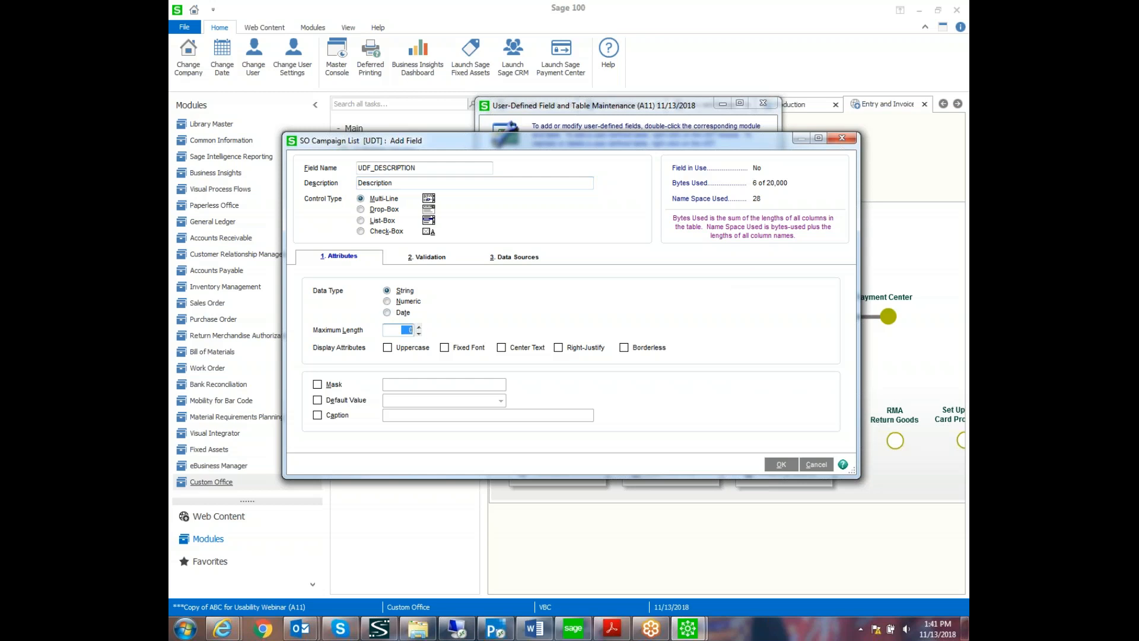
type("20")
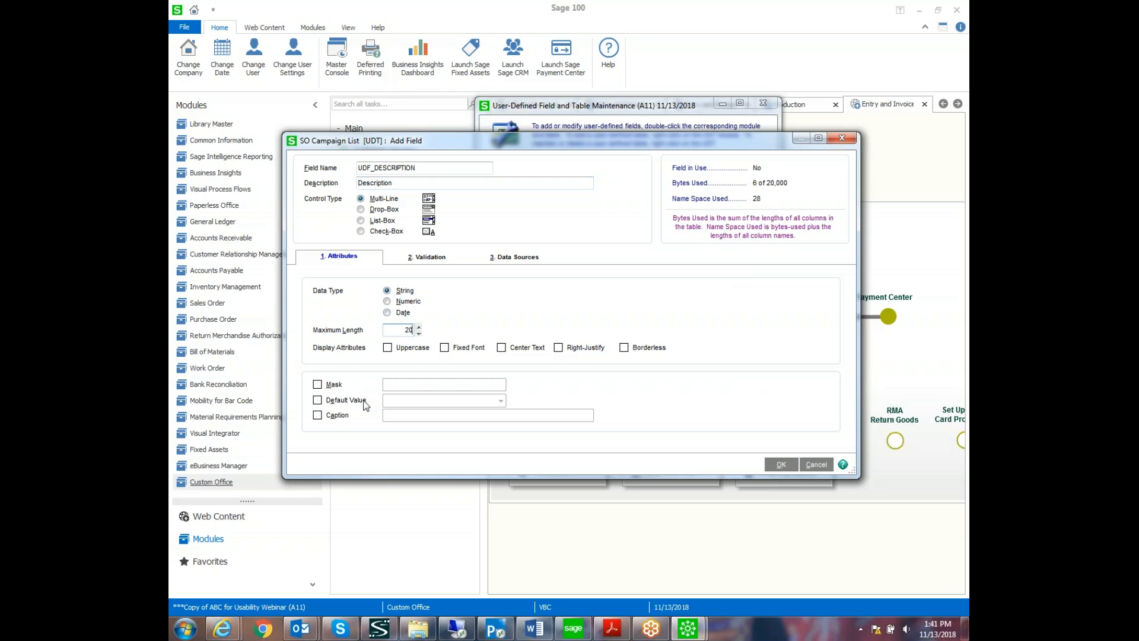
left_click(318, 415)
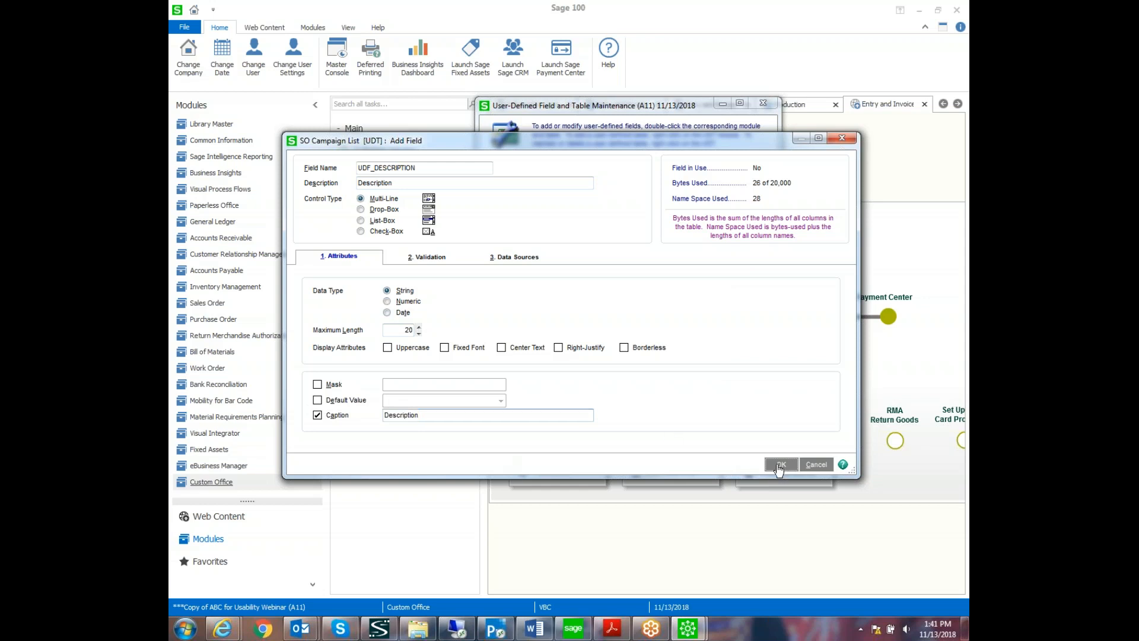
left_click(781, 464)
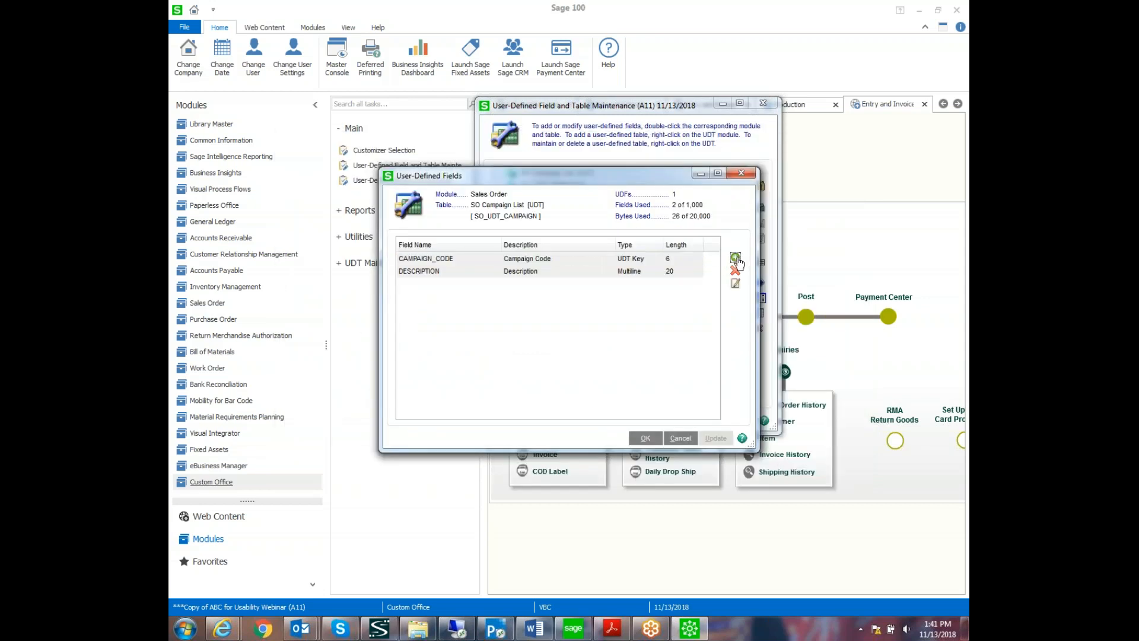
- Add a numeric UDF_COST field, Cost, with a caption to the table
left_click(736, 257)
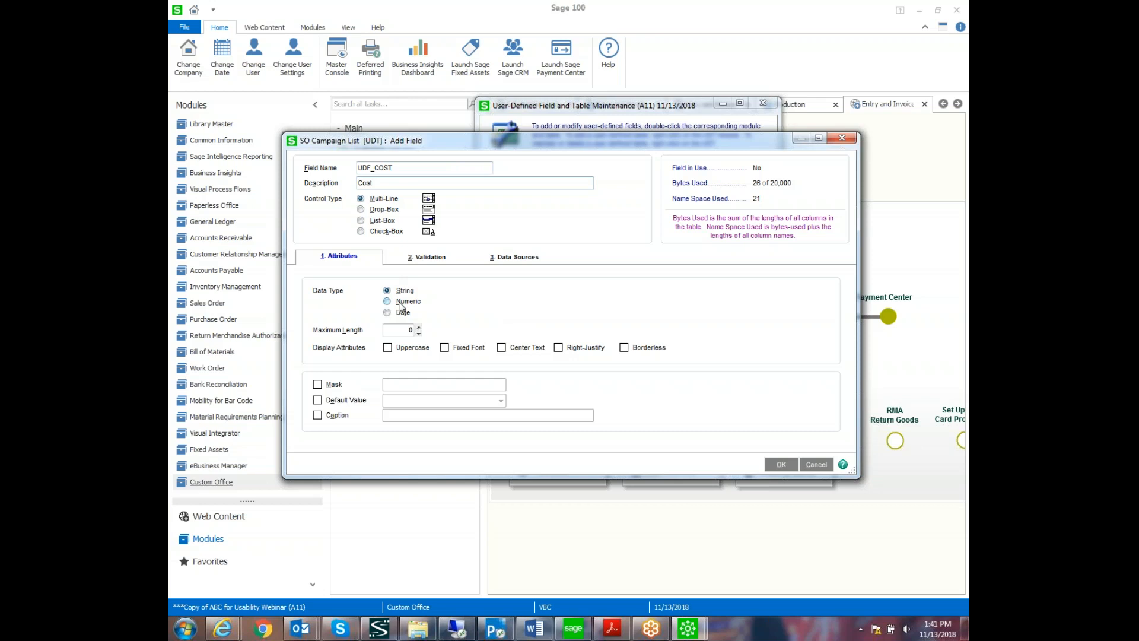
left_click(386, 300)
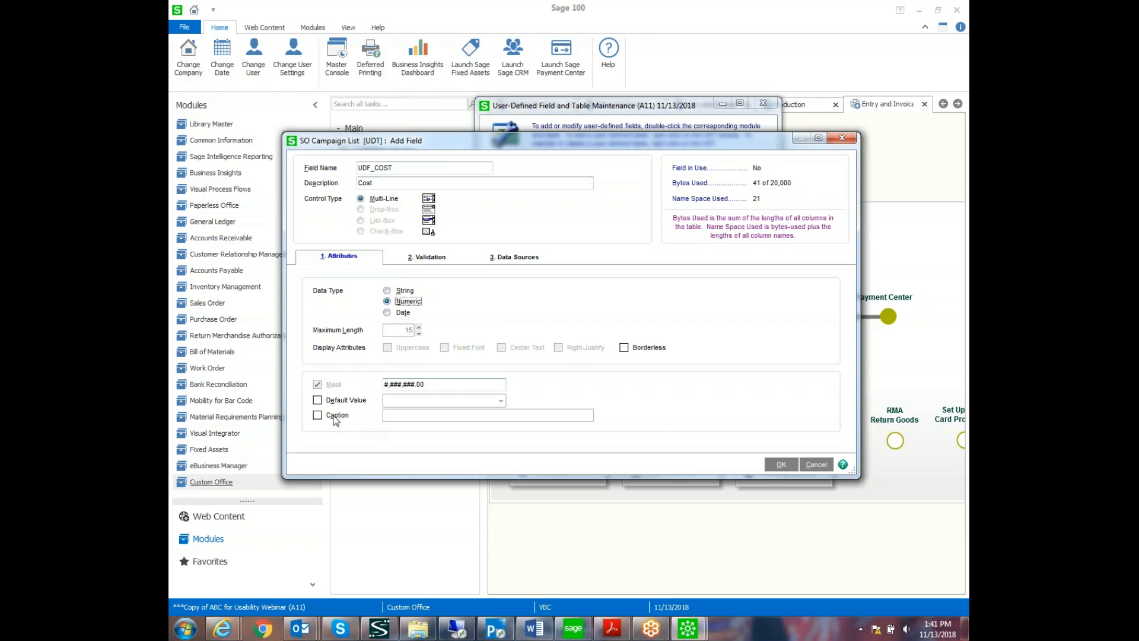
left_click(317, 414)
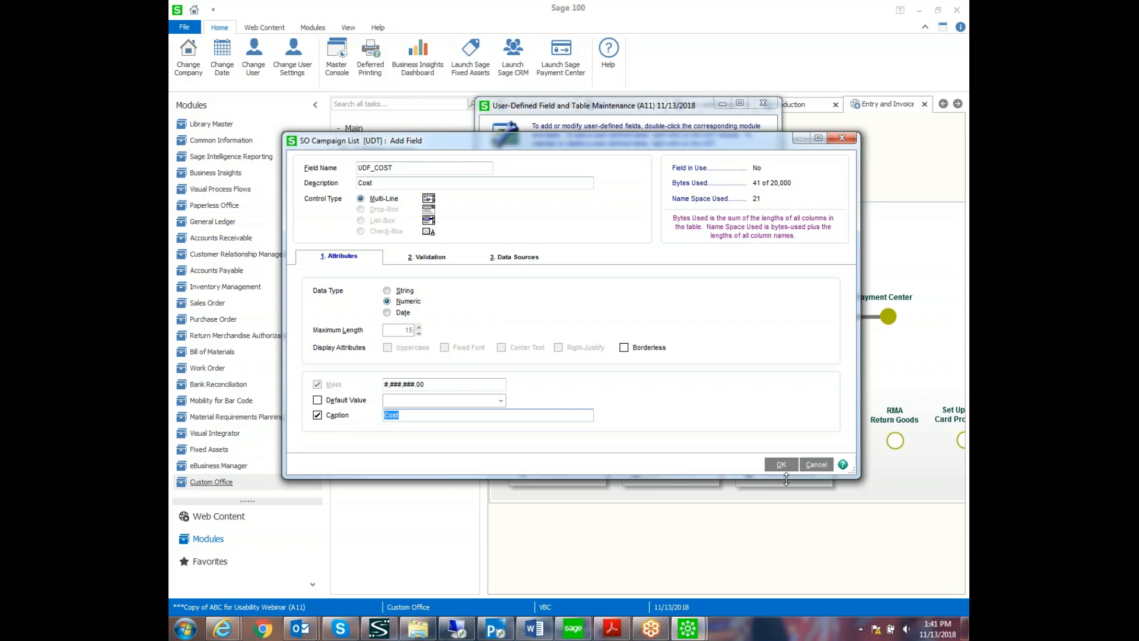
left_click(780, 464)
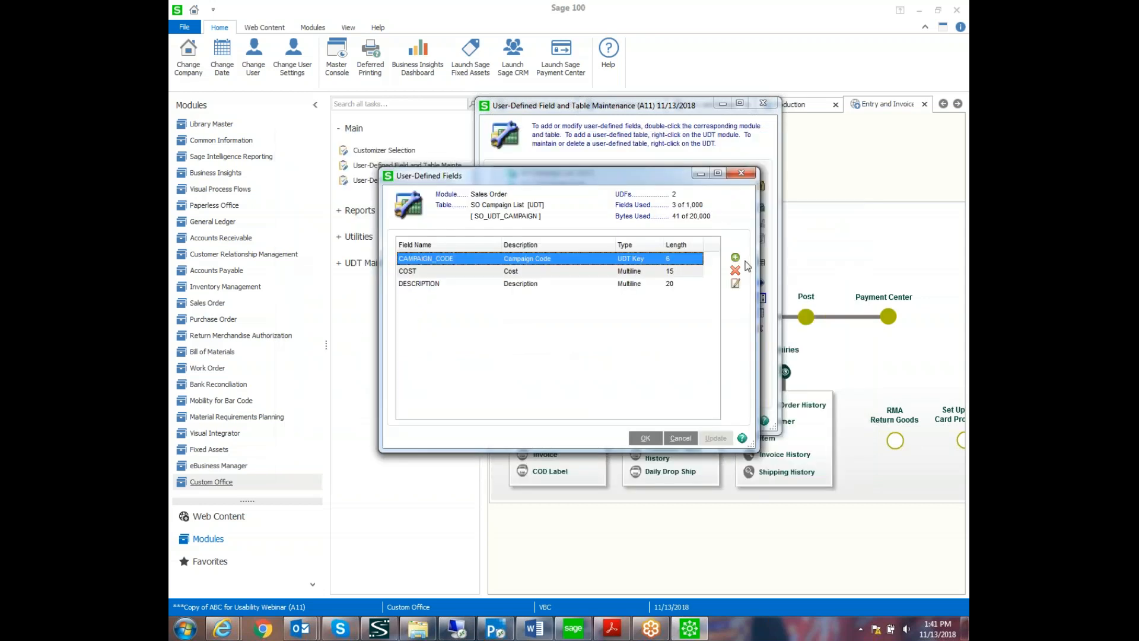
- Add a date UDF_DATE field, Start Date, with a caption to the table
left_click(735, 257)
type("Start Date")
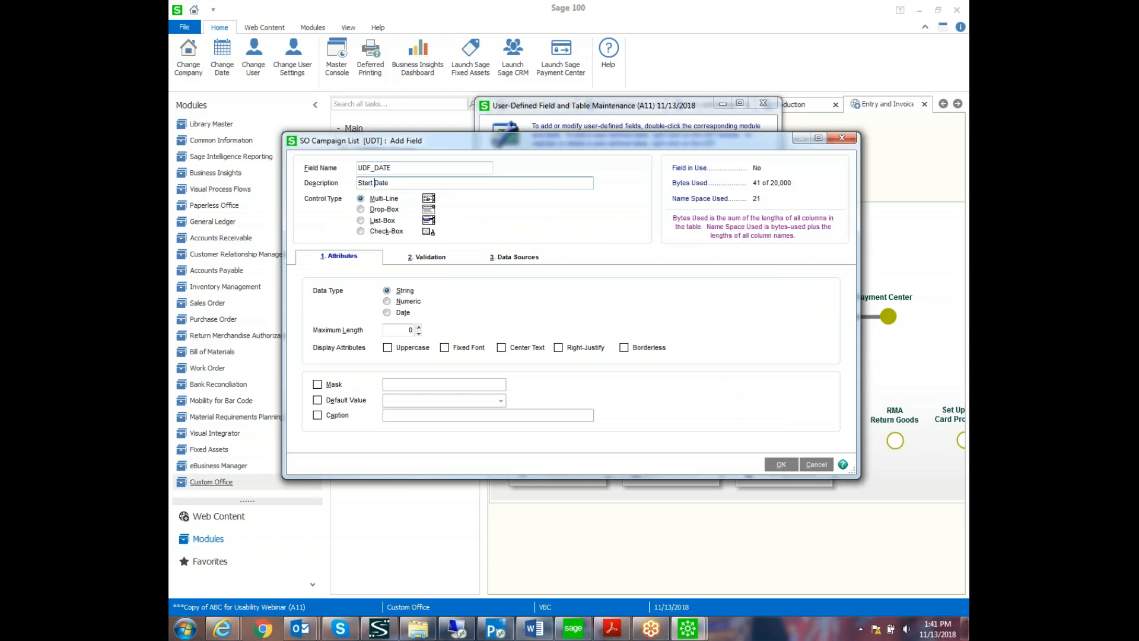
left_click(387, 312)
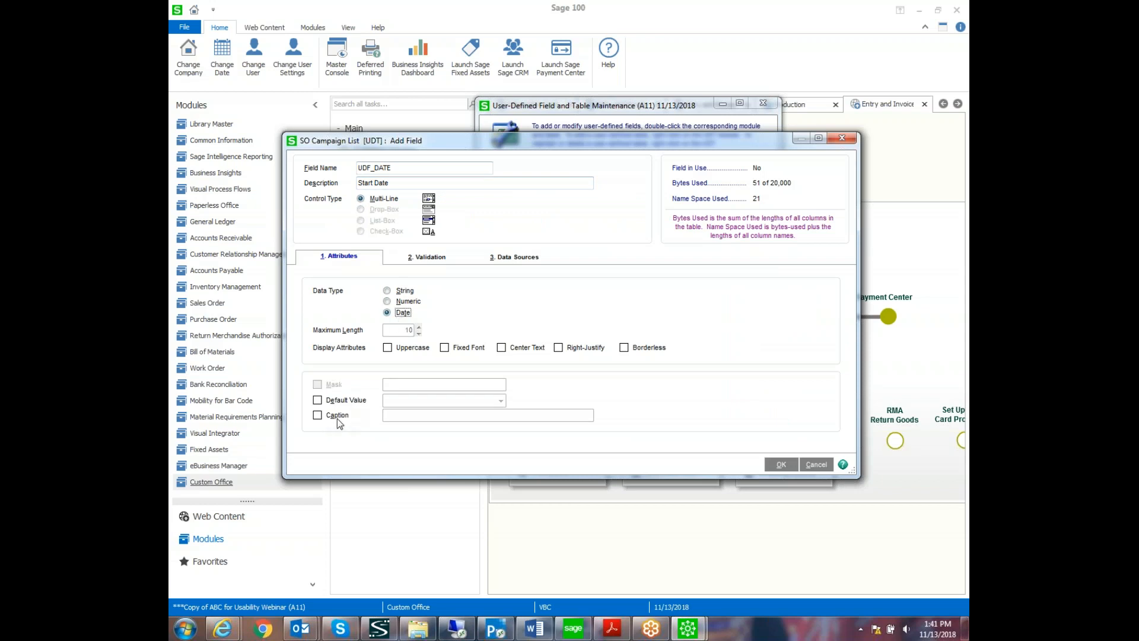
left_click(318, 414)
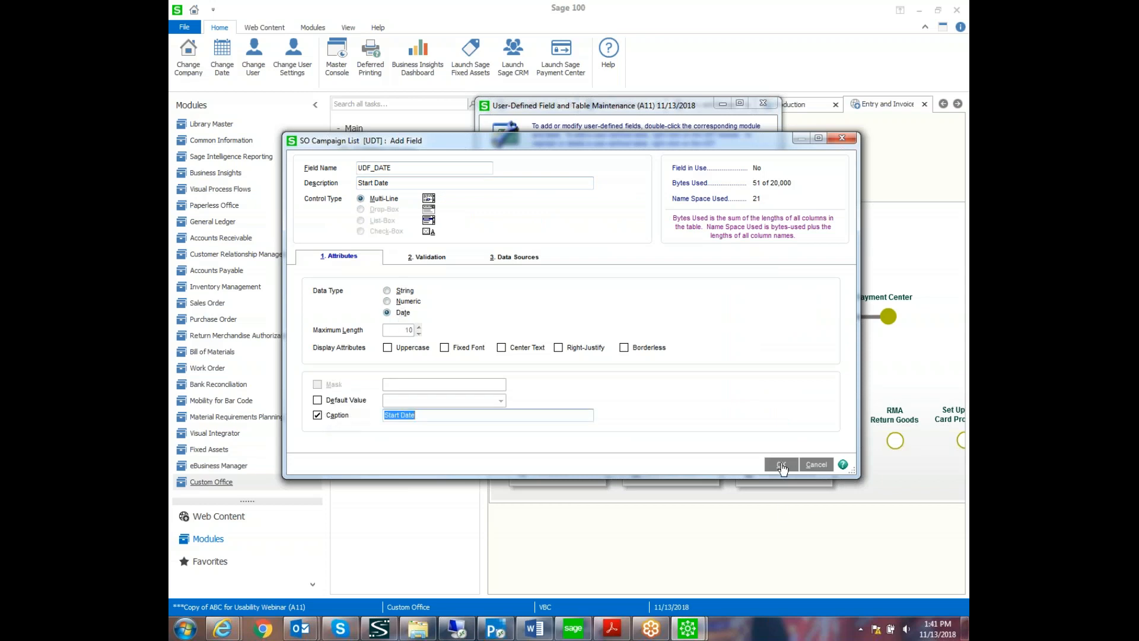
left_click(781, 464)
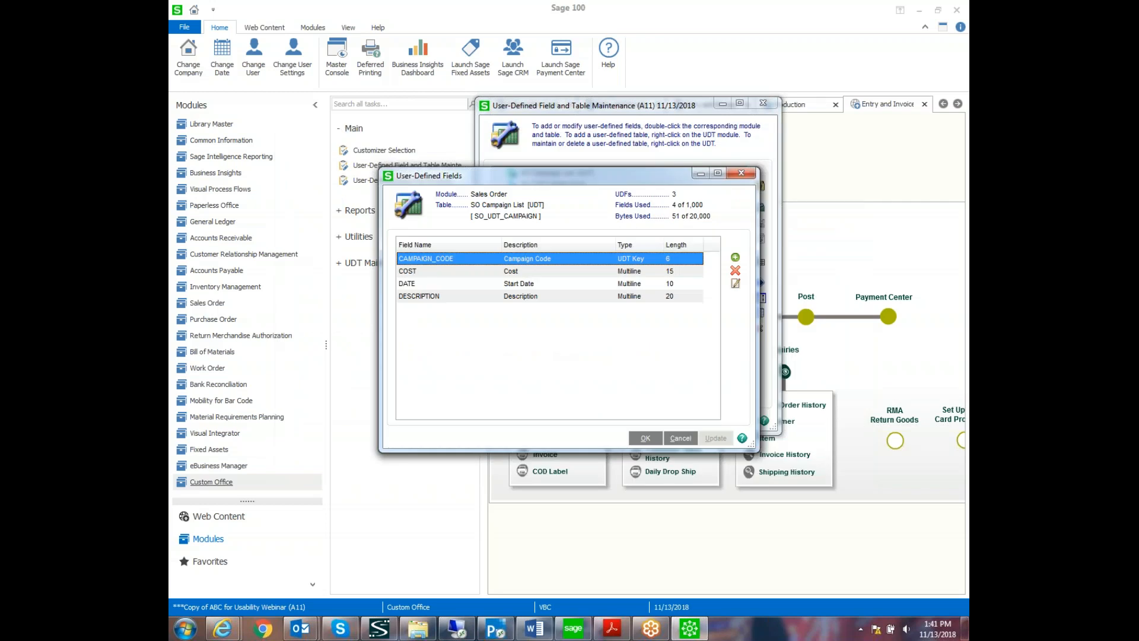
mouse_move(625, 418)
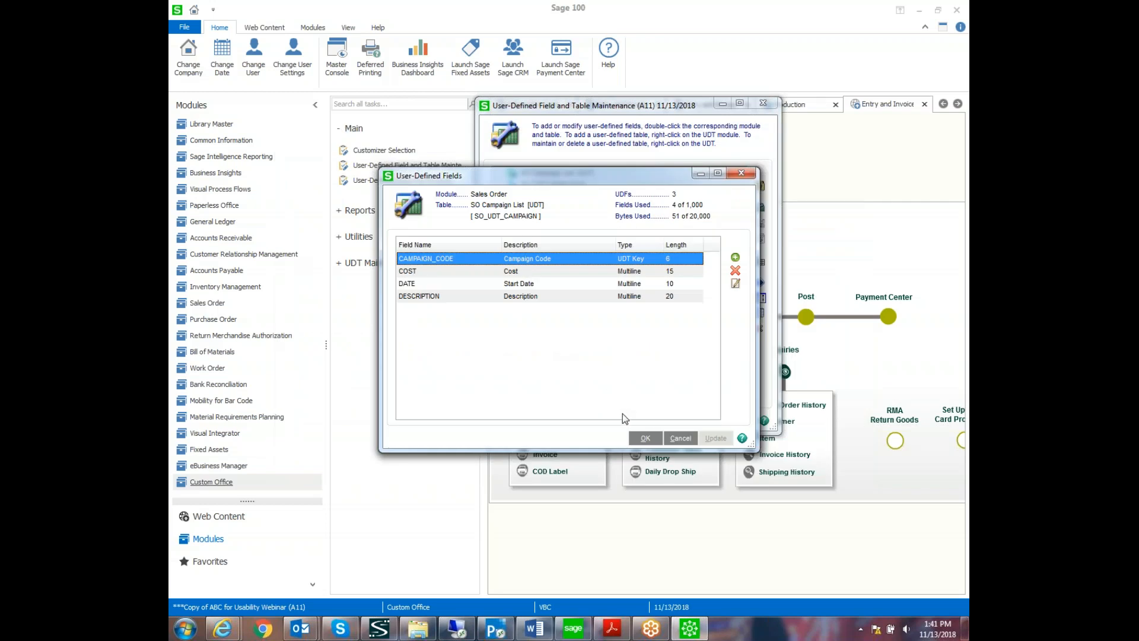
- Save the campaign table's fields and run the Customizer data dictionary update
left_click(644, 437)
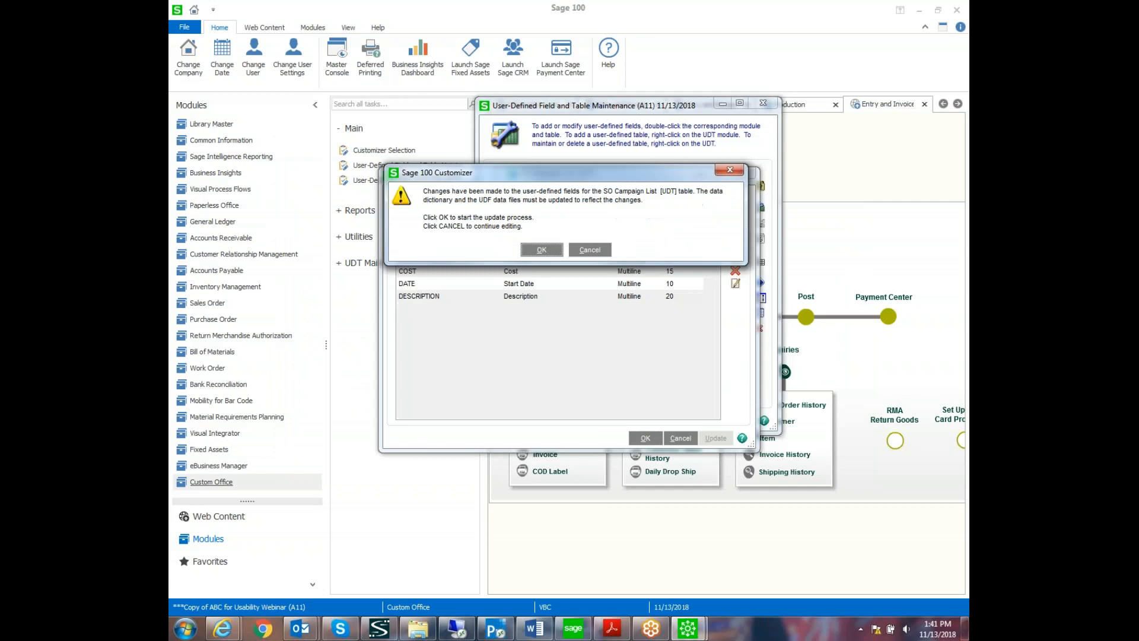
left_click(541, 249)
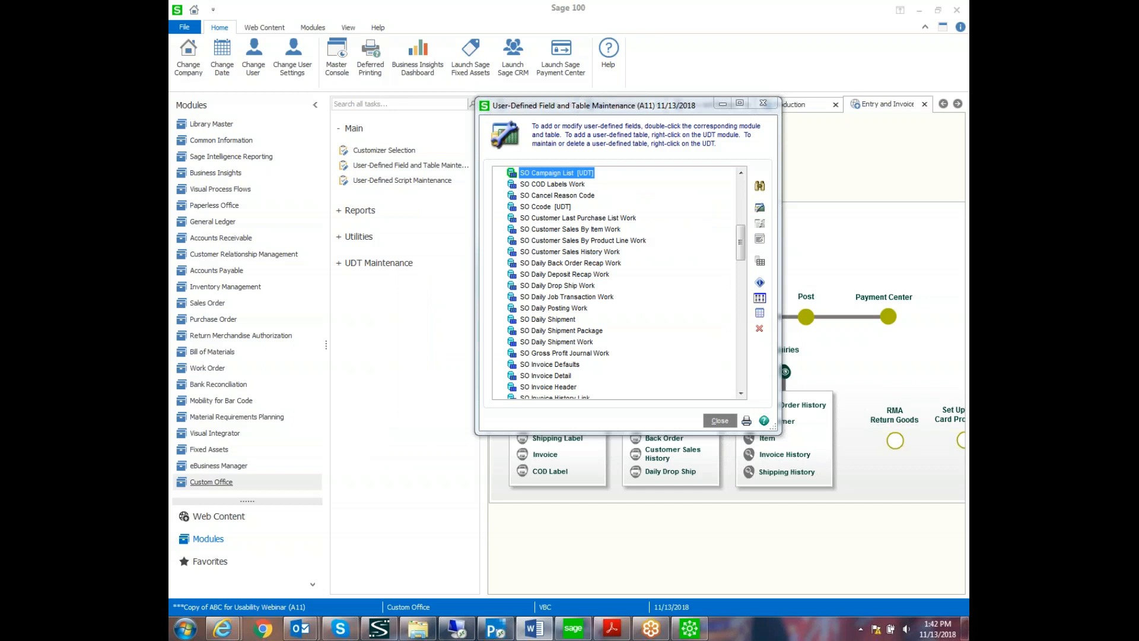
mouse_move(627, 269)
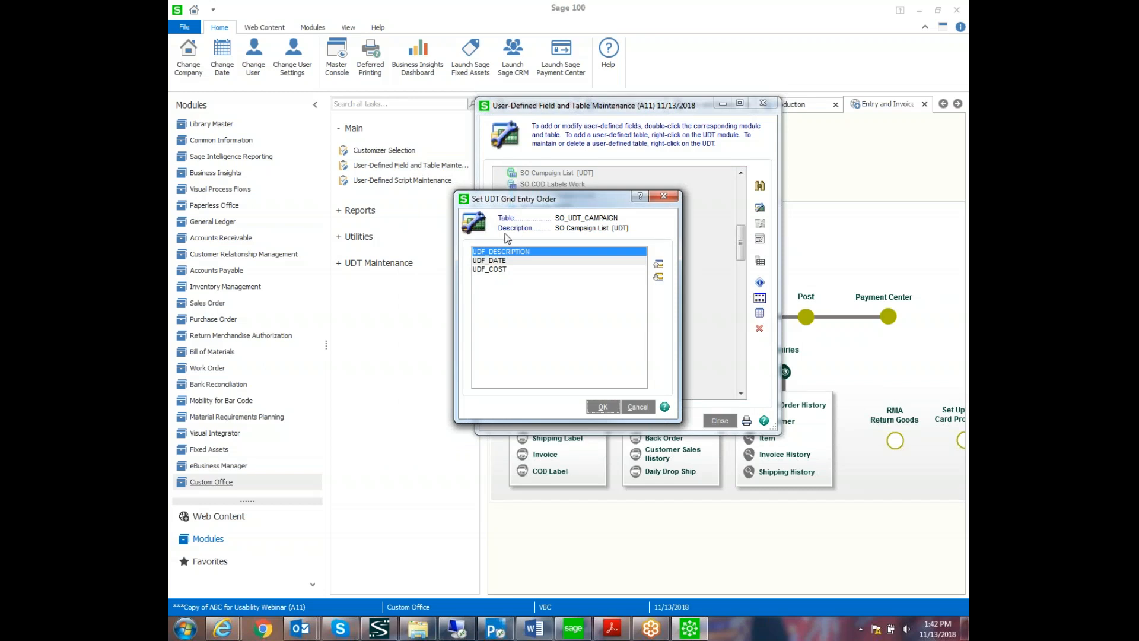
mouse_move(510, 264)
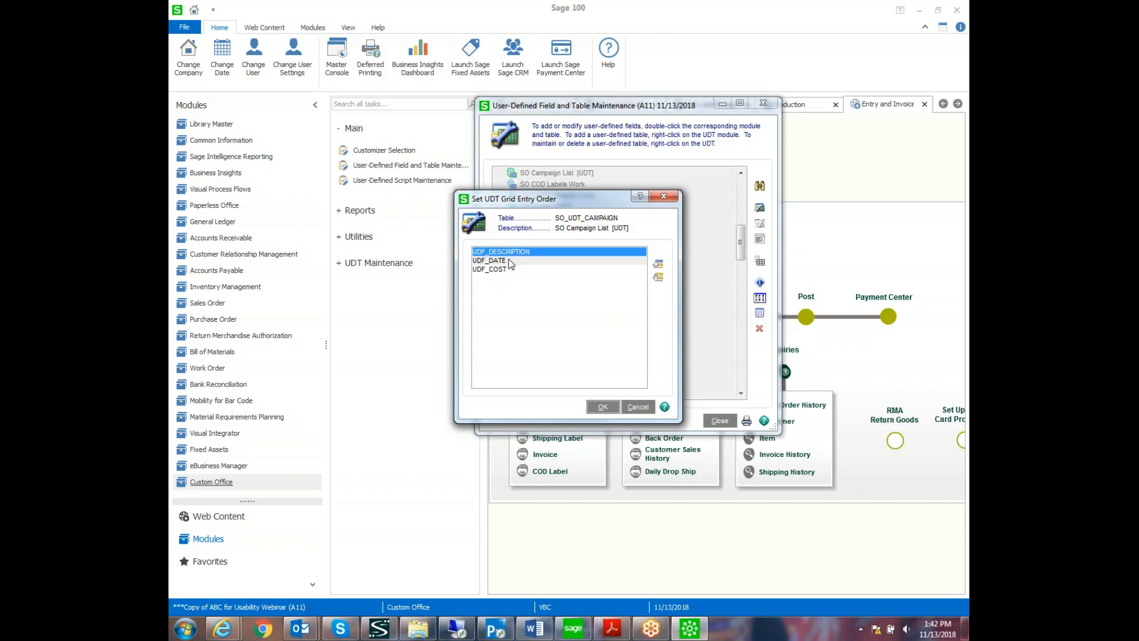
- Move UDF_DATE below UDF_COST so entry order is Description, Cost, Date
left_click(489, 260)
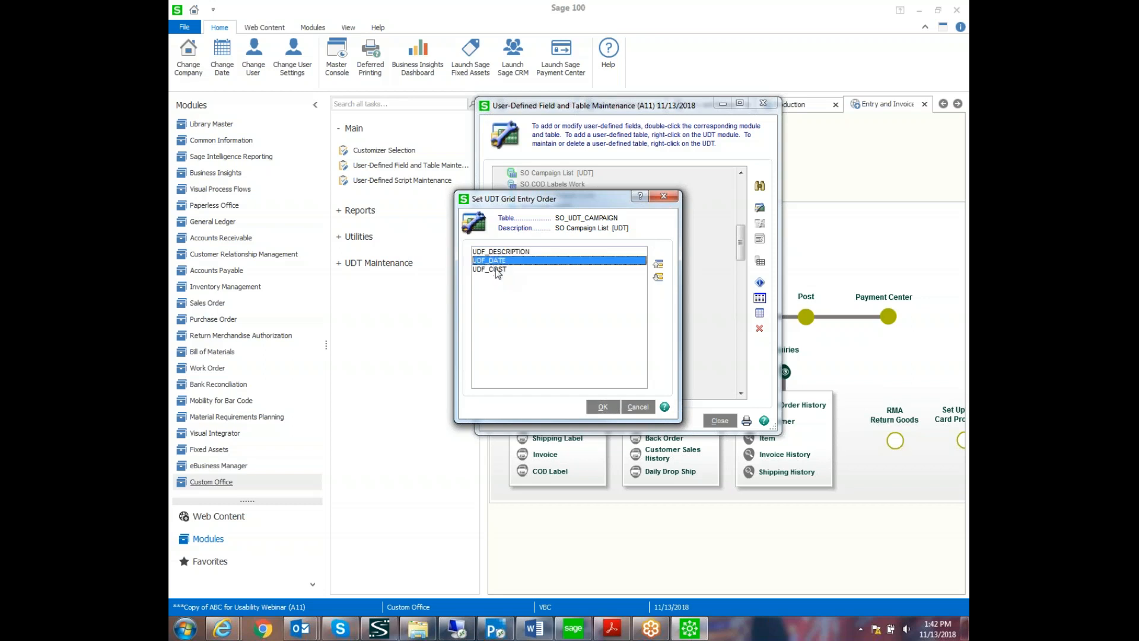
left_click(657, 261)
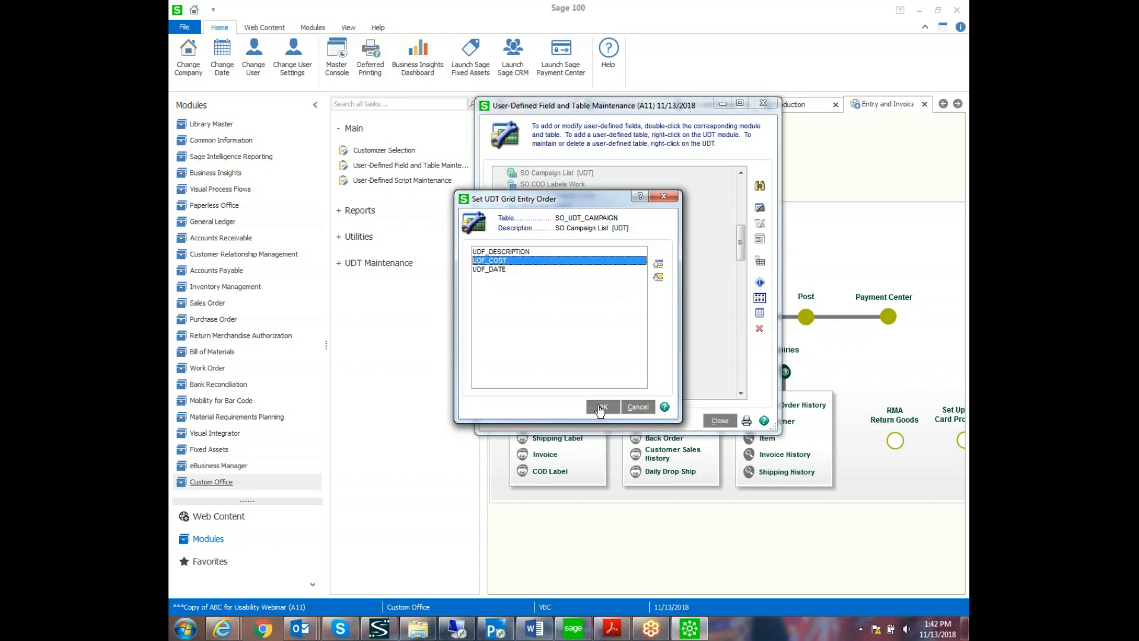
left_click(601, 406)
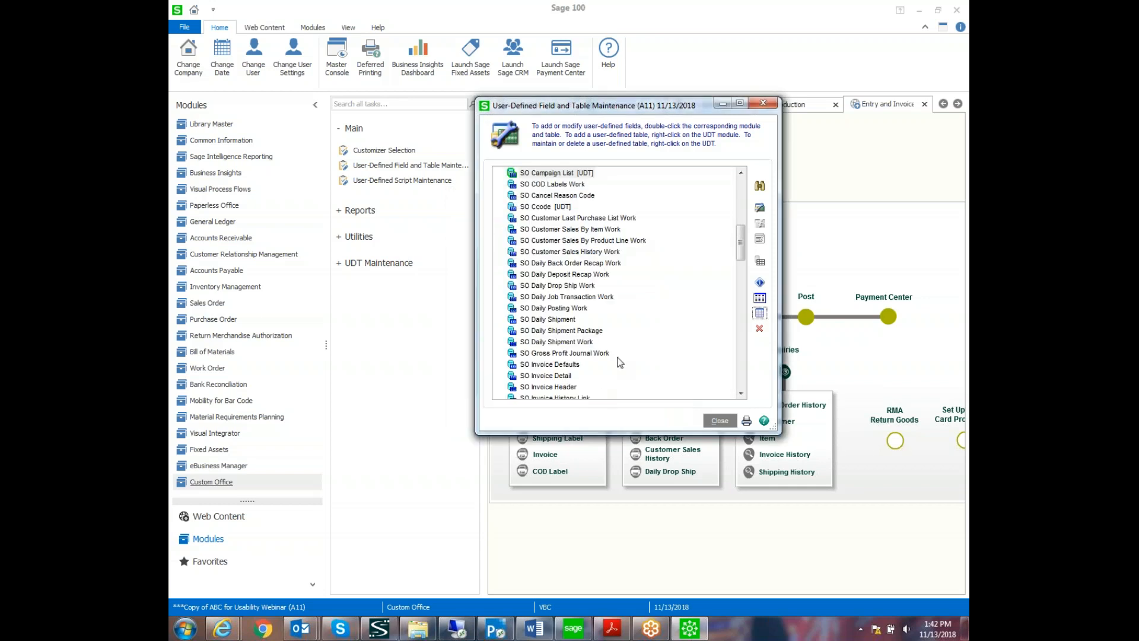
mouse_move(760, 283)
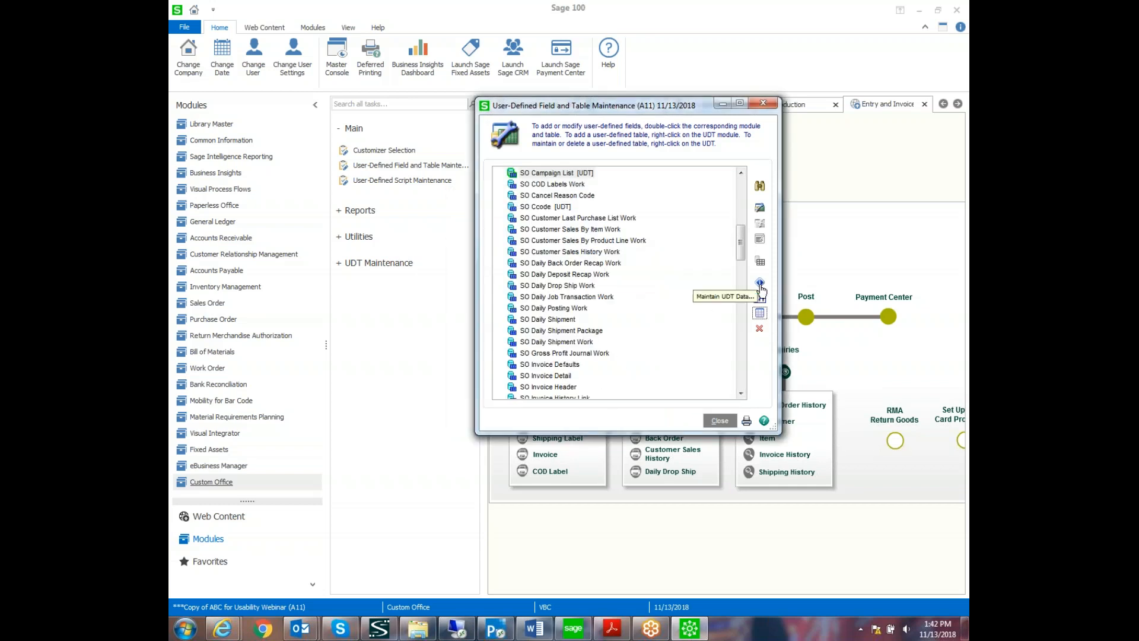
- Enter campaign CAT, Catalog, cost 5,000.00, start date 11/1/2018
left_click(760, 283)
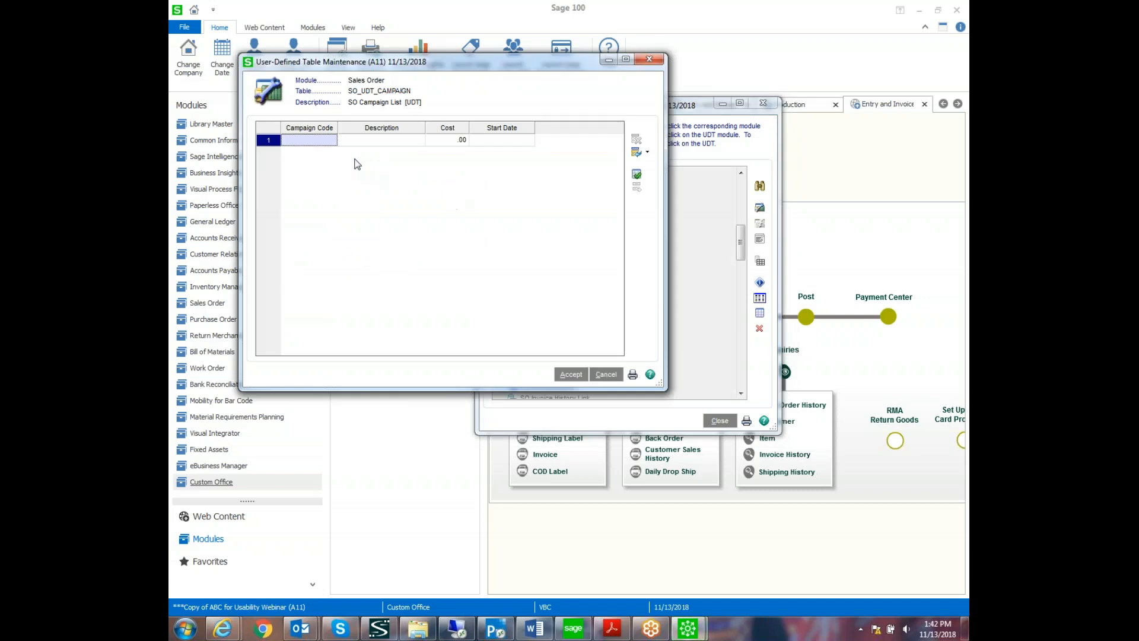
type("CAT")
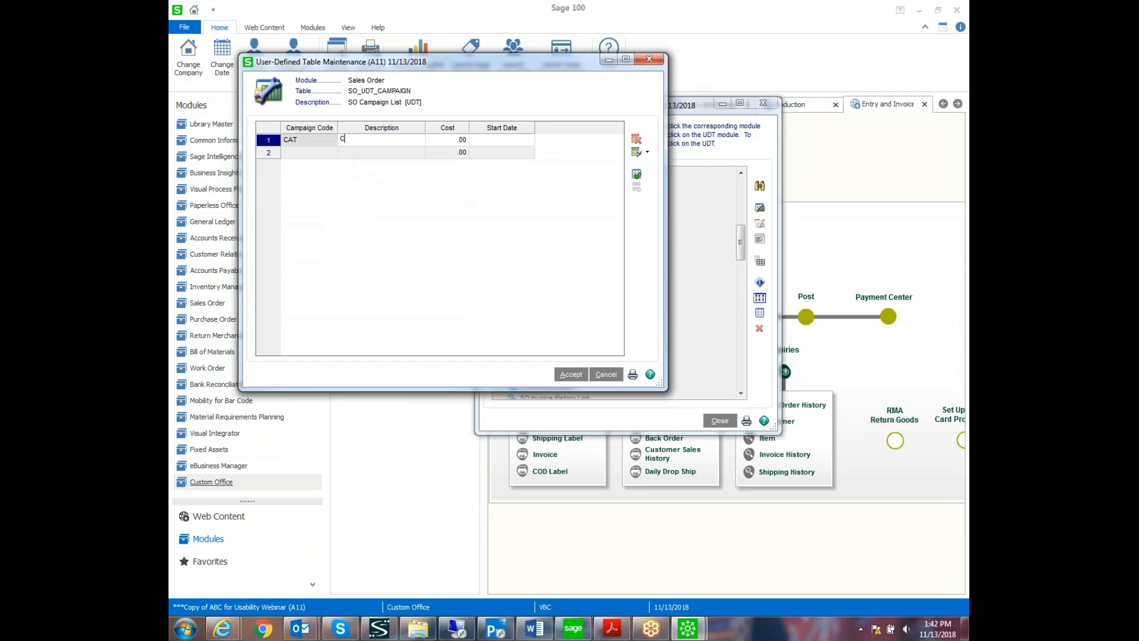
type("atalog")
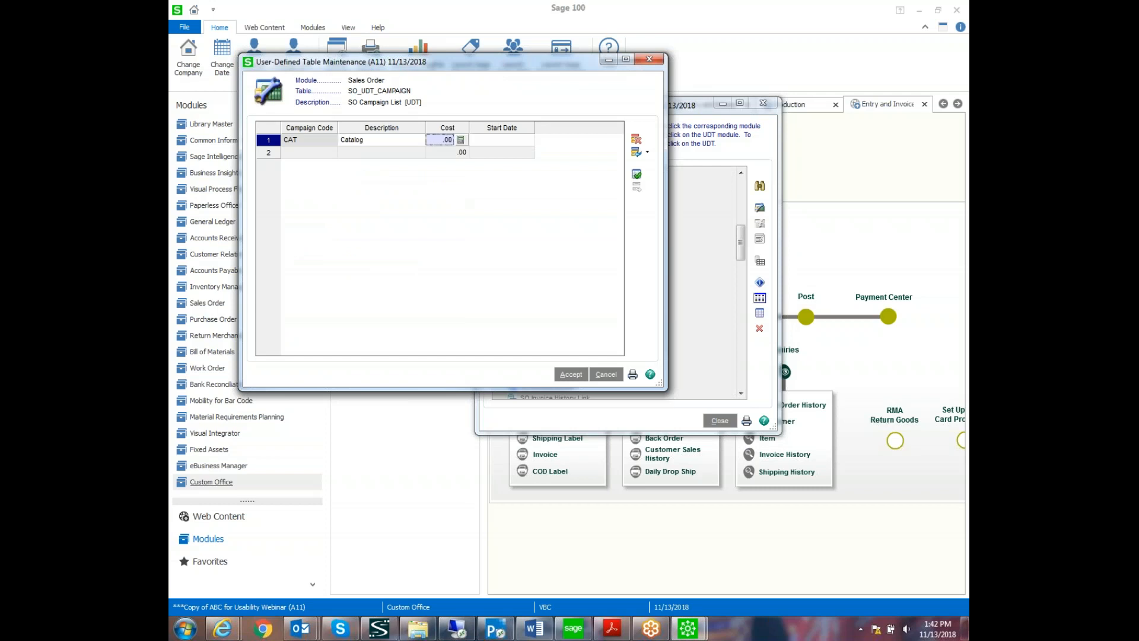
type("5.00")
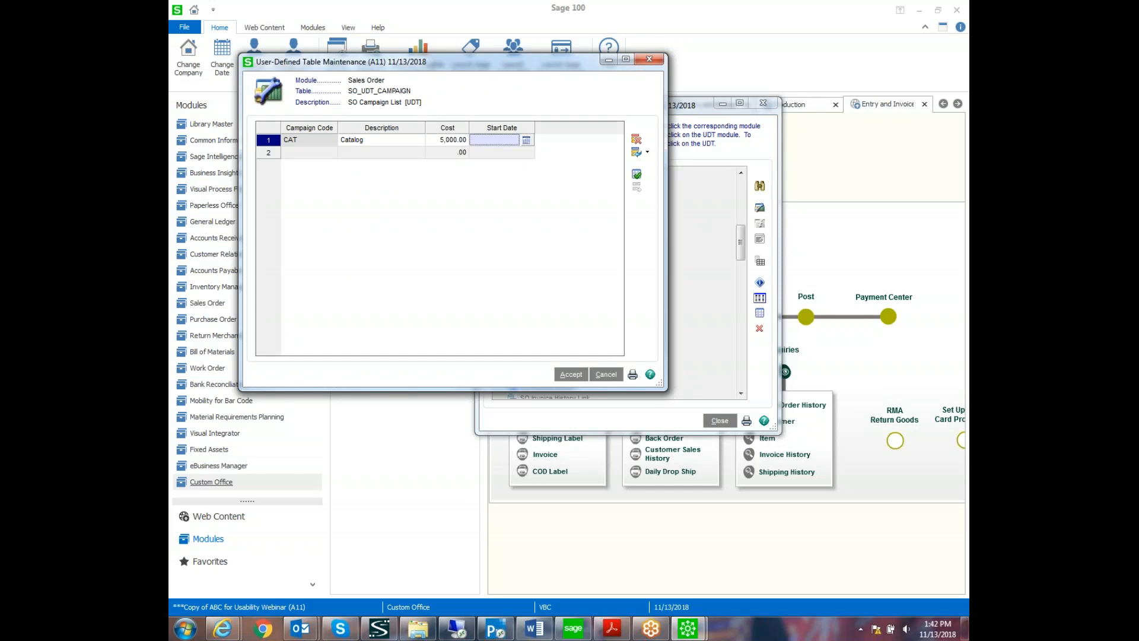
type("11/1/2018")
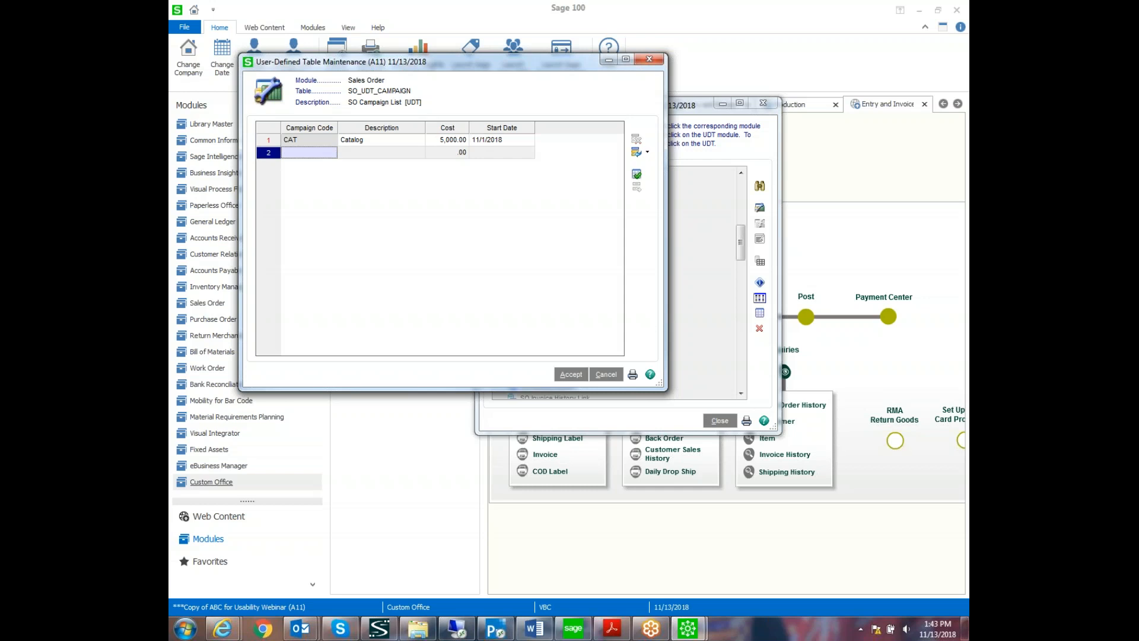
- Enter campaigns WALK, Walk In and PHONE, Phone In
type("WALK")
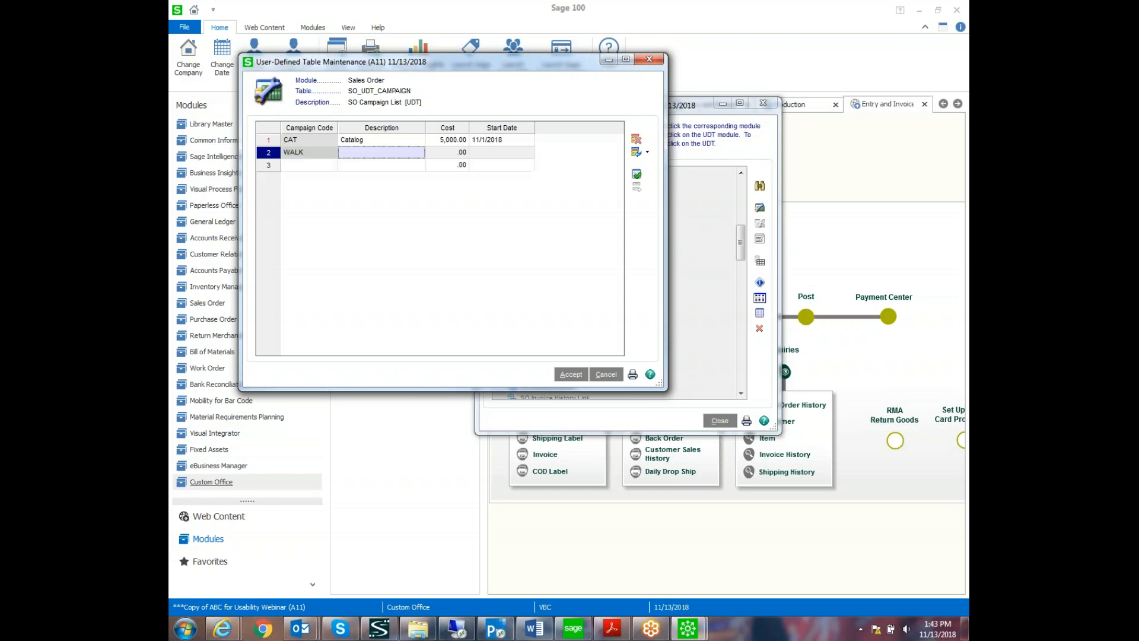
type("Walk In")
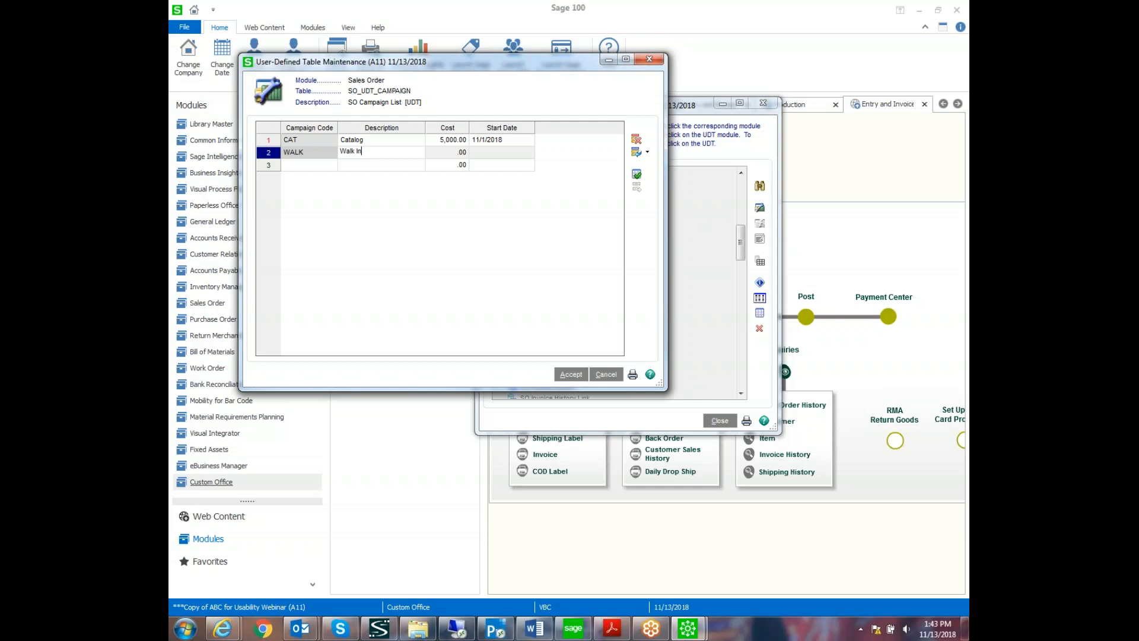
left_click(447, 152)
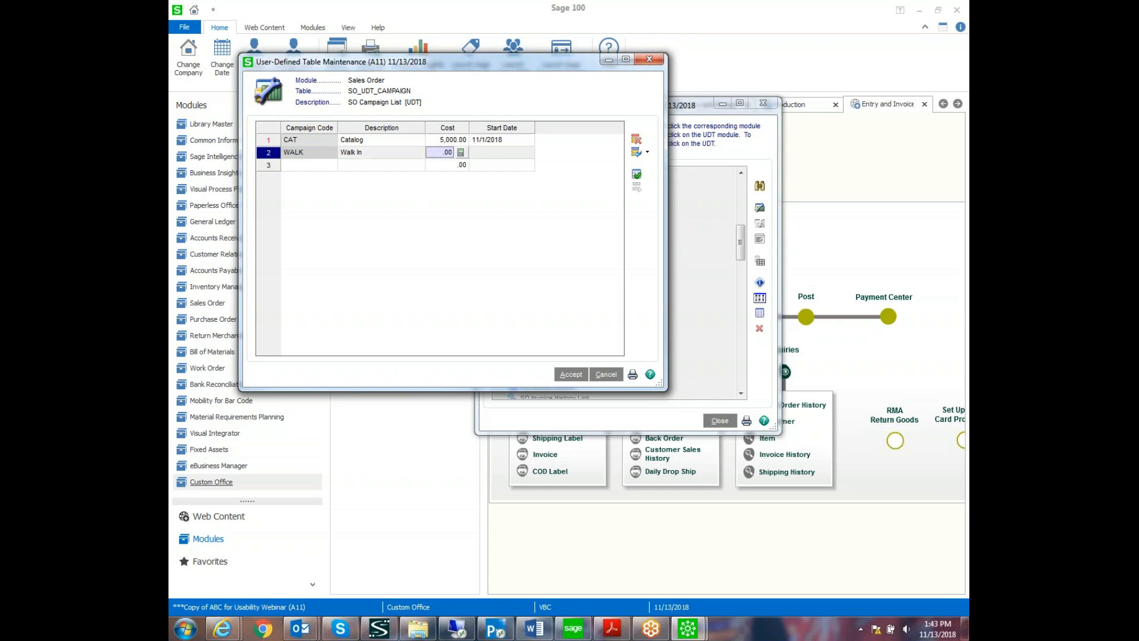
left_click(309, 164)
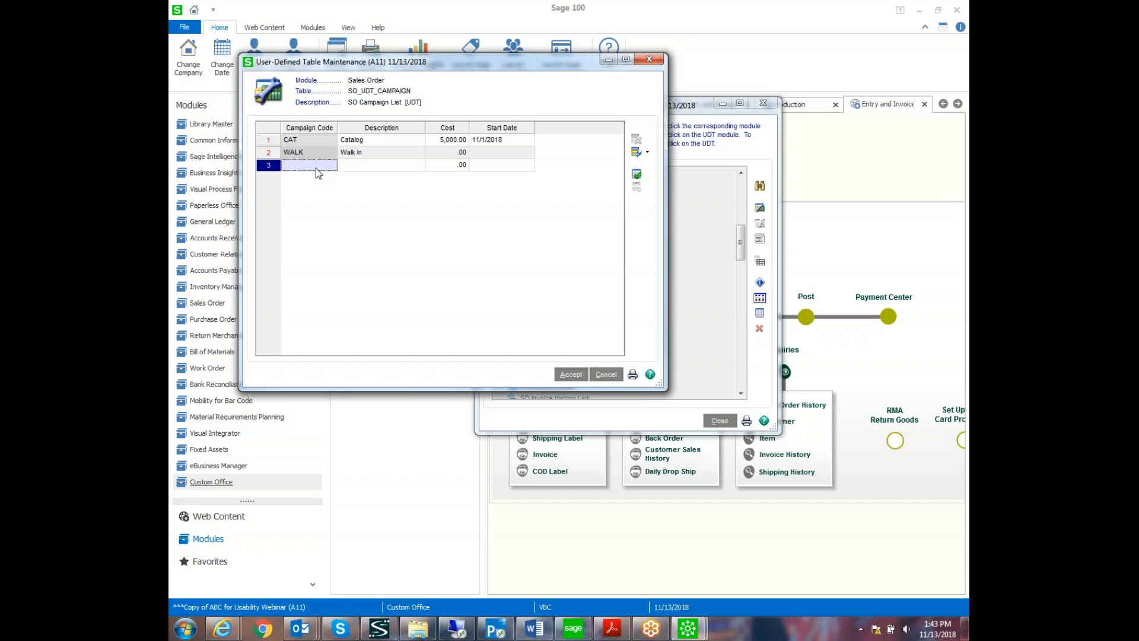
type("PHONE")
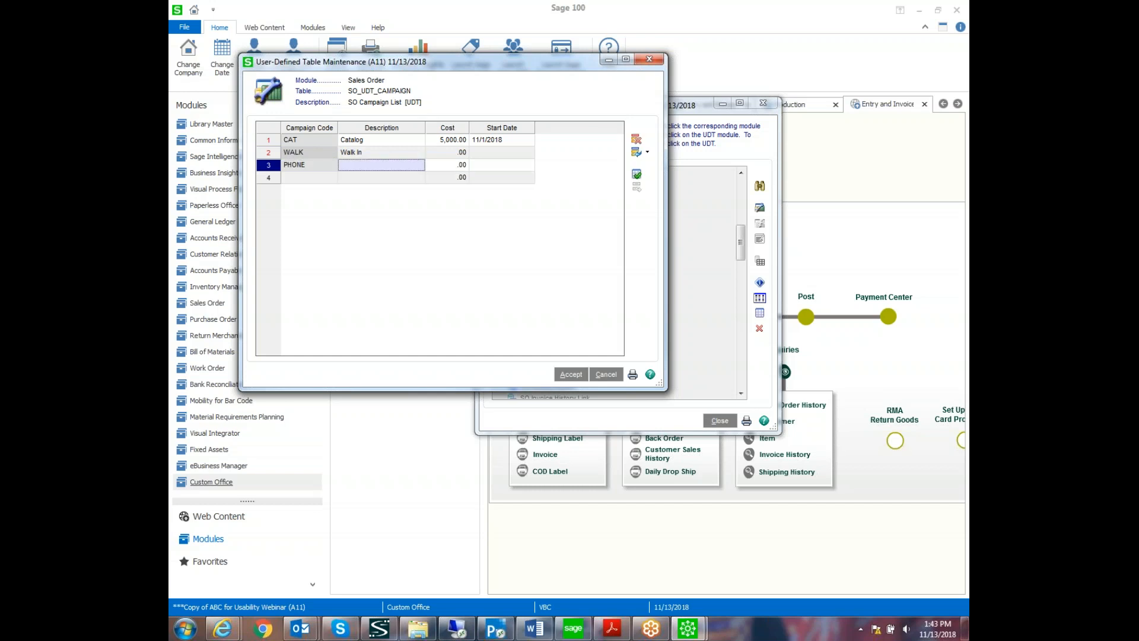
type("Phone In")
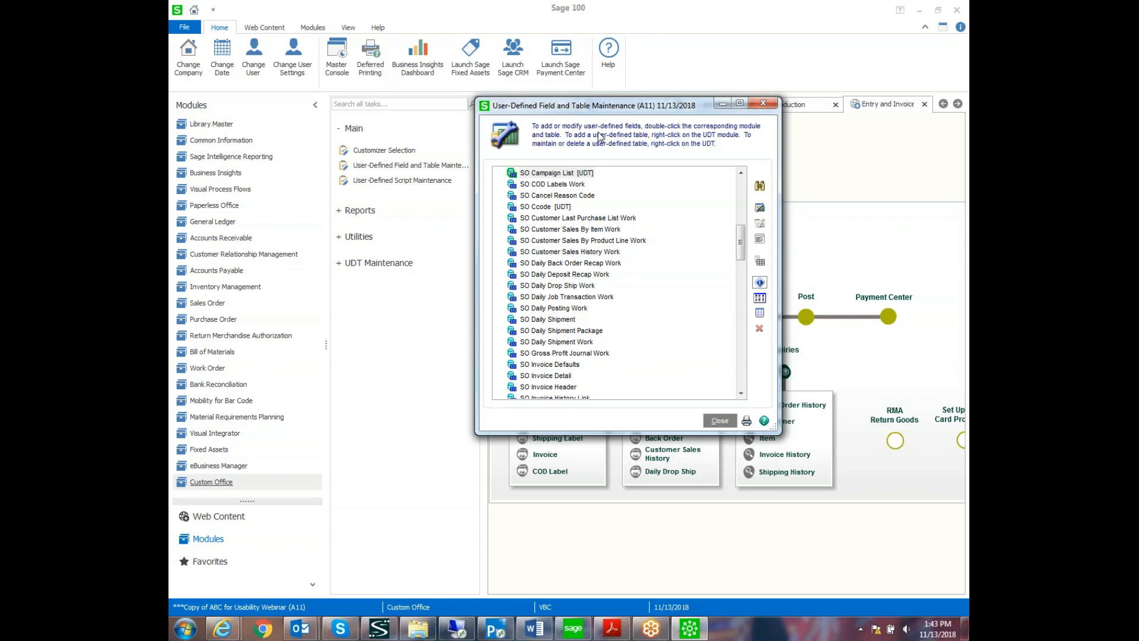
mouse_move(759, 298)
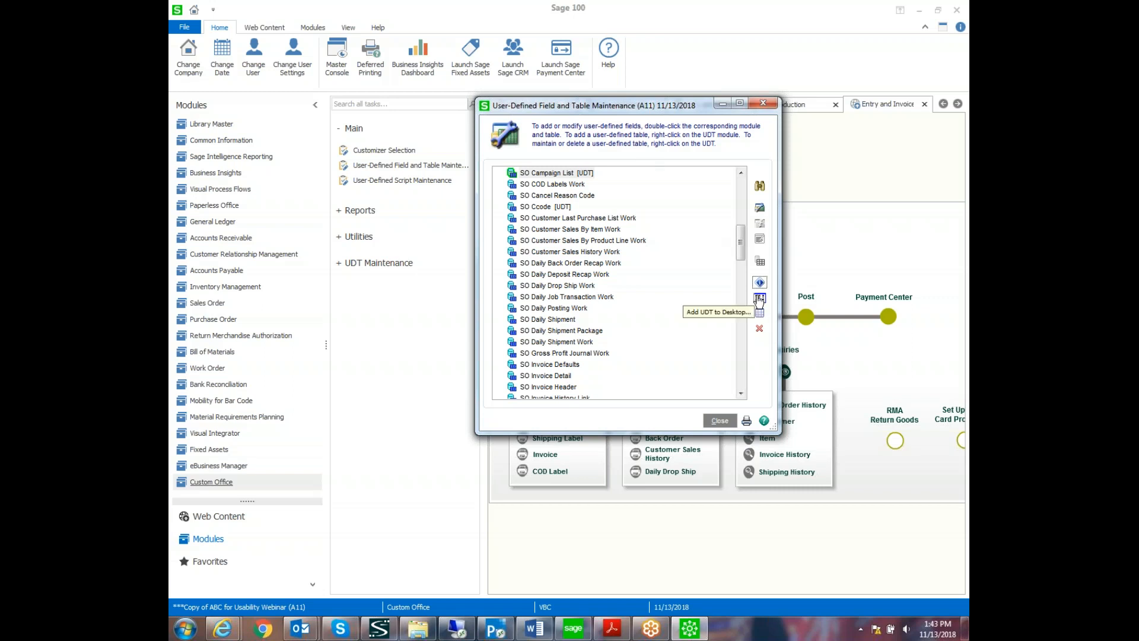
mouse_move(758, 301)
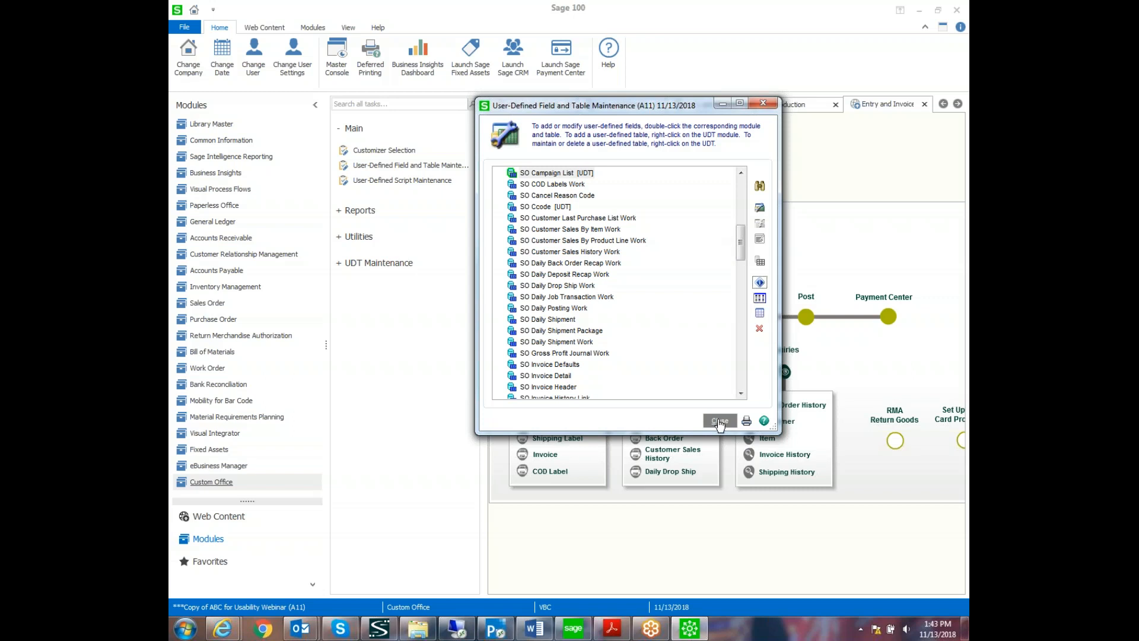
- Close the User-Defined Field and Table Maintenance window
left_click(719, 420)
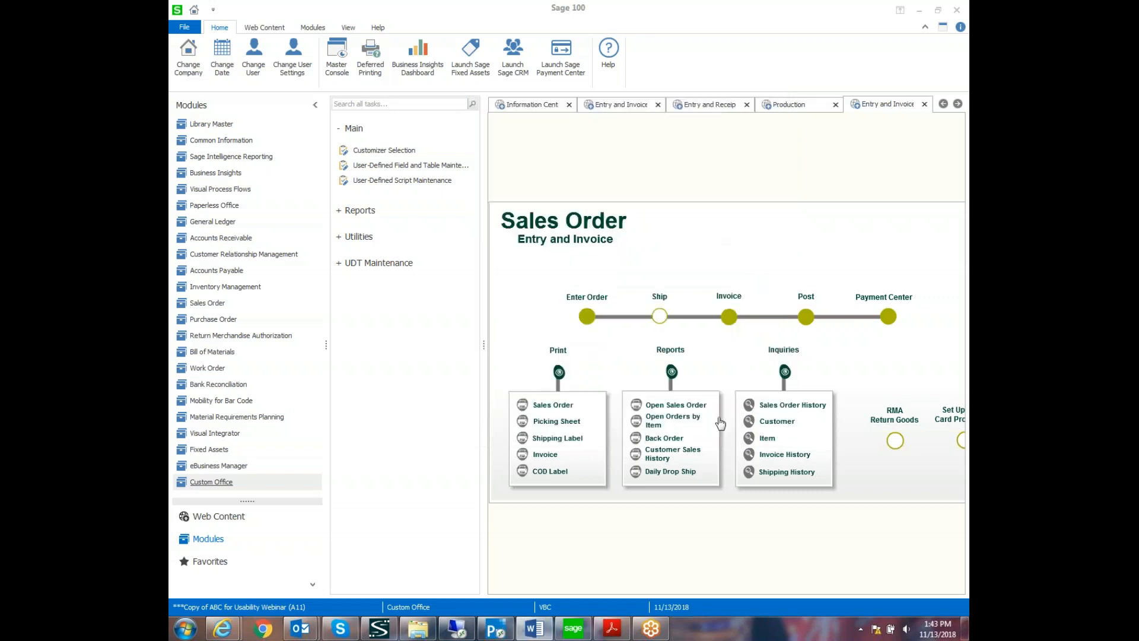
mouse_move(621, 333)
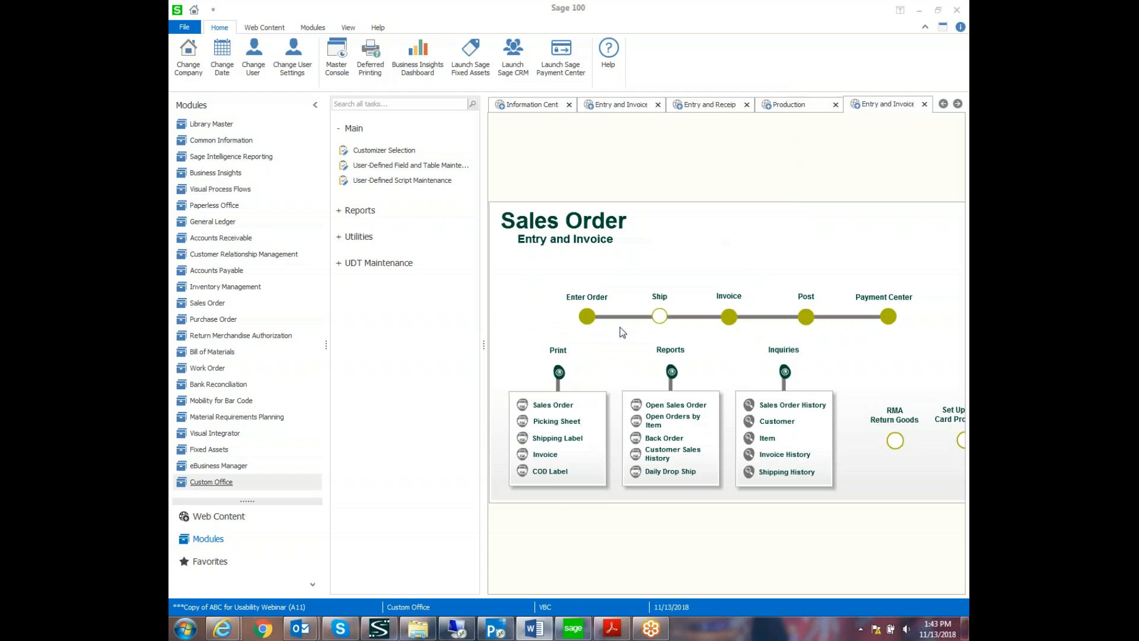
mouse_move(380, 165)
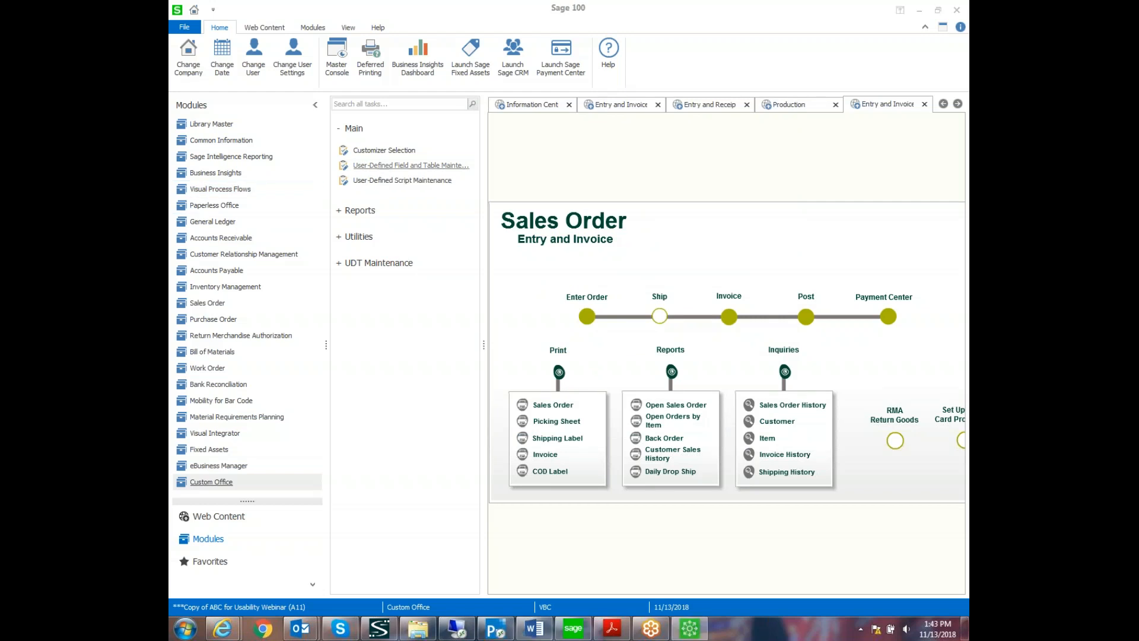
- Reopen field and table maintenance and choose the SO Sales Order Header table
left_click(411, 165)
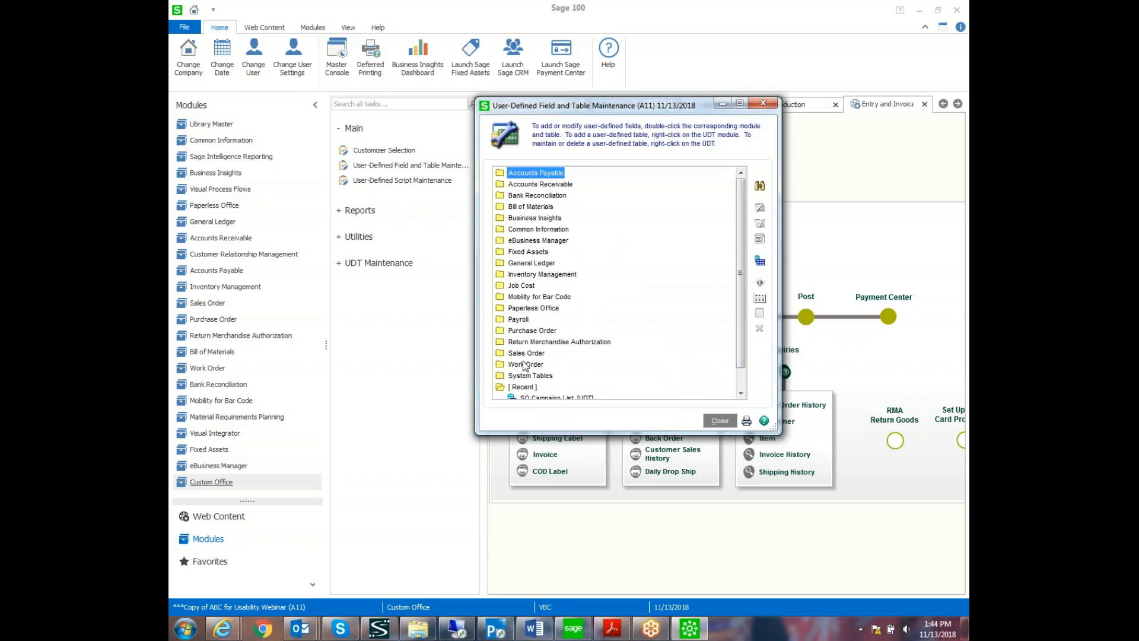
mouse_move(539, 363)
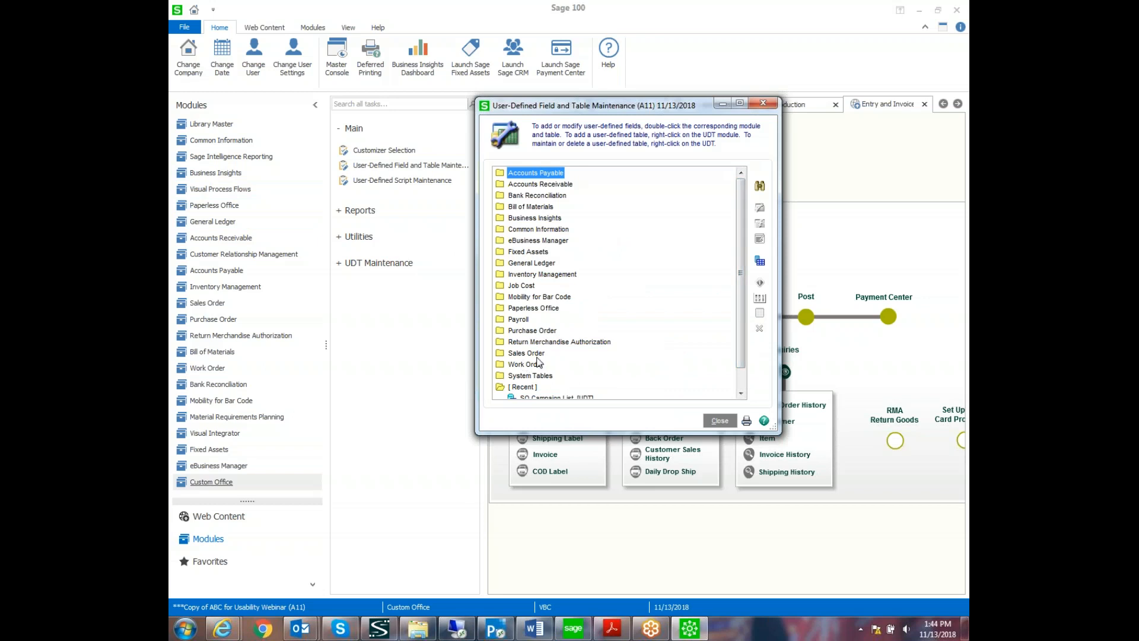
scroll("down", 3)
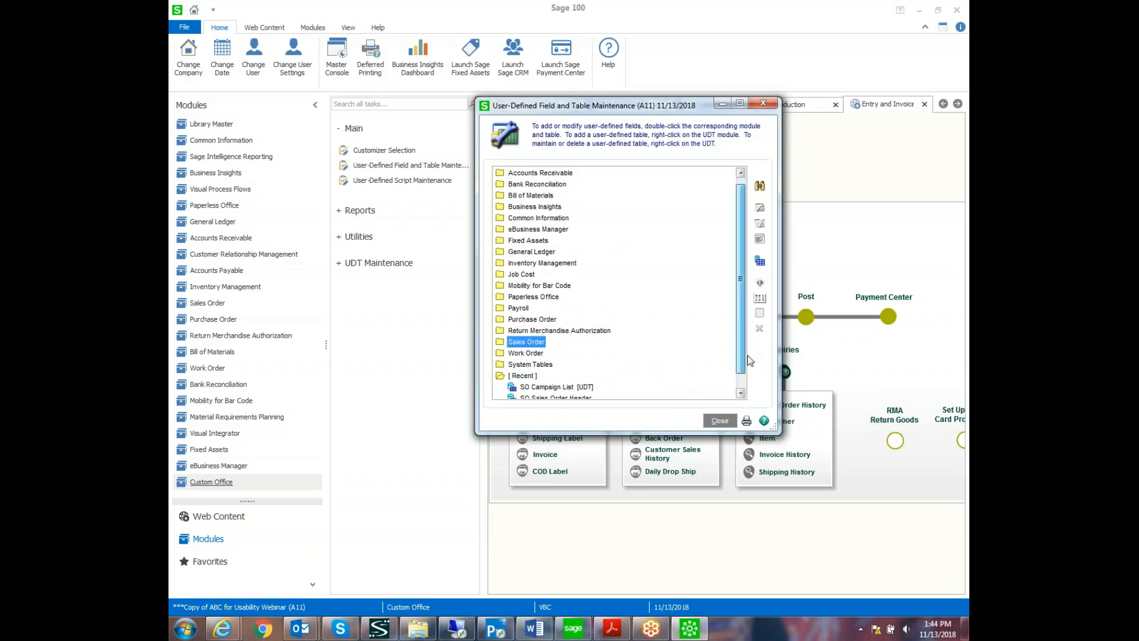
scroll("down", 3)
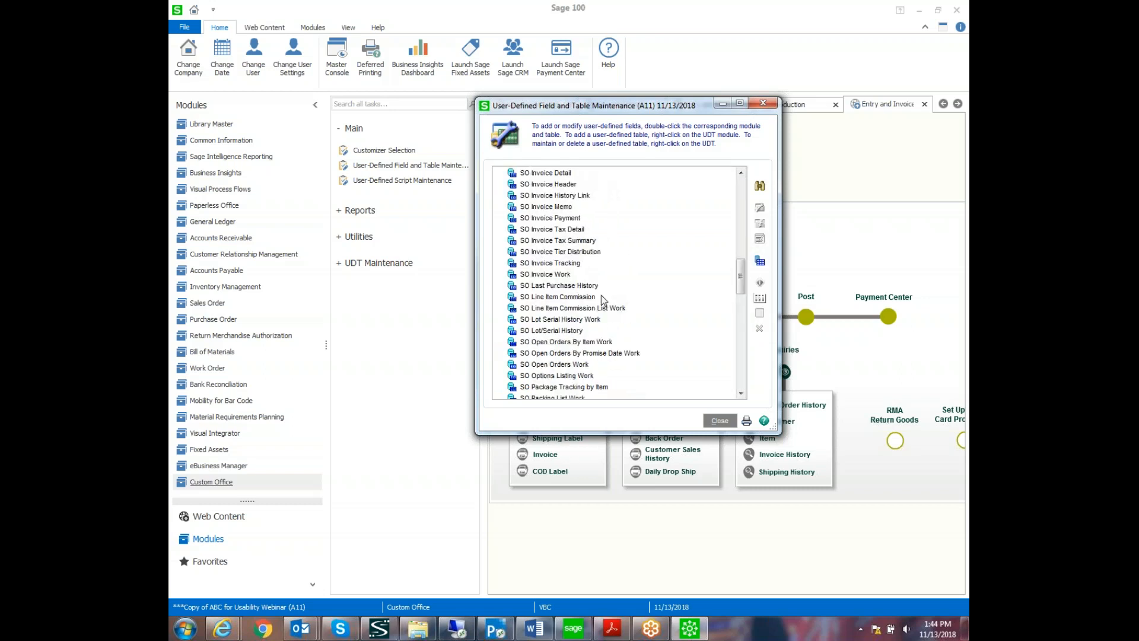
scroll("down", 3)
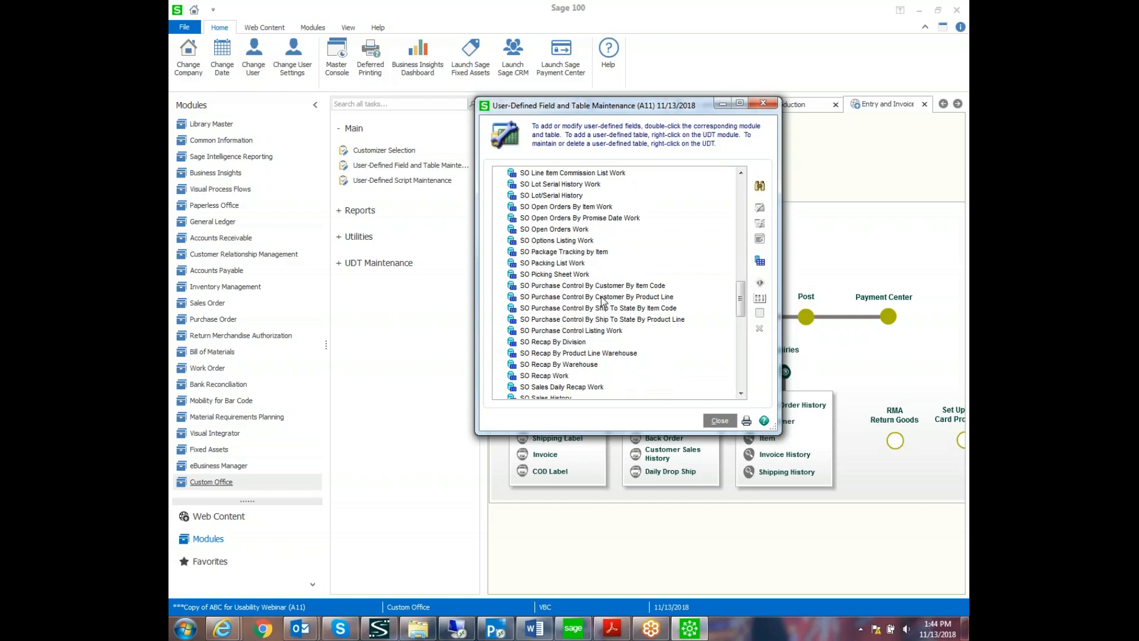
scroll("down", 3)
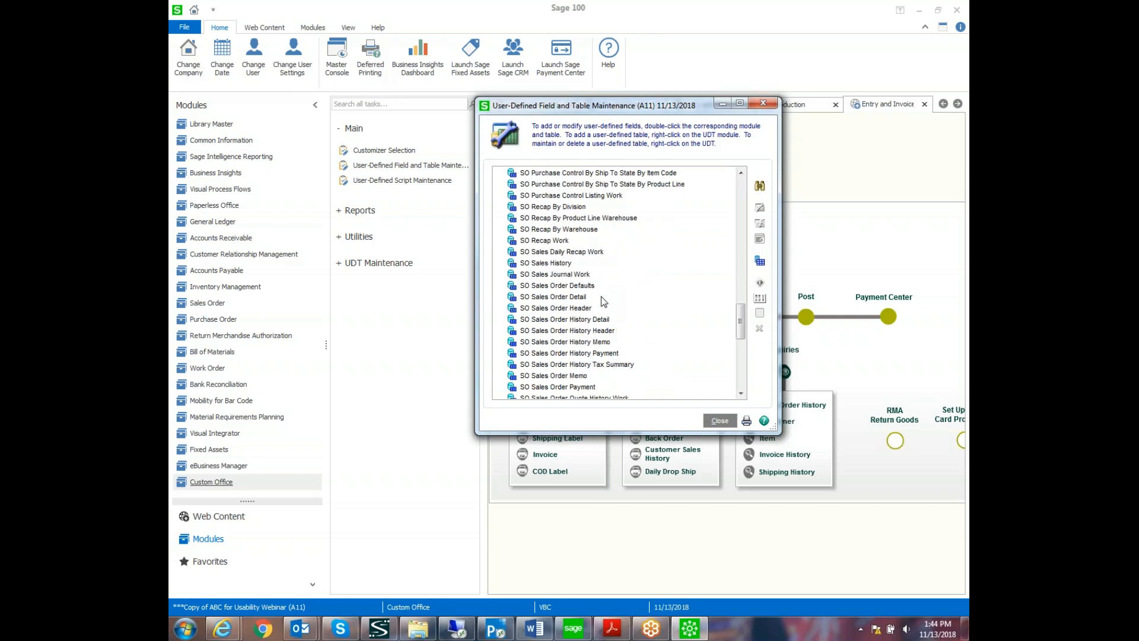
scroll("down", 3)
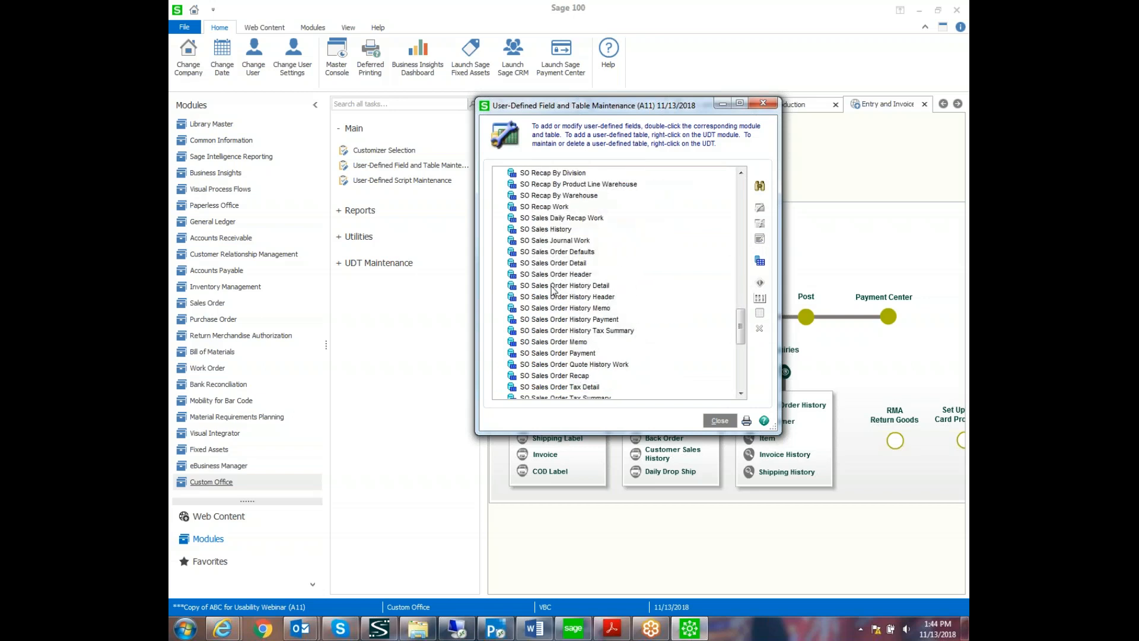
left_click(555, 274)
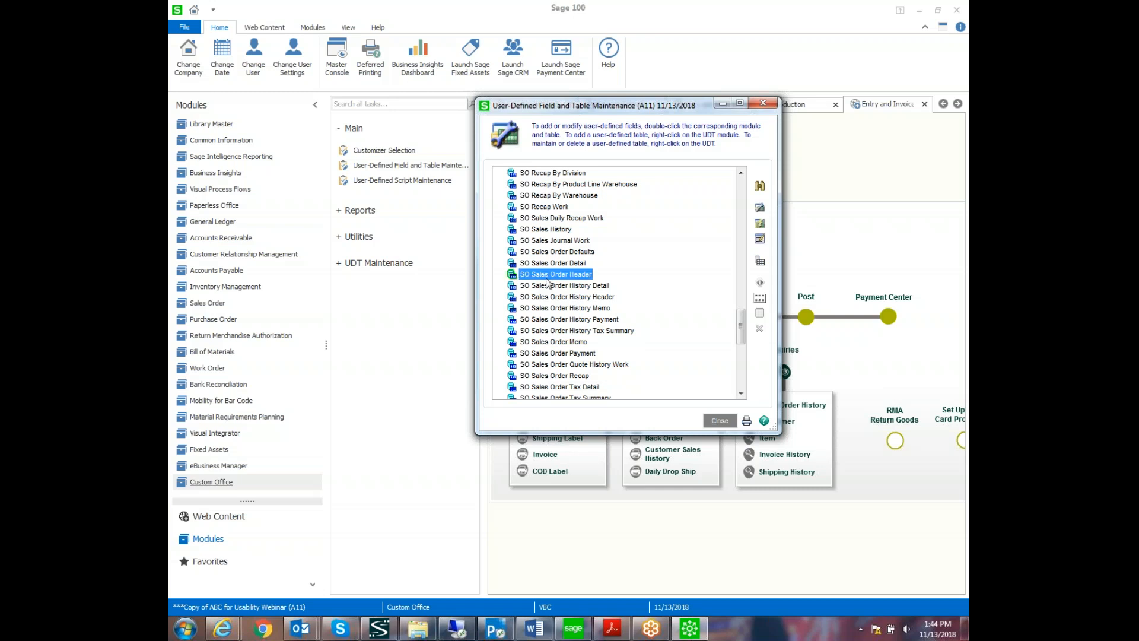
mouse_move(548, 283)
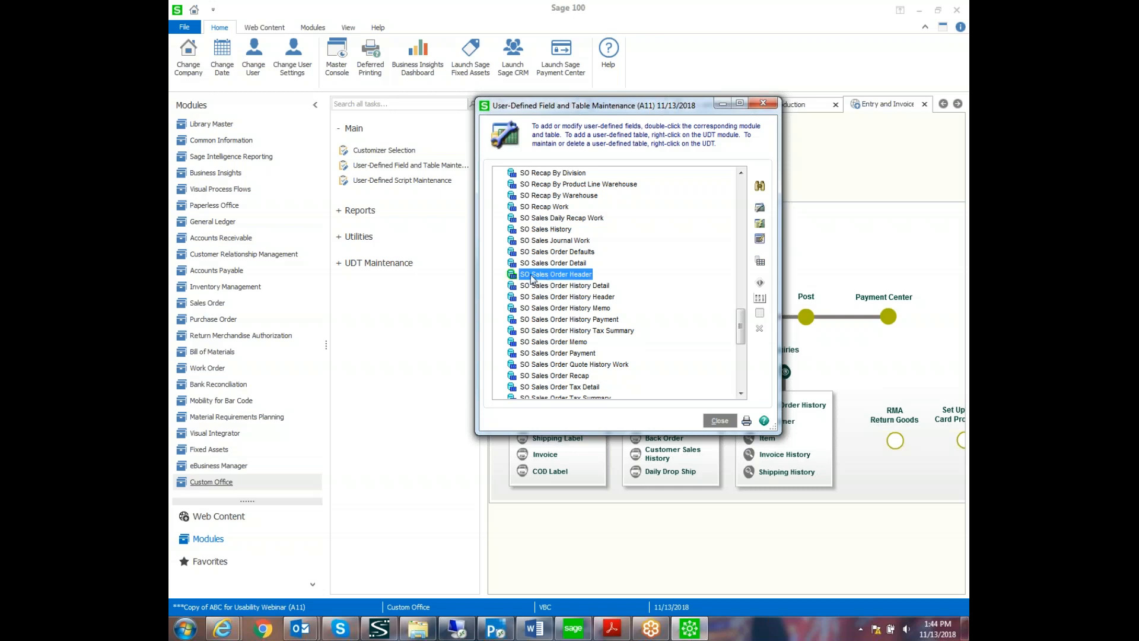
mouse_move(709, 252)
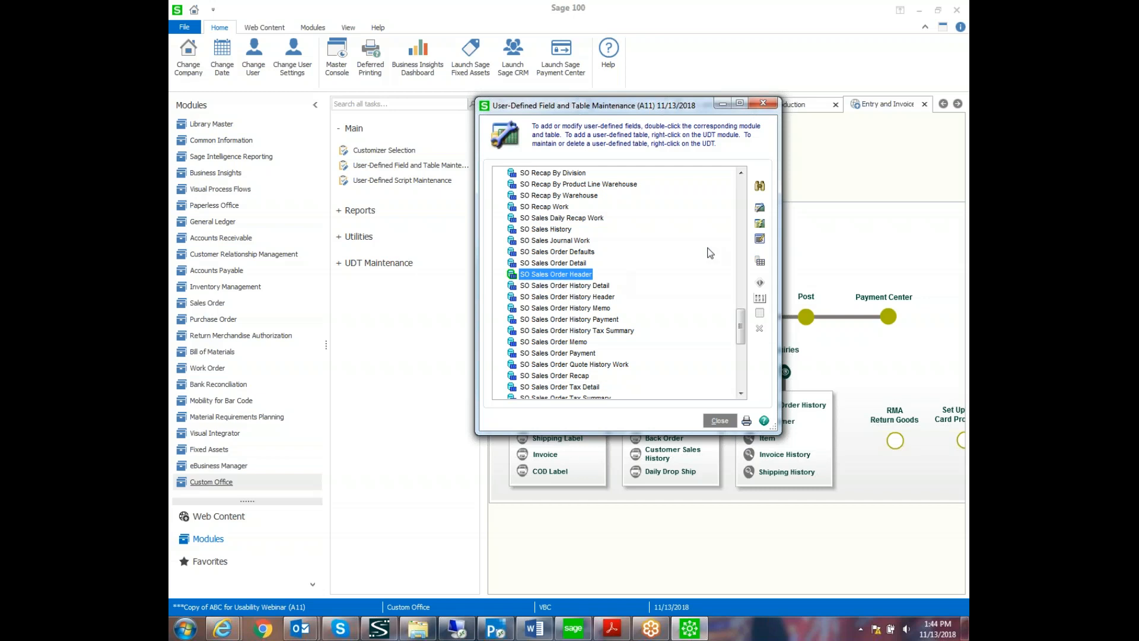
scroll("down", 3)
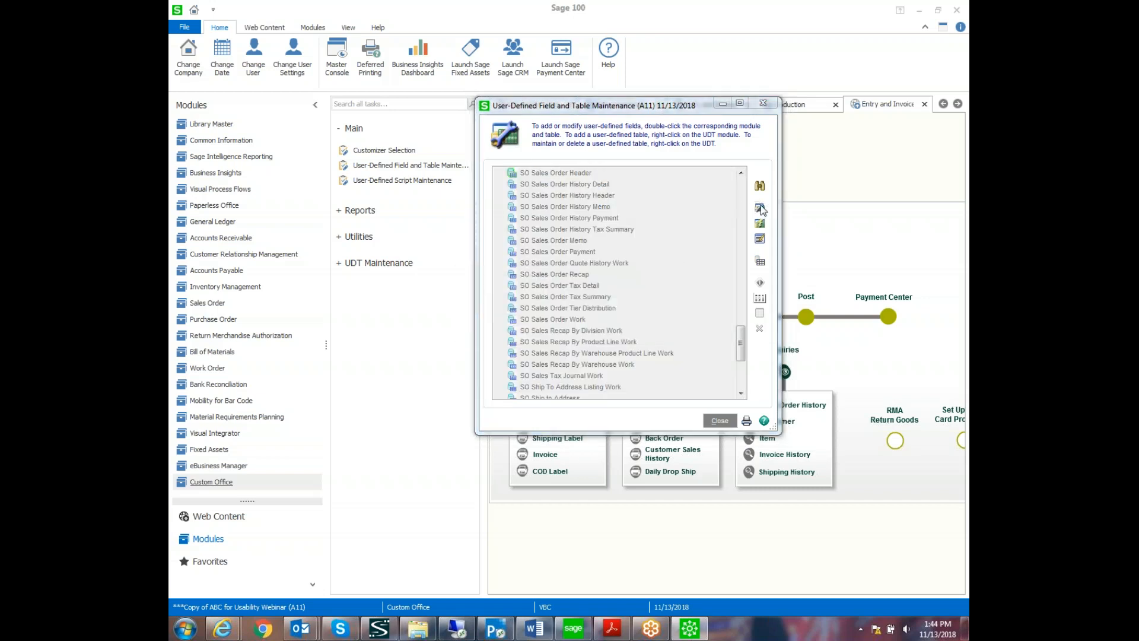
- Add a new SO Sales Order Header field named CAMPAIGN with description Campaign
double_click(555, 173)
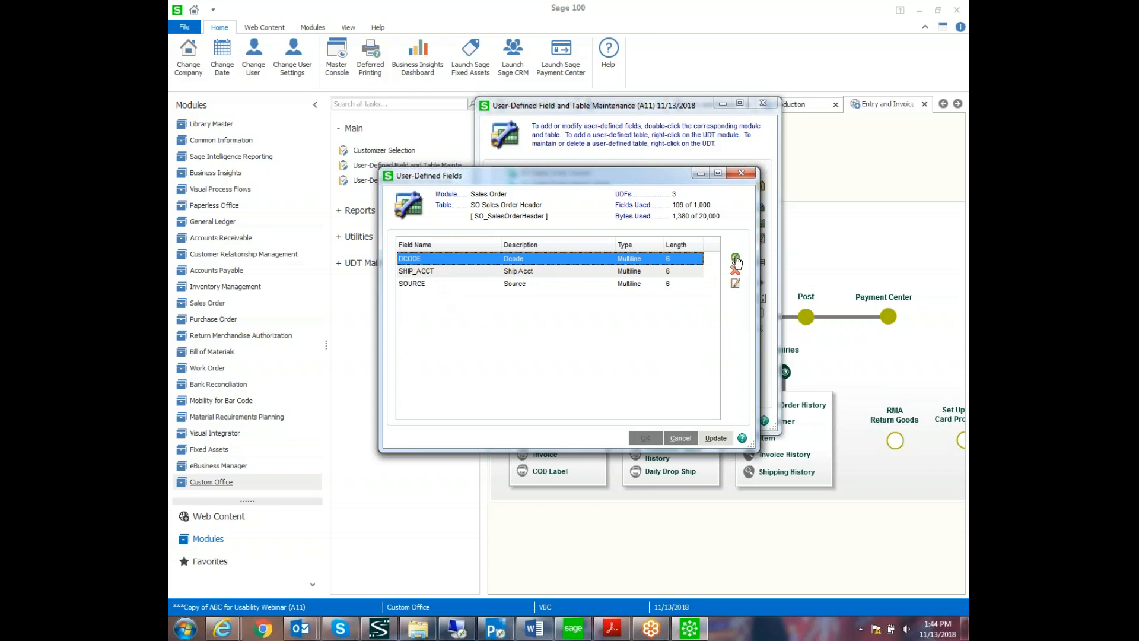
left_click(736, 257)
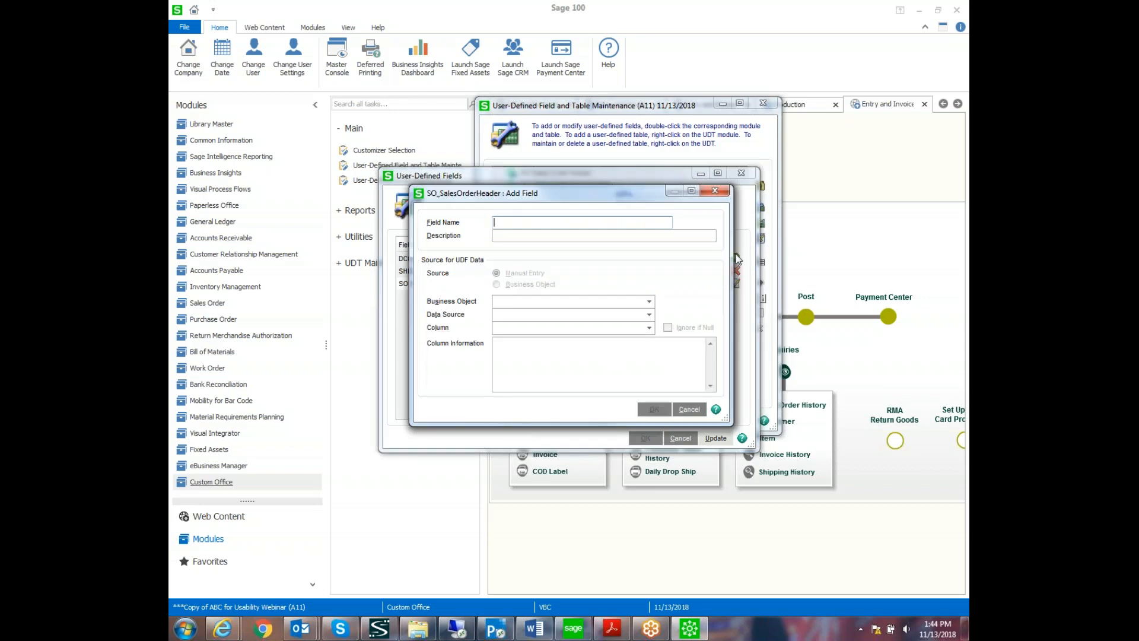
type("CAMPAIGN")
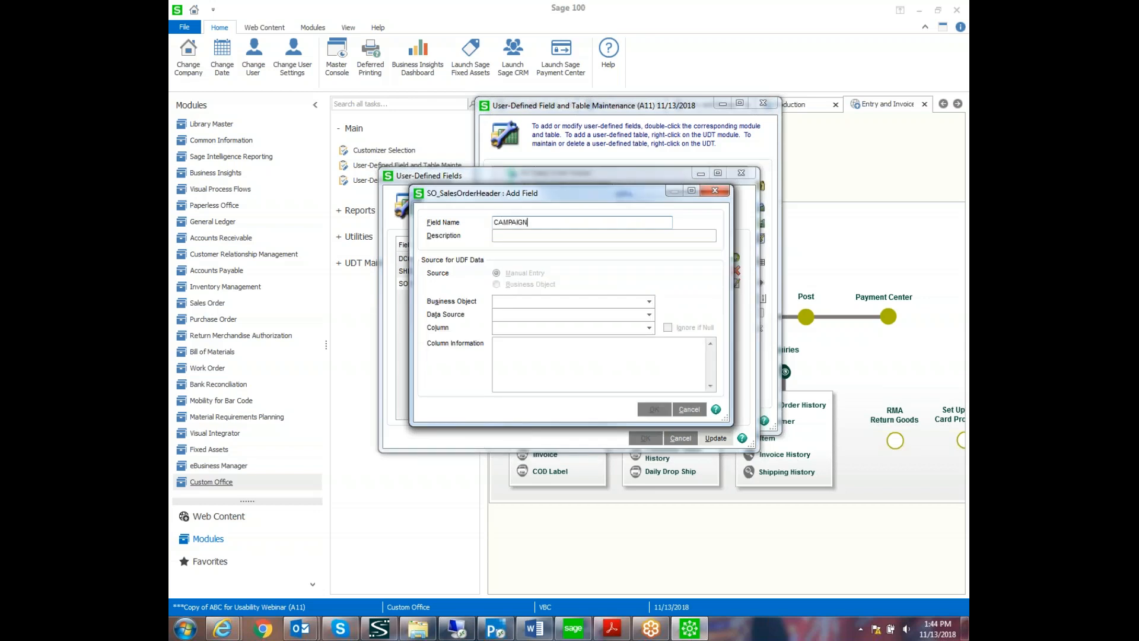
type("Campaign")
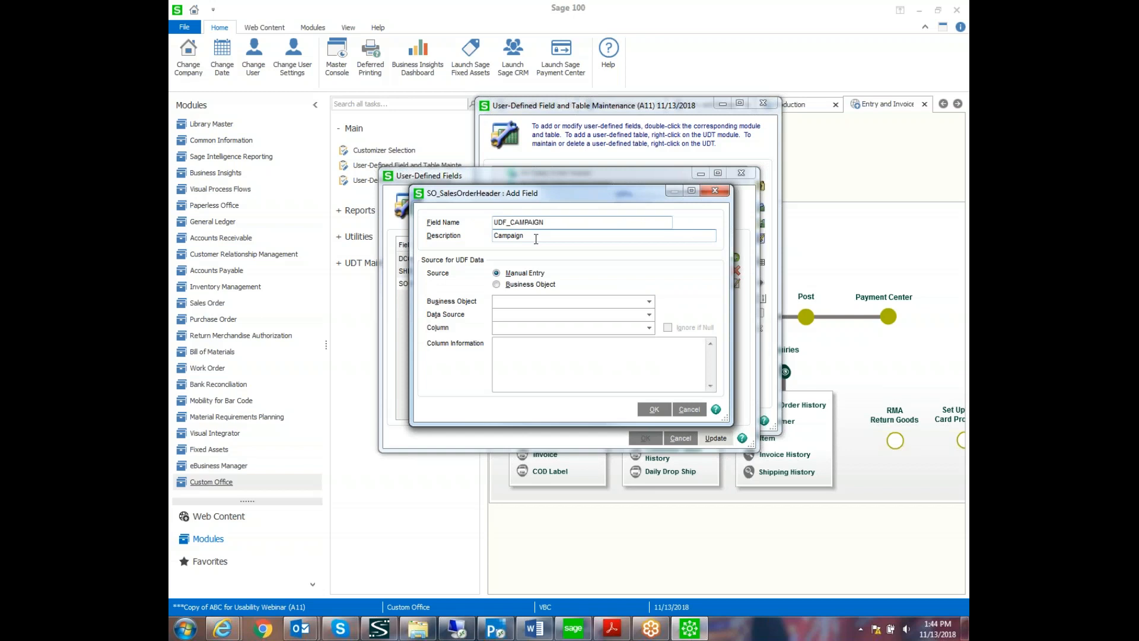
mouse_move(519, 299)
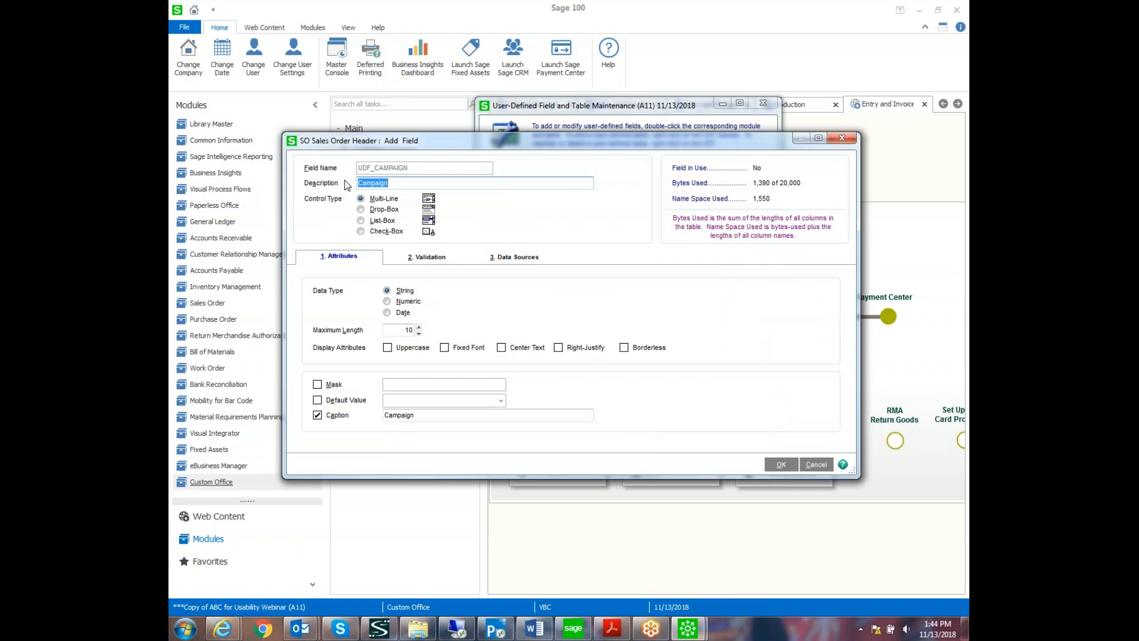
mouse_move(404, 213)
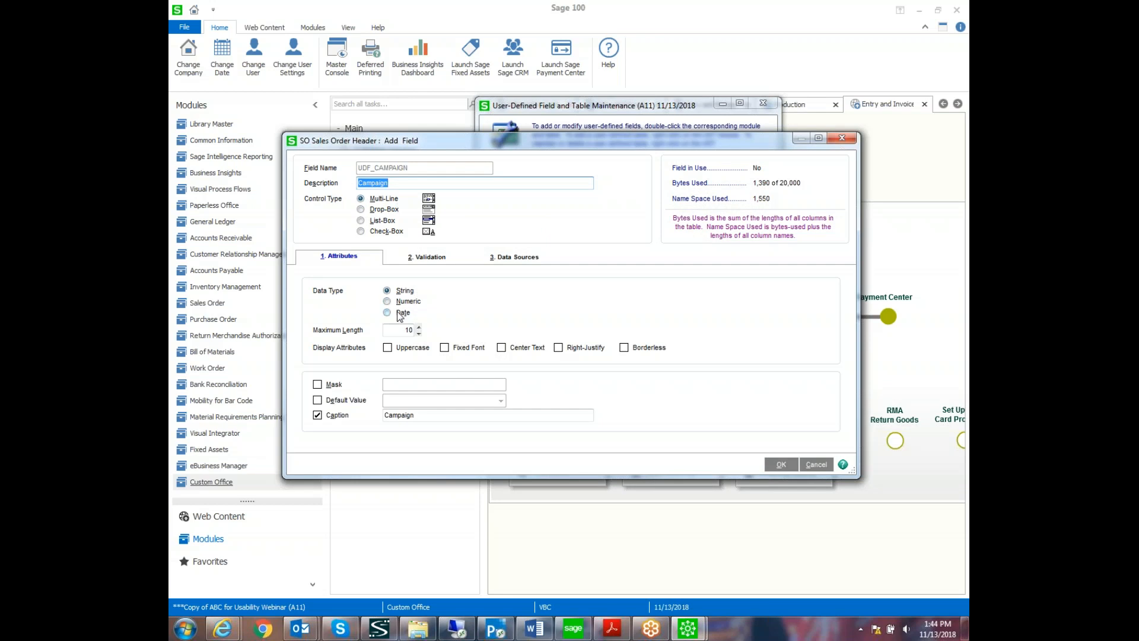
- Keep the field a String and change its maximum length from 10 to 6
left_click(403, 329)
type("6")
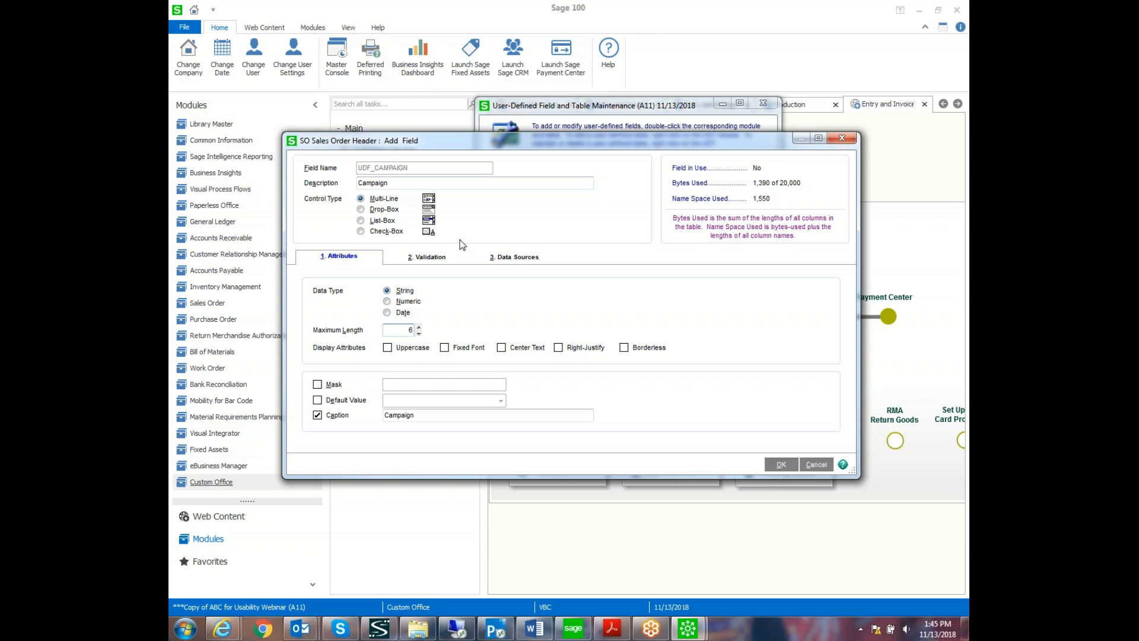
mouse_move(395, 342)
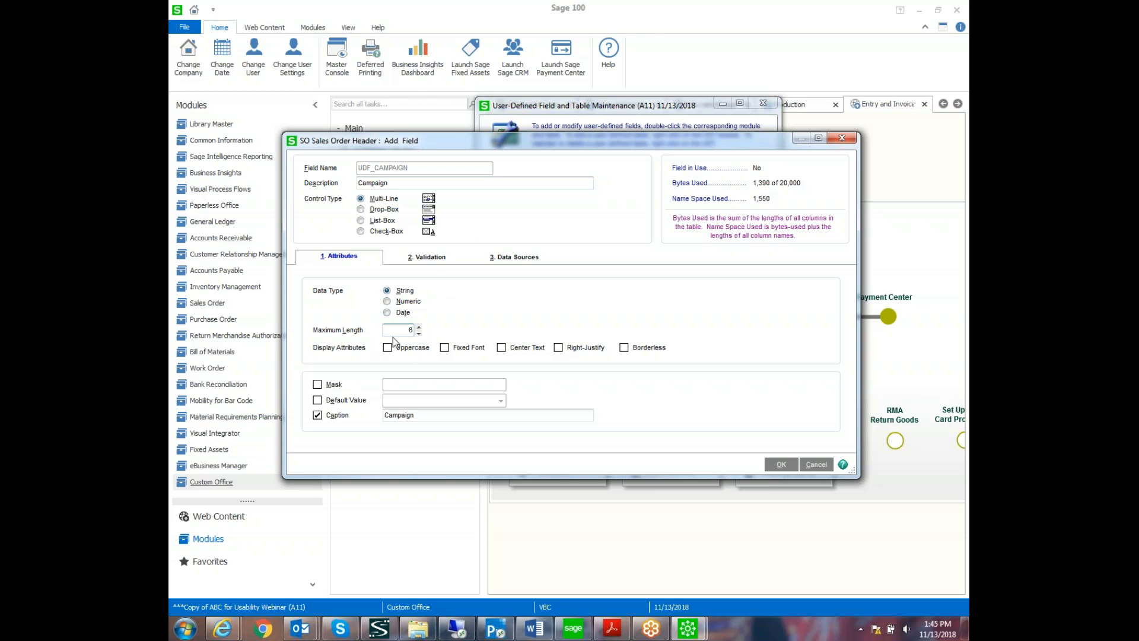
left_click(431, 257)
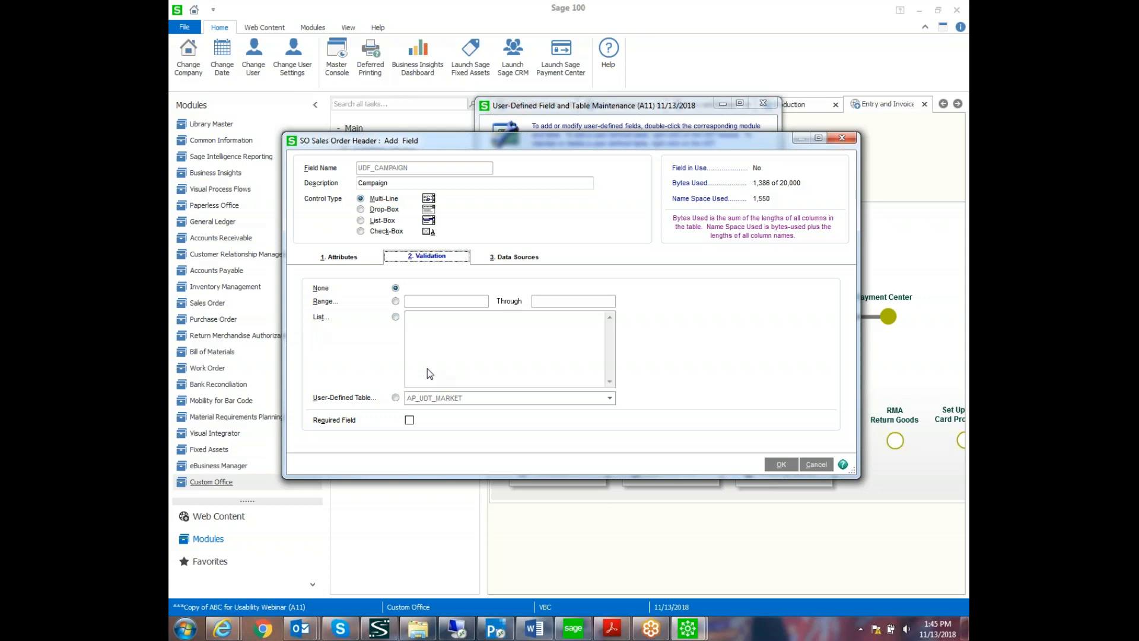
mouse_move(397, 396)
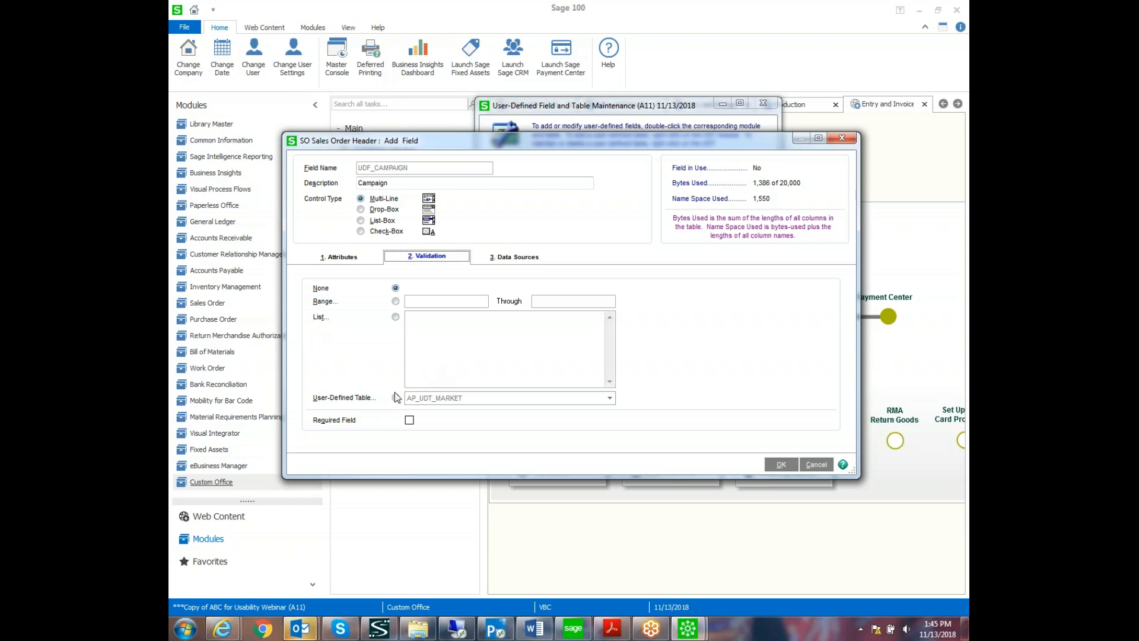
- Validate the field against user-defined table SO_UDT_CAMPAIGN and accept the new field
left_click(395, 397)
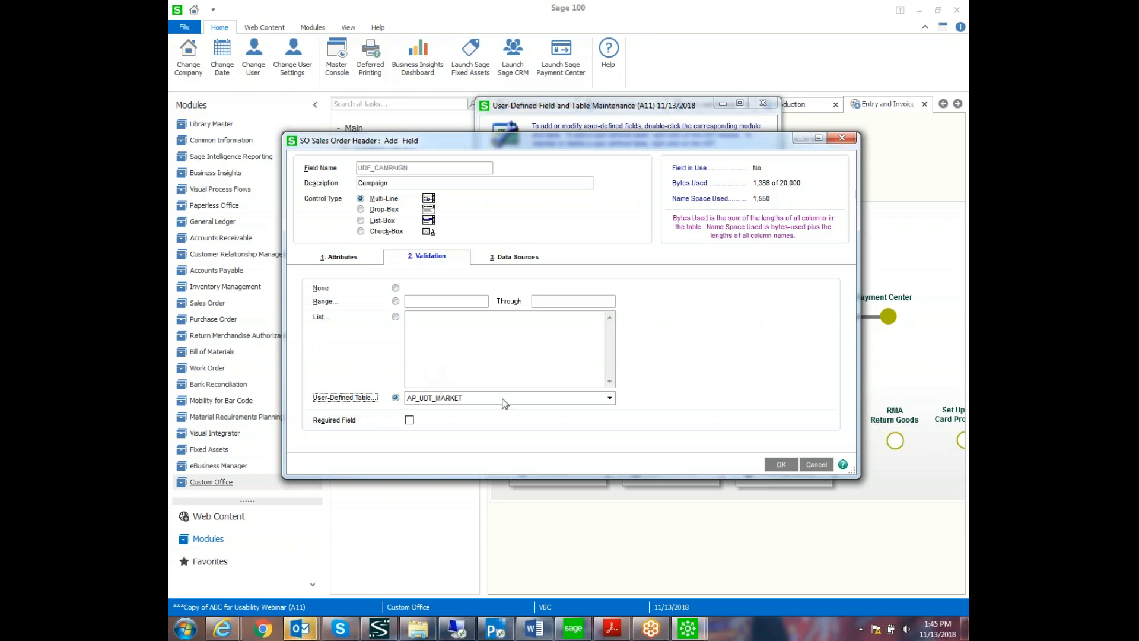
left_click(608, 397)
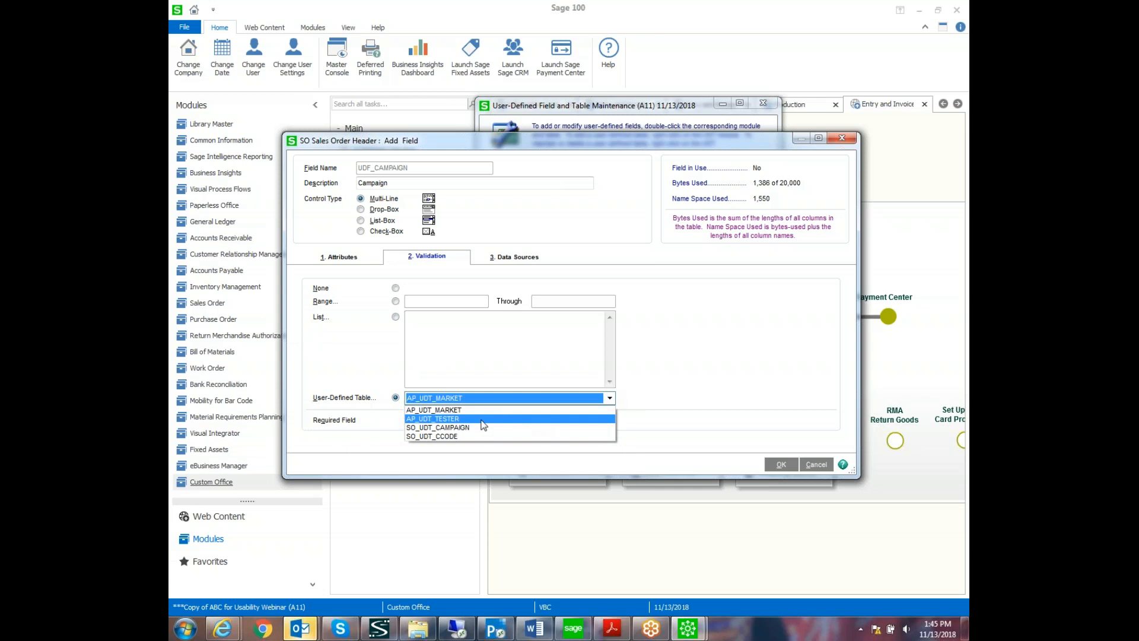
left_click(438, 428)
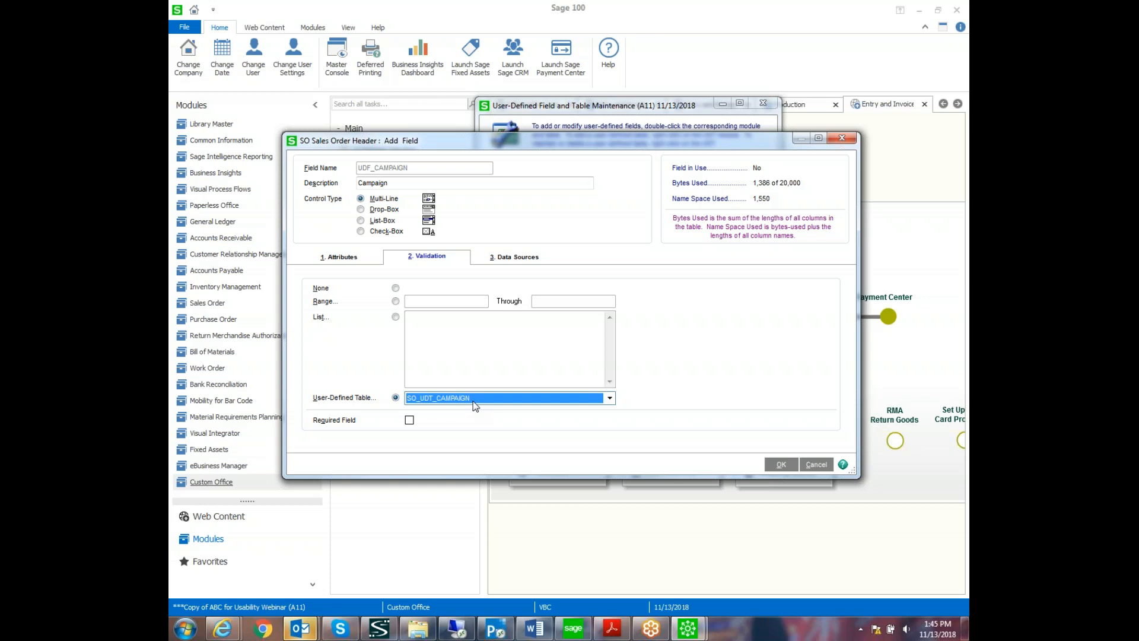
left_click(781, 463)
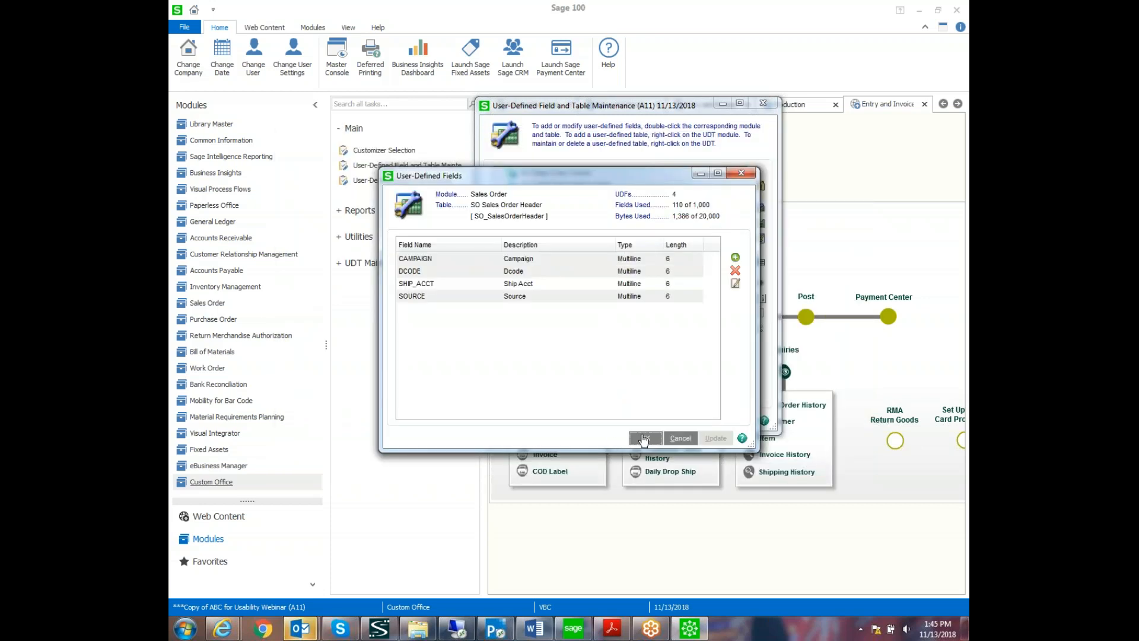
- Accept the header field list and run the data dictionary and UDF data file update
left_click(643, 438)
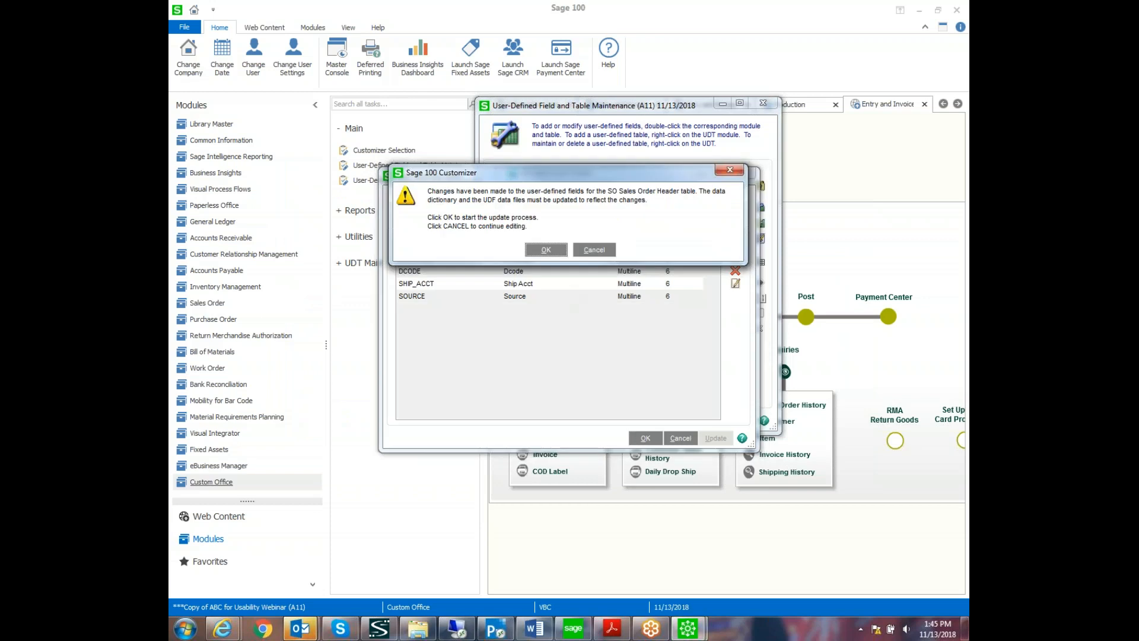
left_click(546, 249)
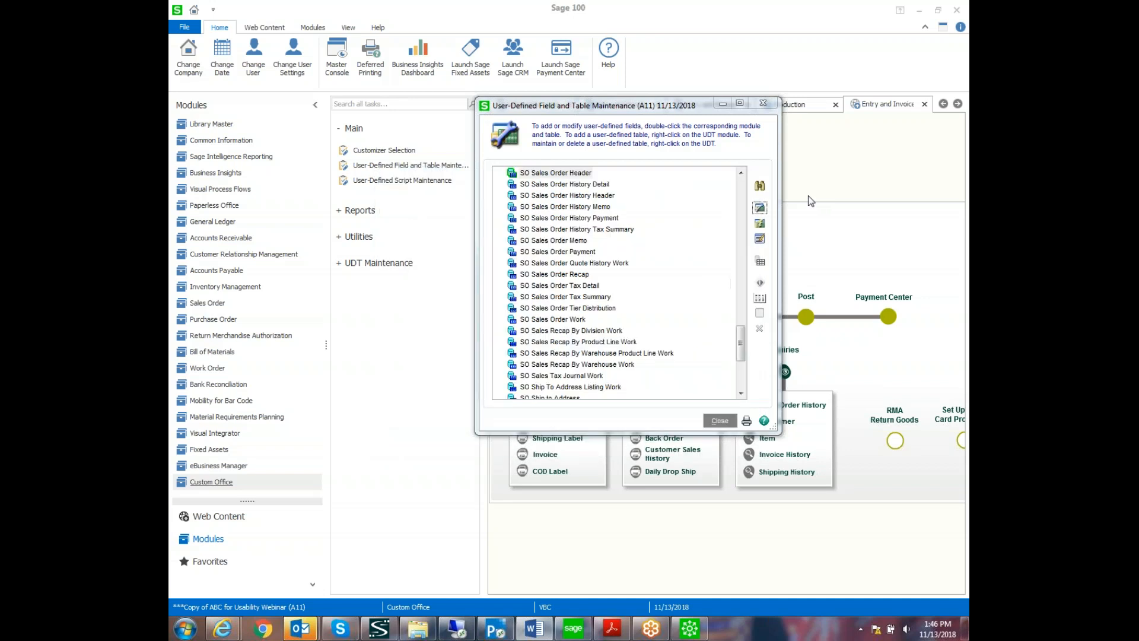
- Launch Sales Order Entry's customizer and create a new customized header panel
left_click(719, 420)
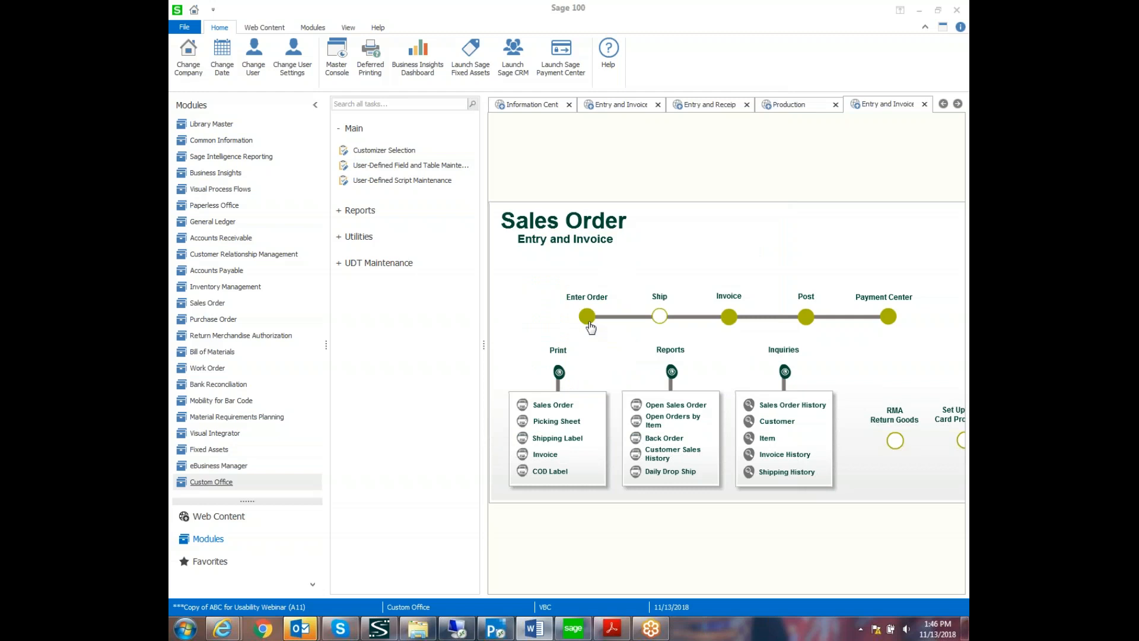
left_click(588, 315)
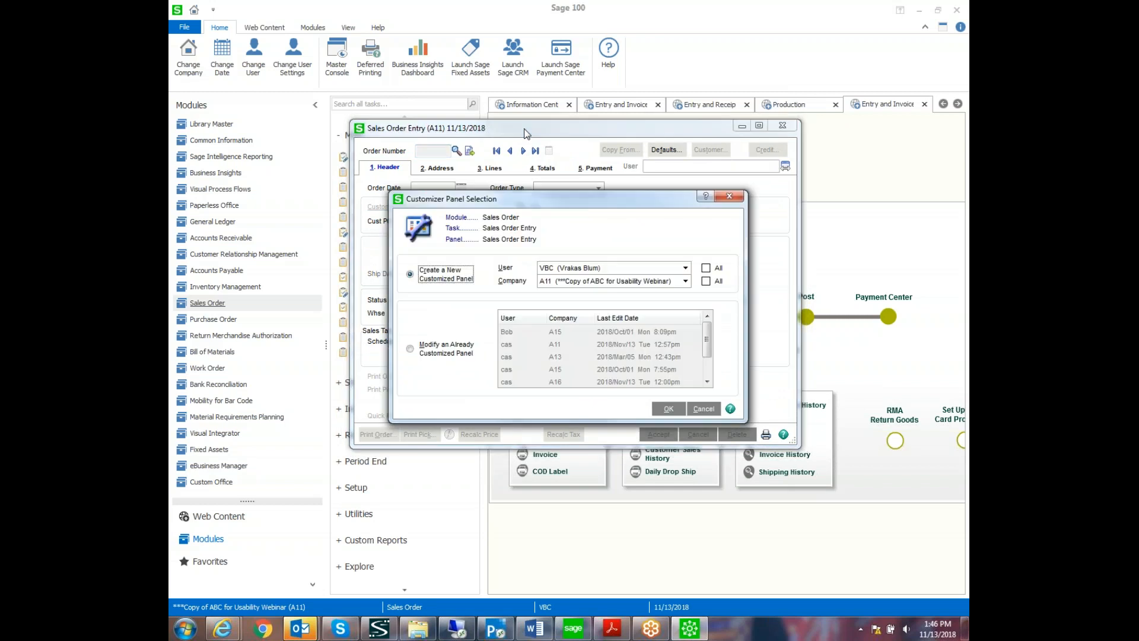
mouse_move(525, 136)
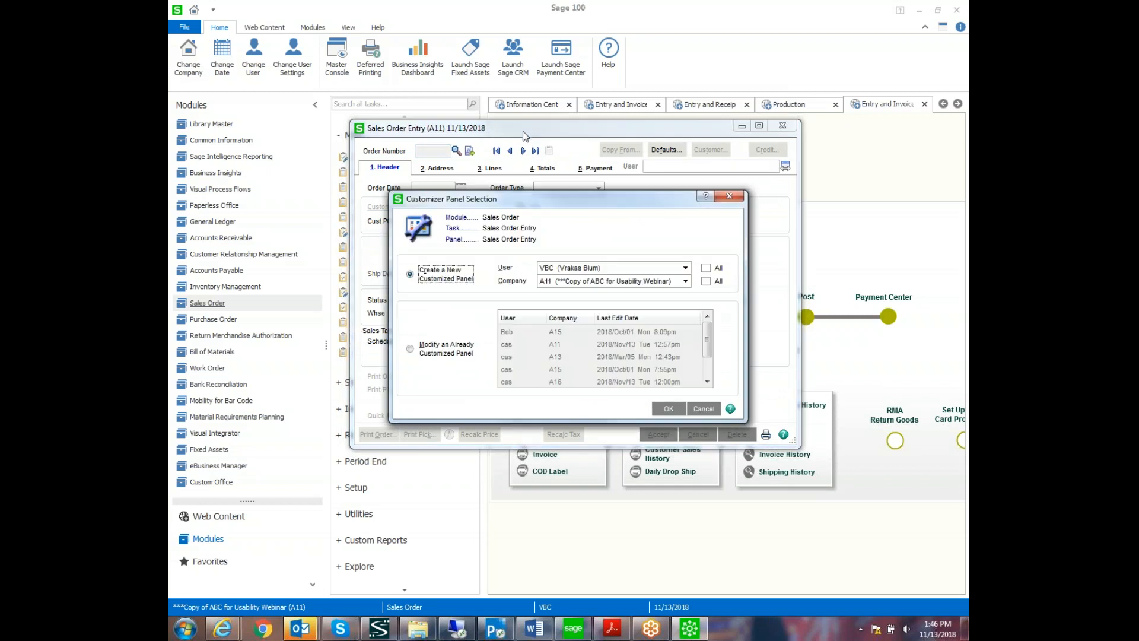
mouse_move(518, 379)
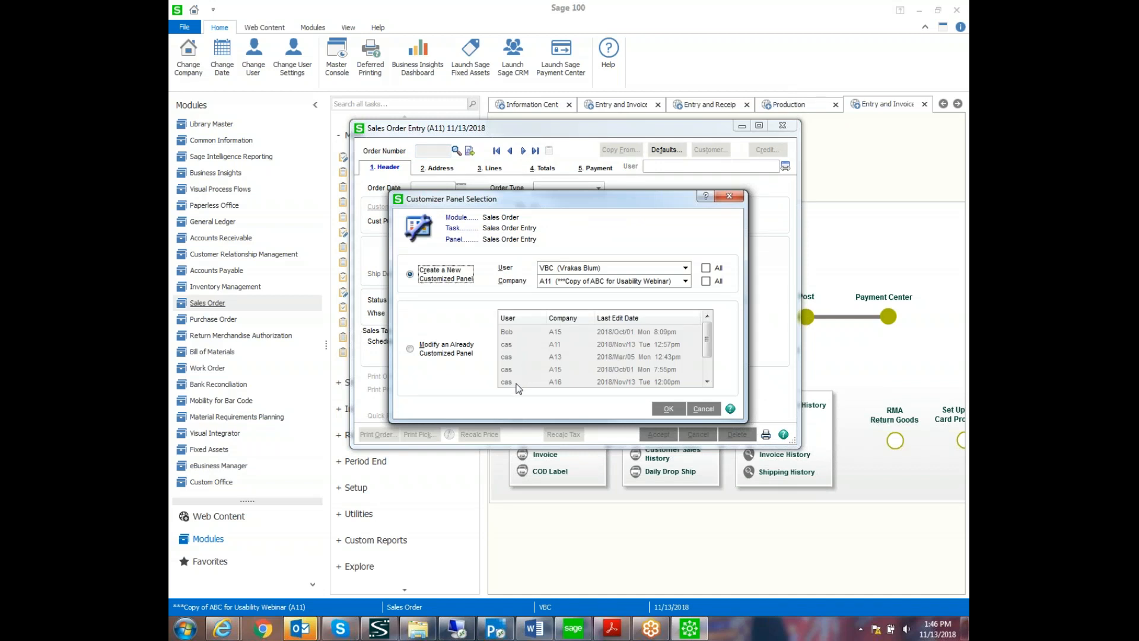
mouse_move(559, 263)
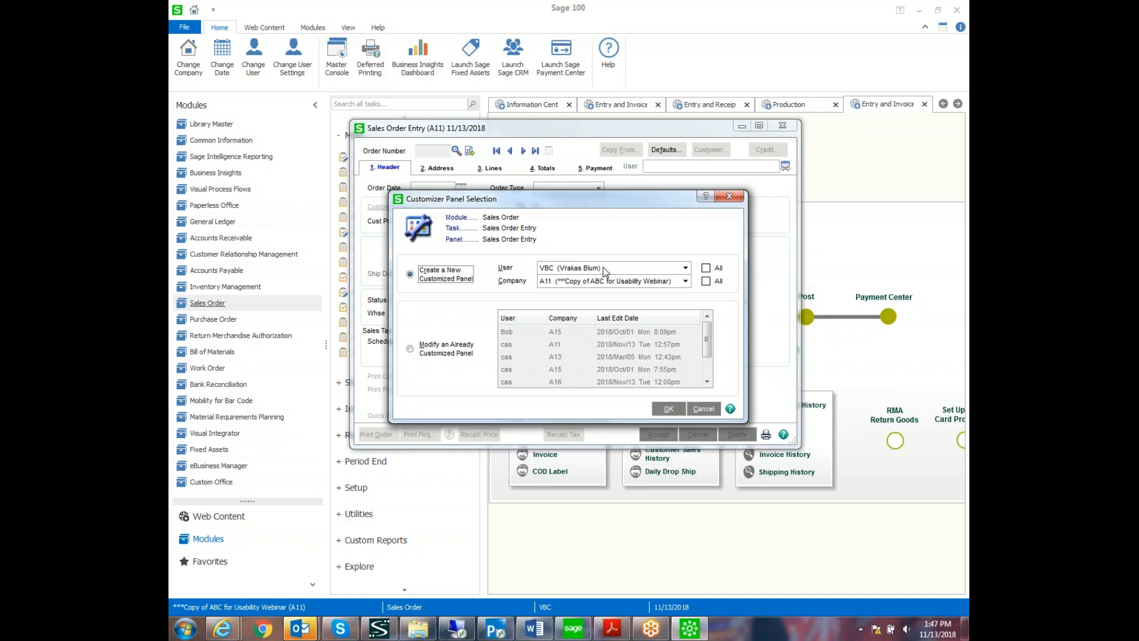
mouse_move(500, 293)
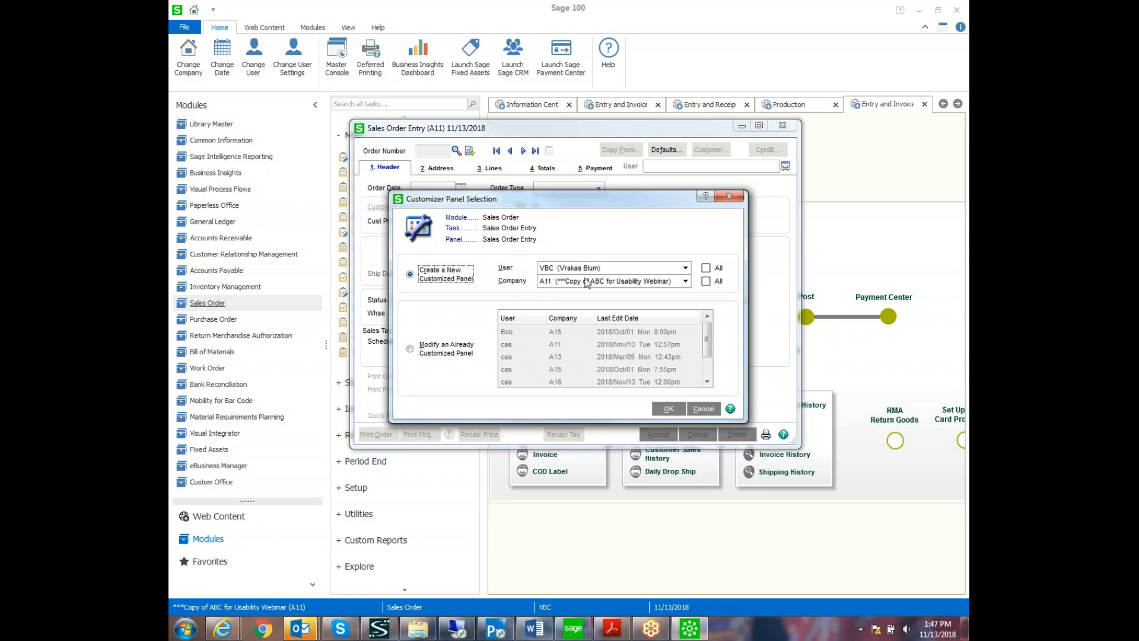
mouse_move(633, 277)
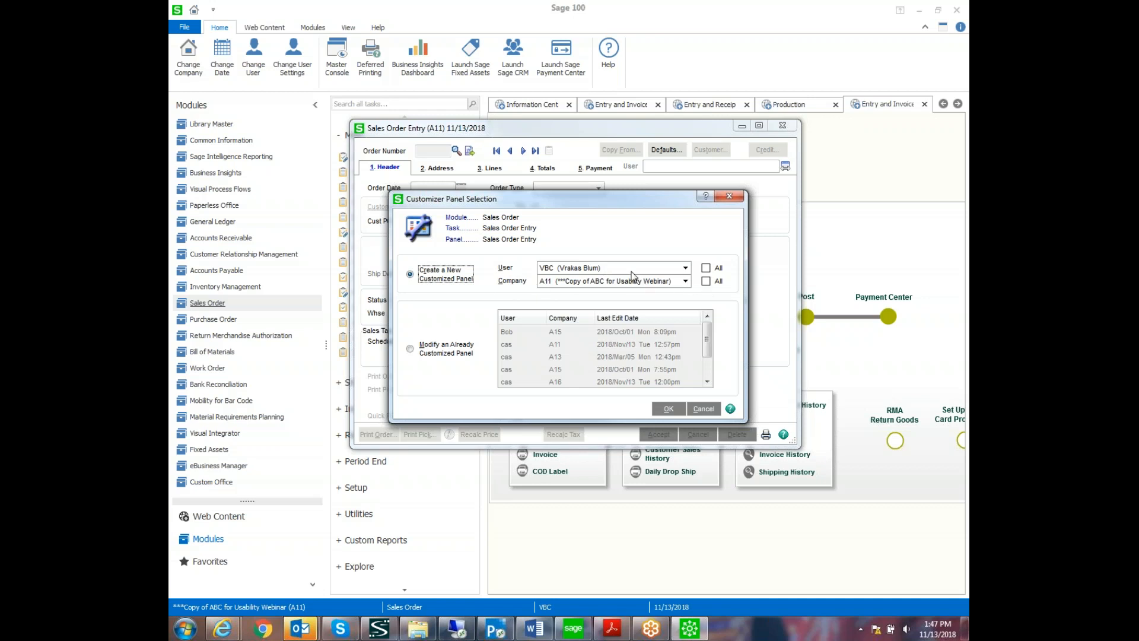
left_click(666, 408)
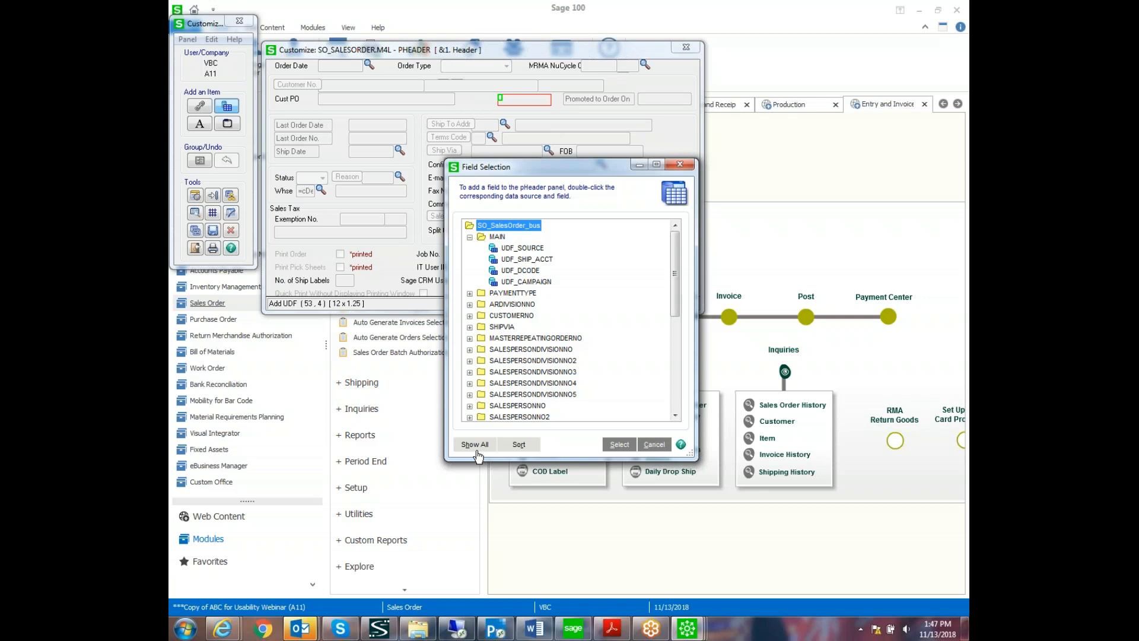
mouse_move(474, 444)
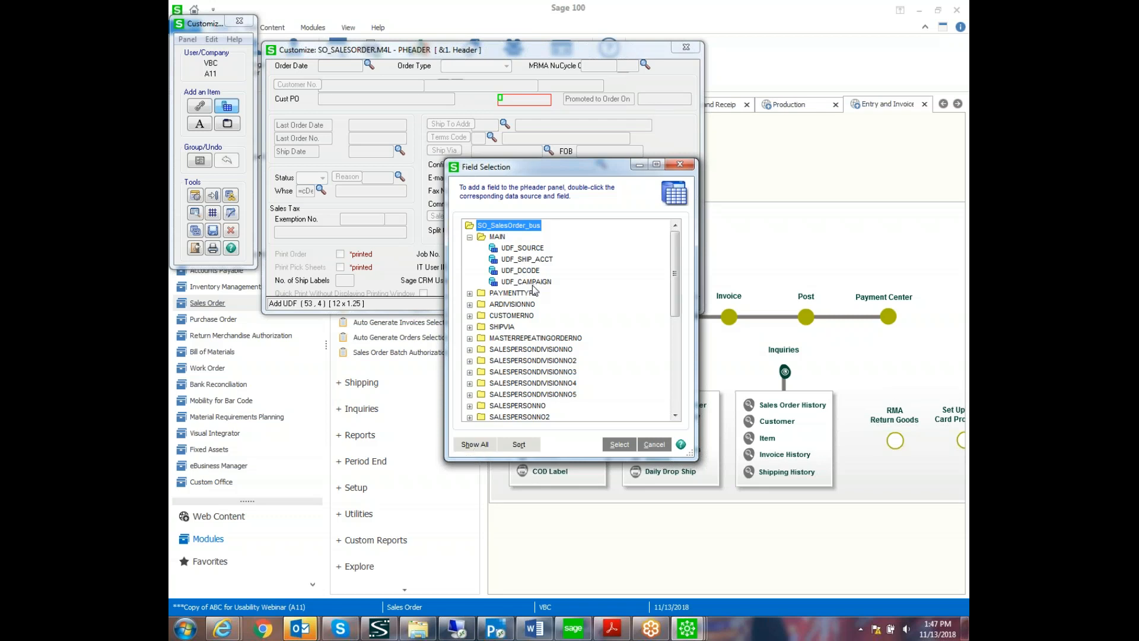
- Place UDF_CAMPAIGN on the header panel, acknowledging the field height warning
left_click(525, 281)
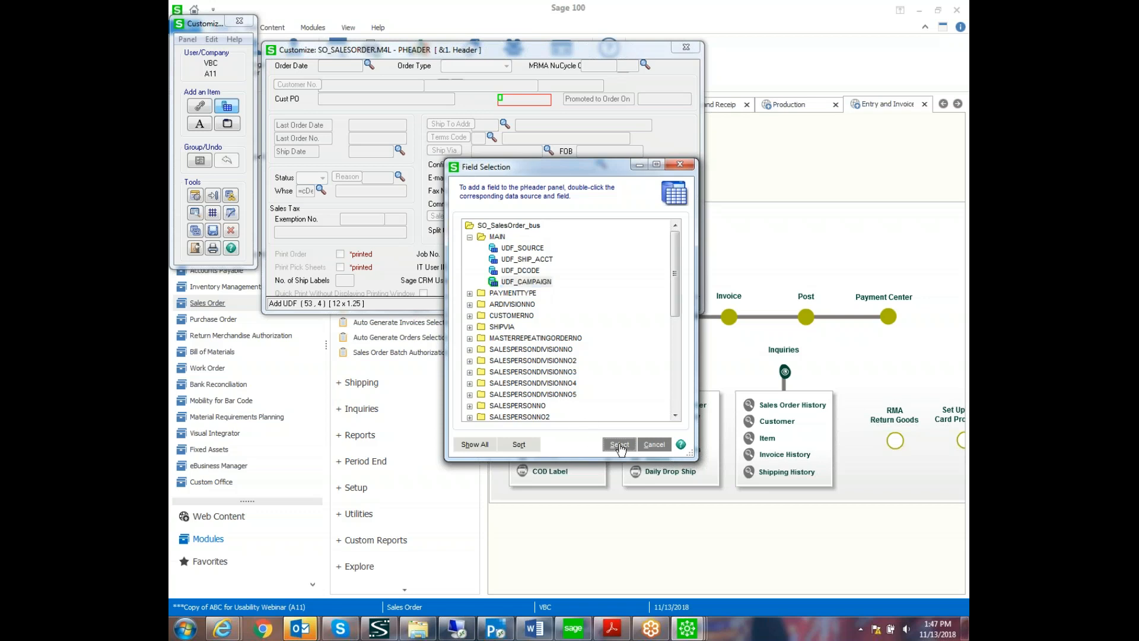
left_click(618, 444)
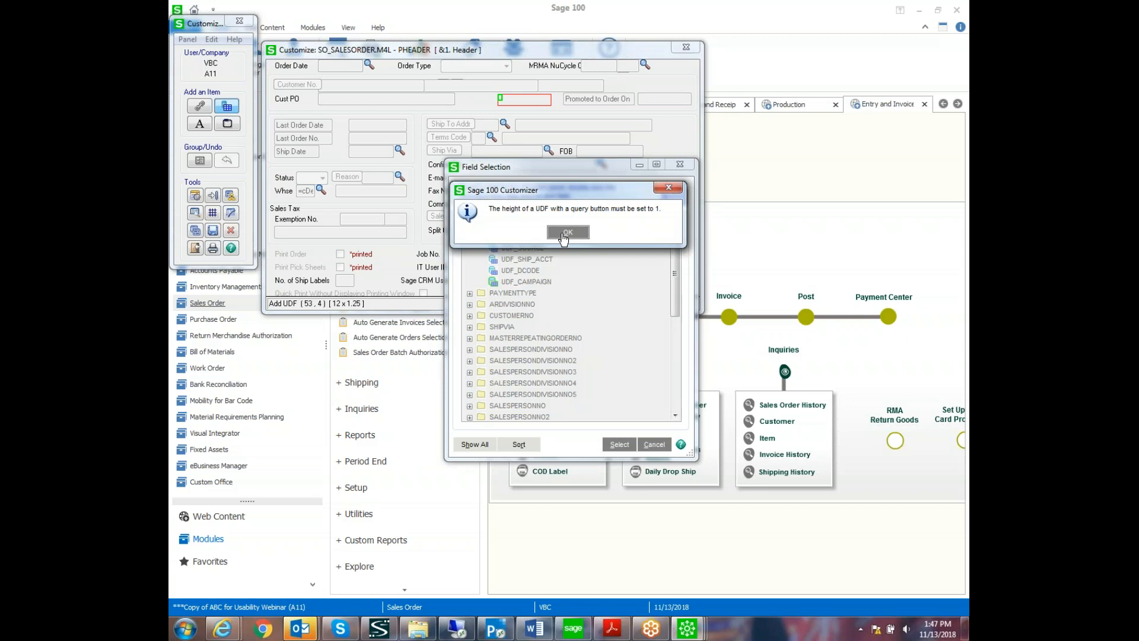
left_click(567, 231)
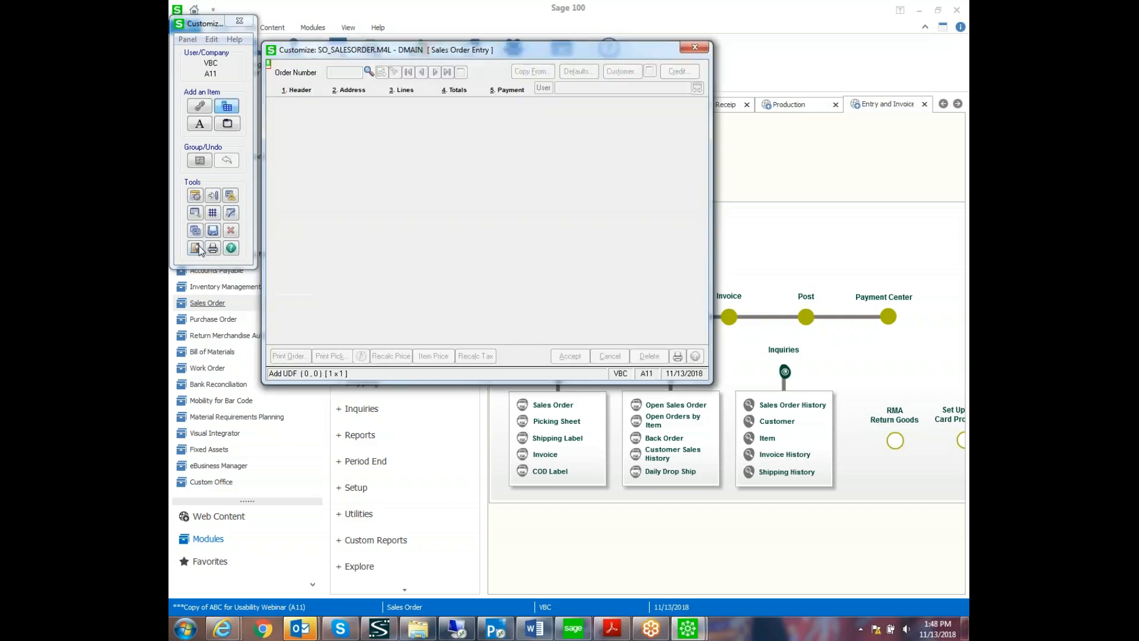
- Save the customized Sales Order Entry panel and close the customizer
left_click(194, 248)
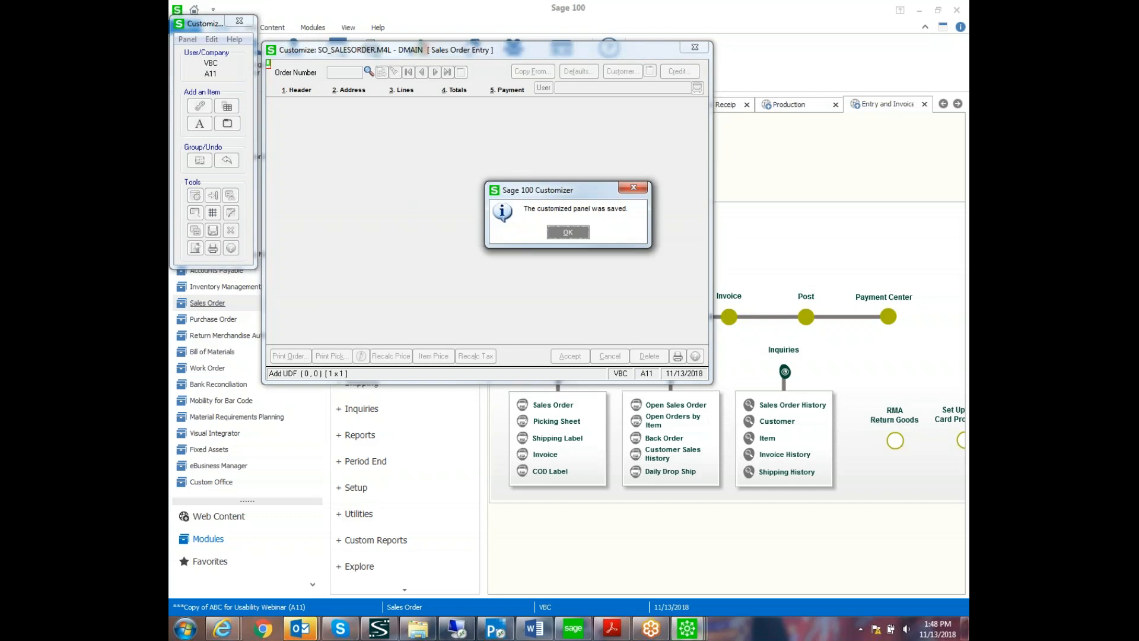
left_click(567, 231)
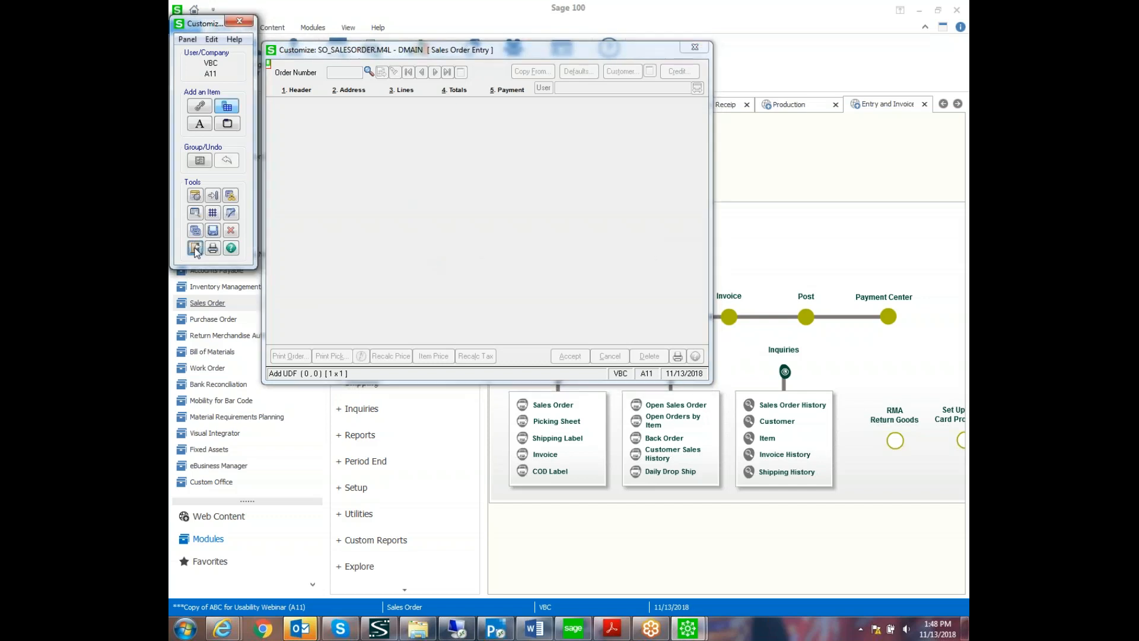
left_click(693, 47)
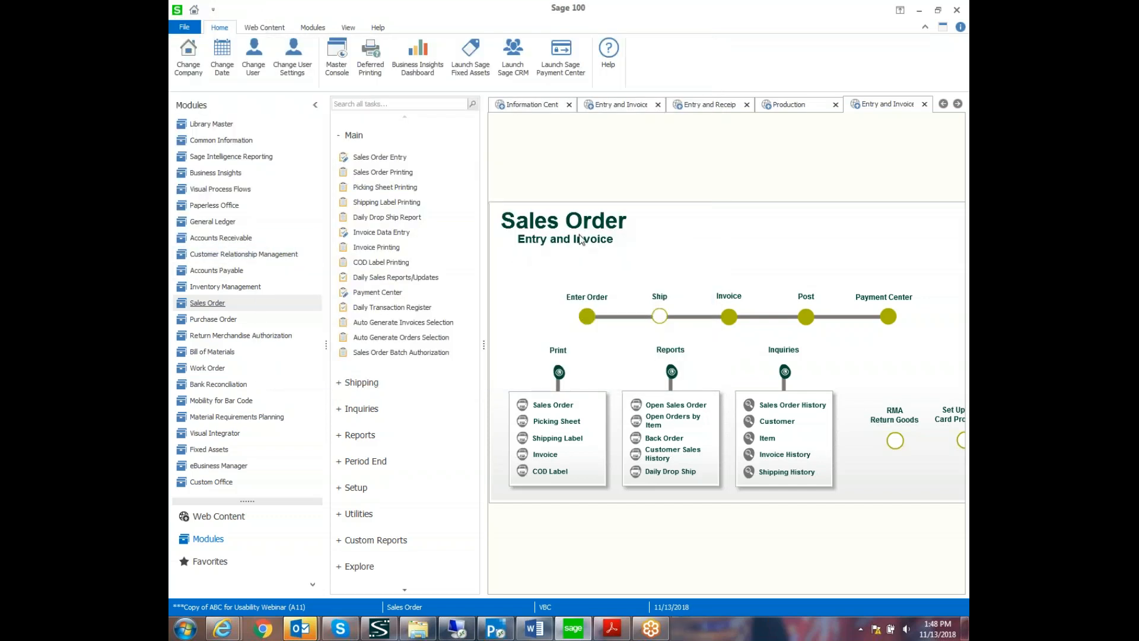
mouse_move(586, 316)
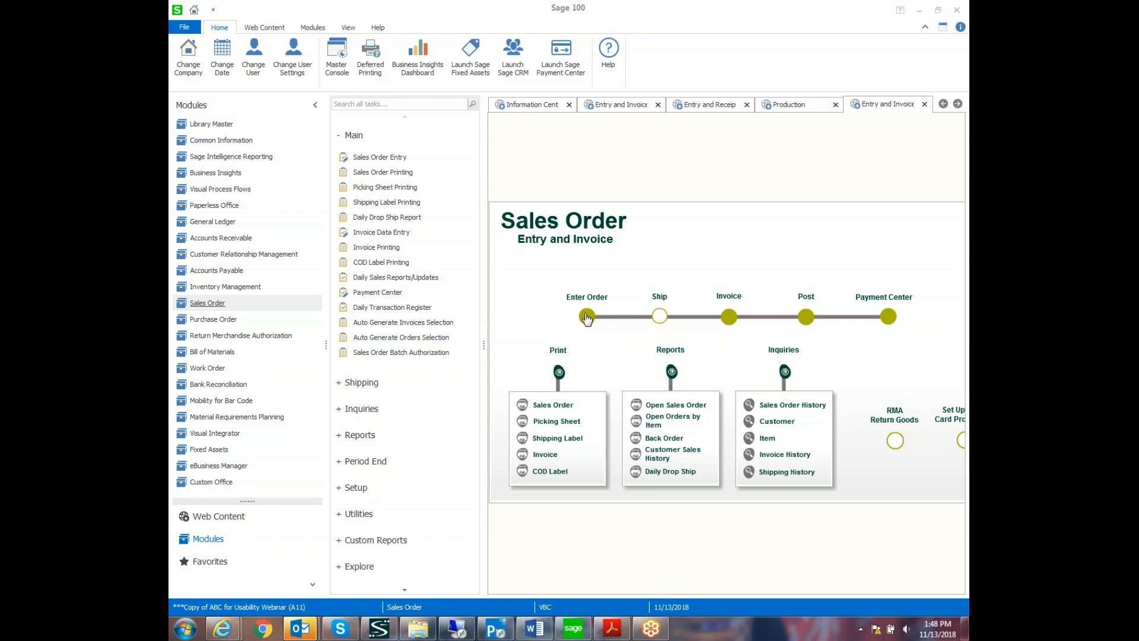
- Start a sales order for customer 01-SHEPARD, Shepard Motorworks
left_click(586, 315)
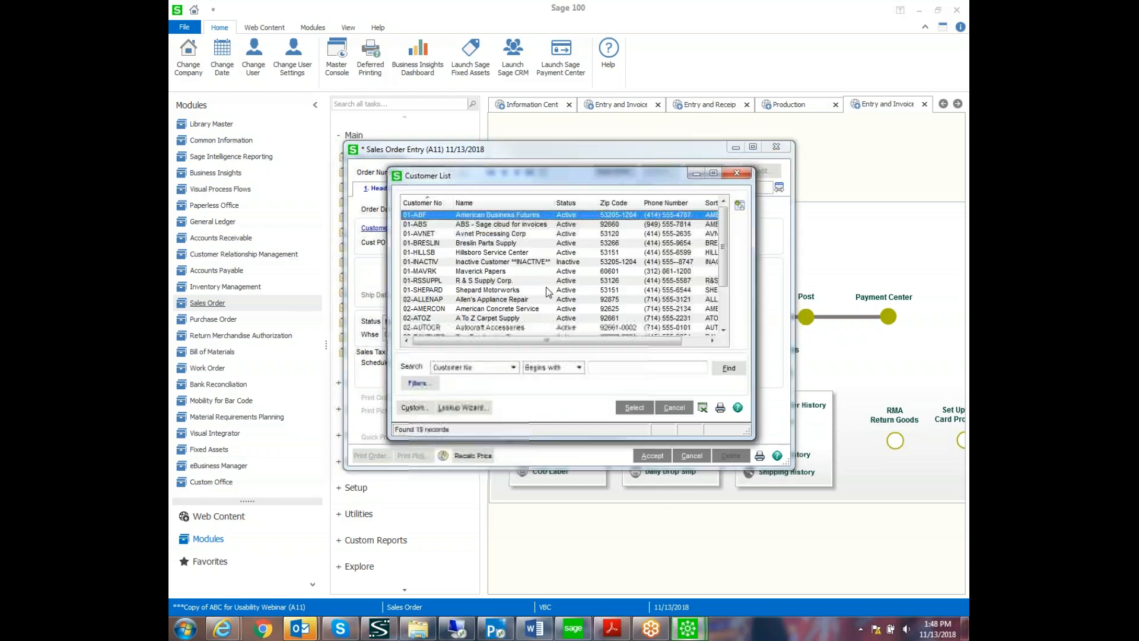
left_click(632, 407)
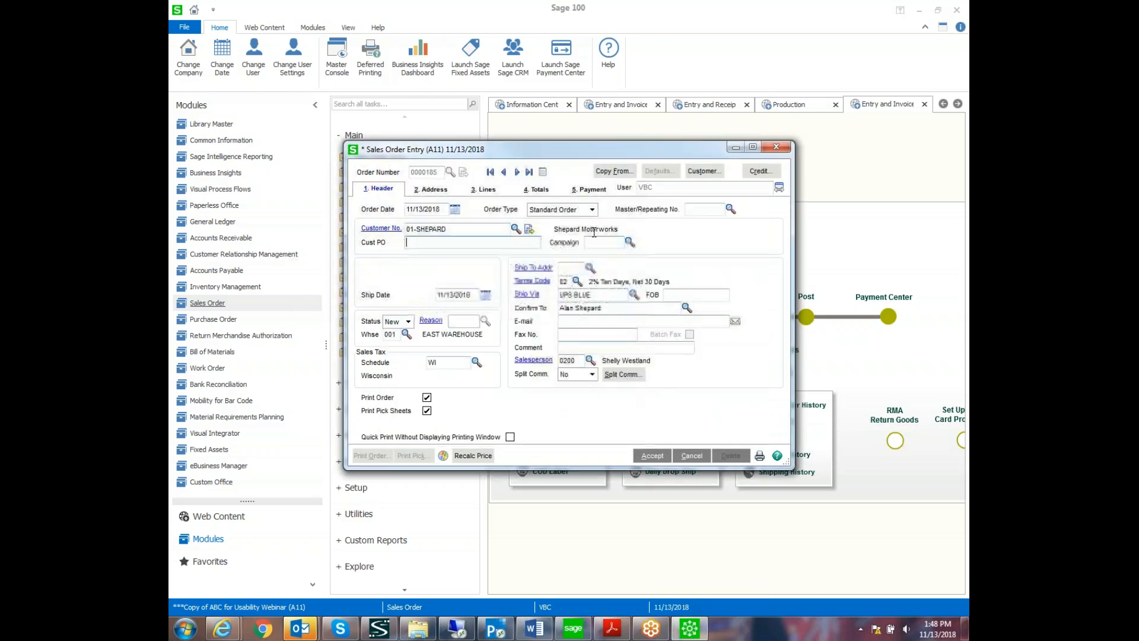
type("rge")
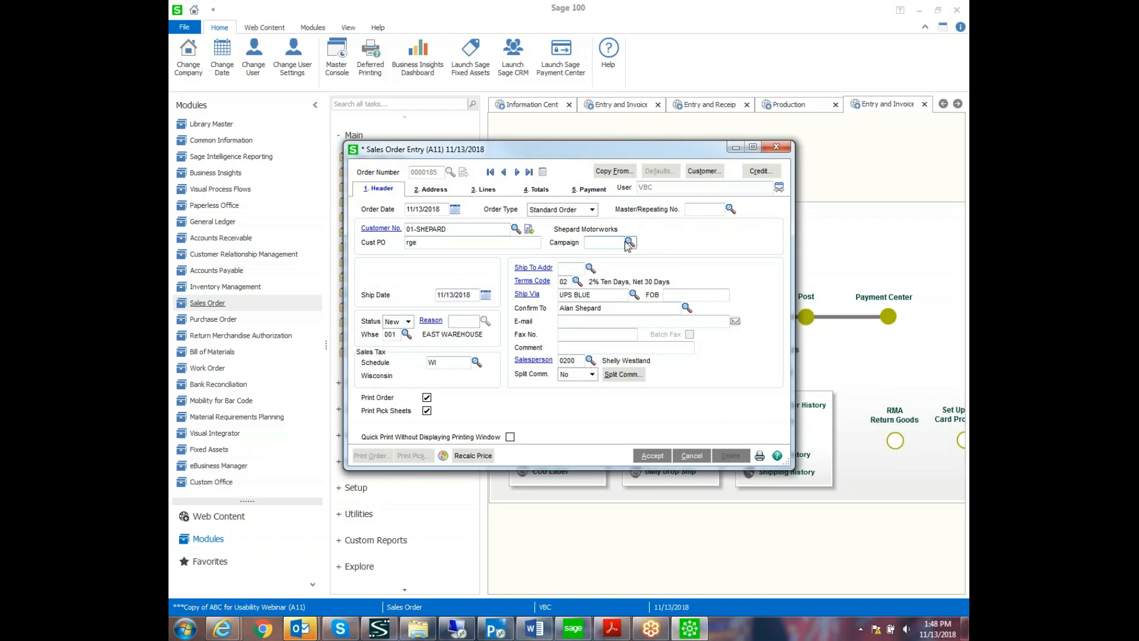
mouse_move(630, 242)
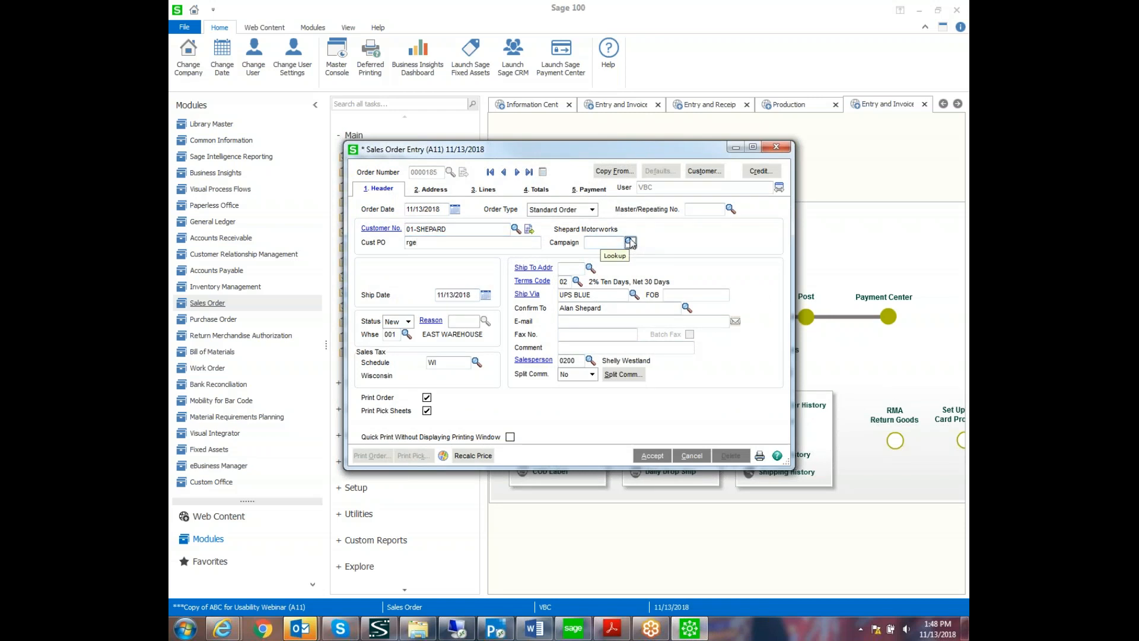
- Pick PHONE from the Campaign lookup and move to the order's Lines
left_click(631, 242)
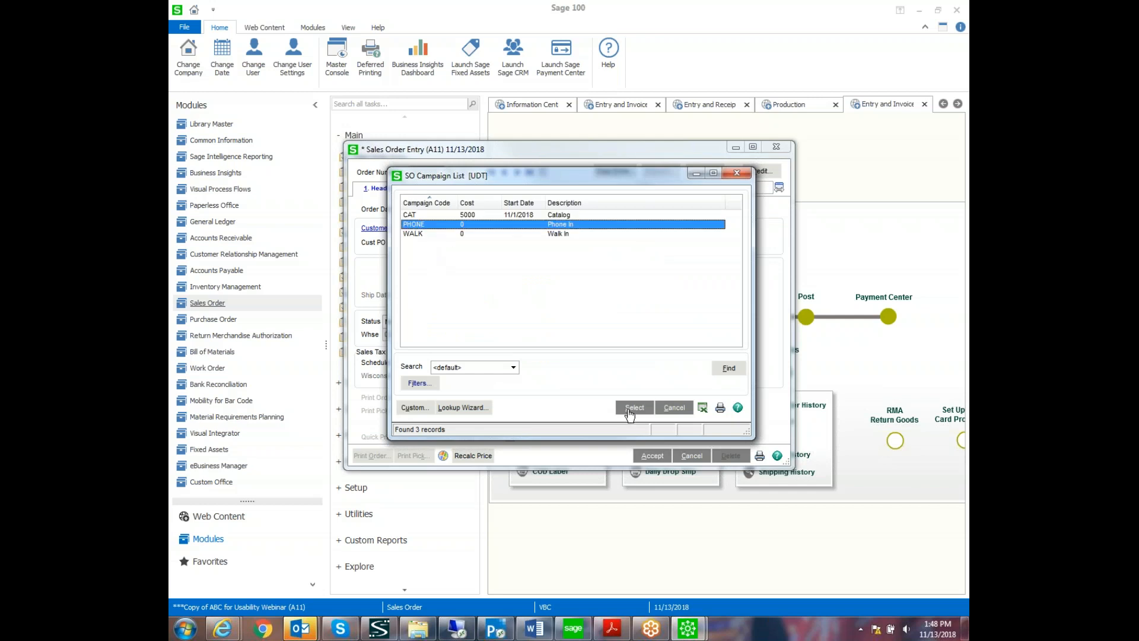
left_click(633, 407)
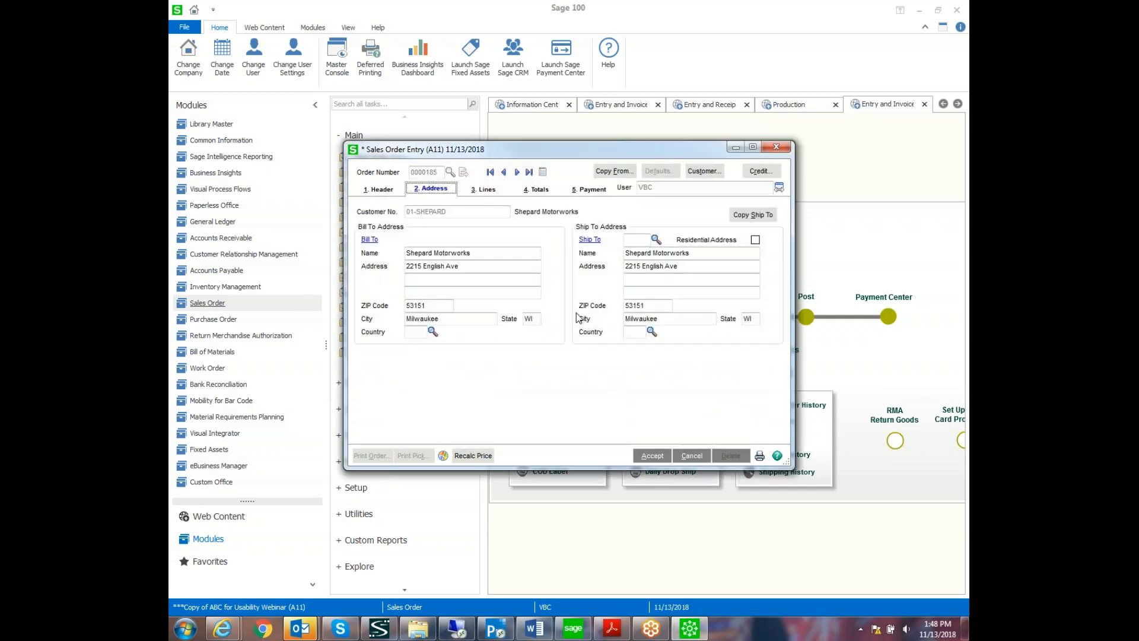
left_click(486, 188)
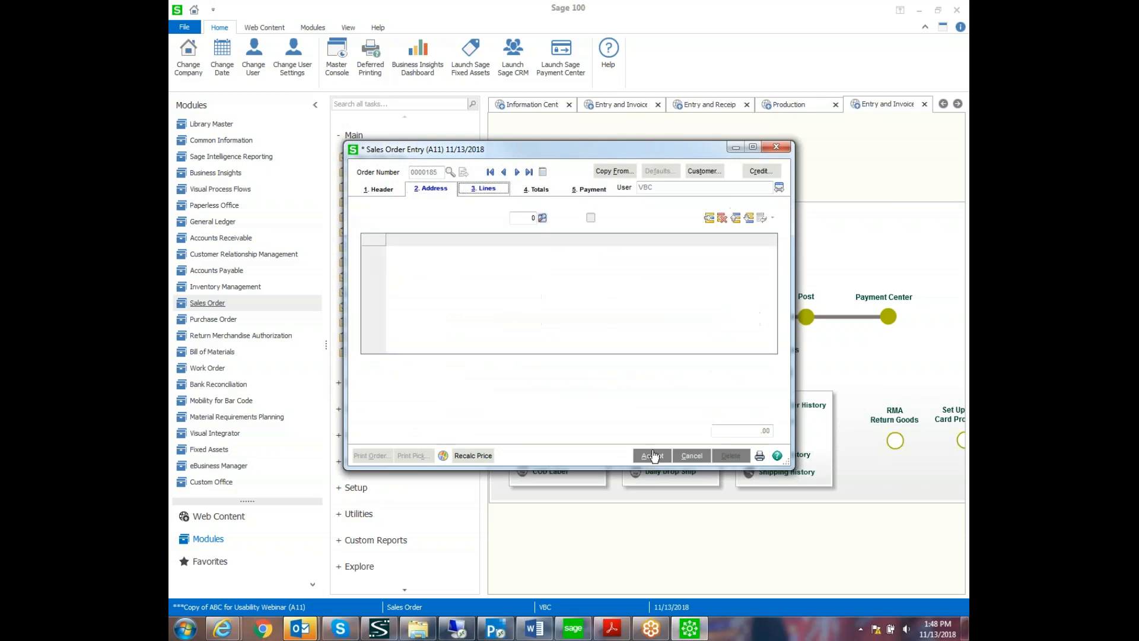
left_click(483, 189)
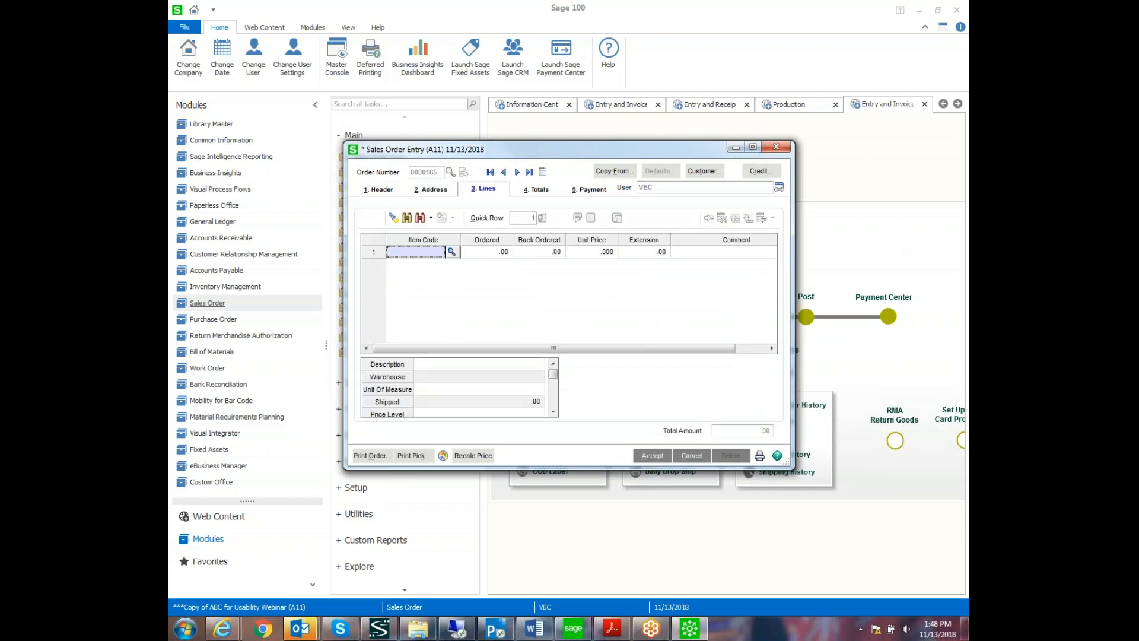